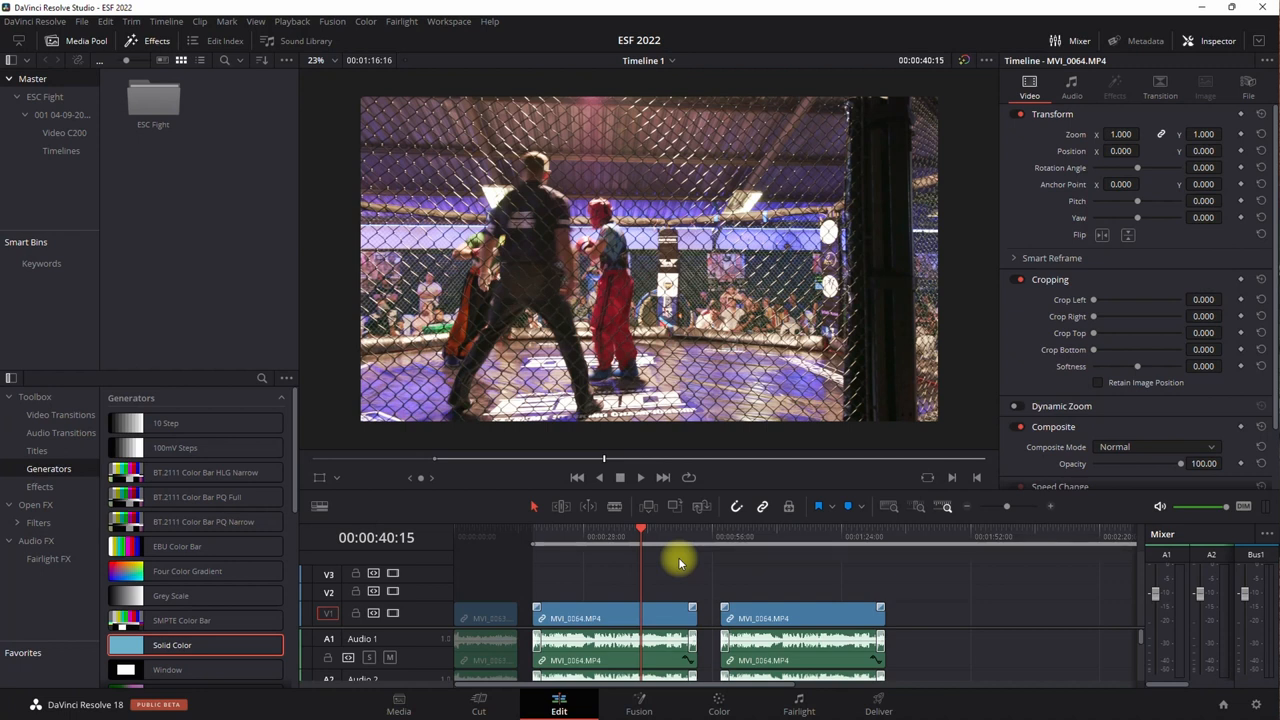
mouse_move(672, 572)
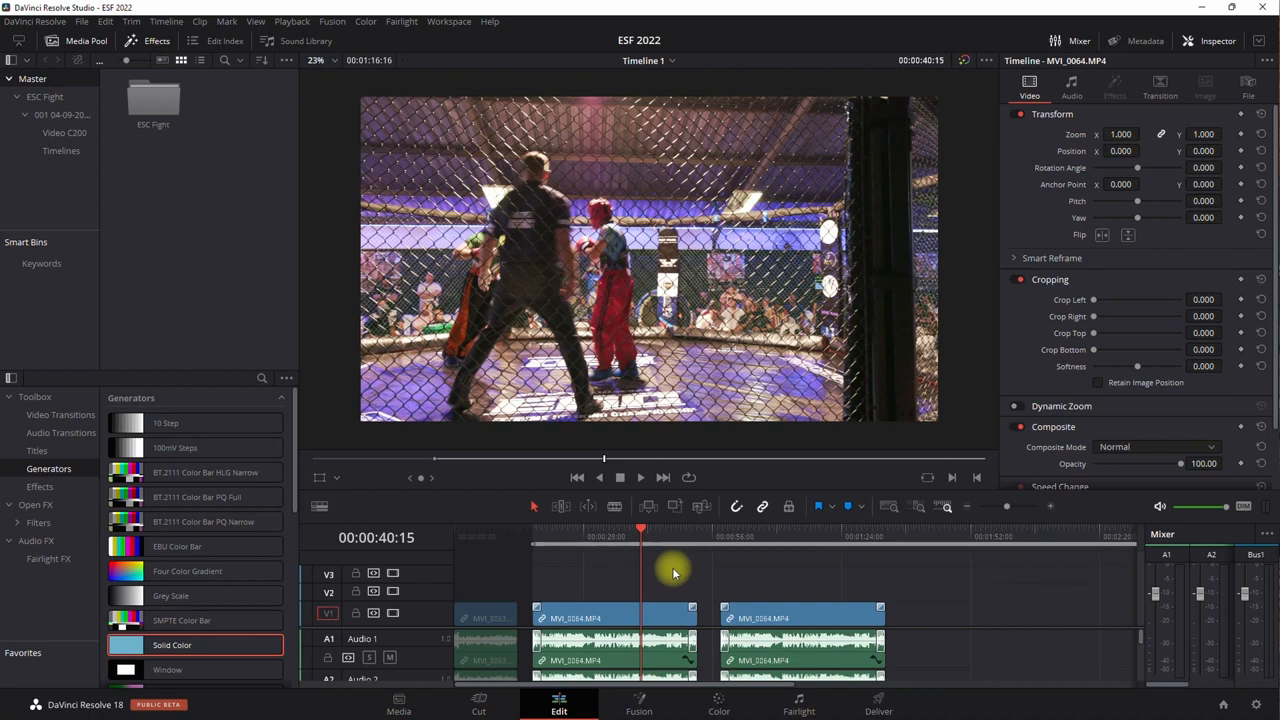
mouse_move(668, 572)
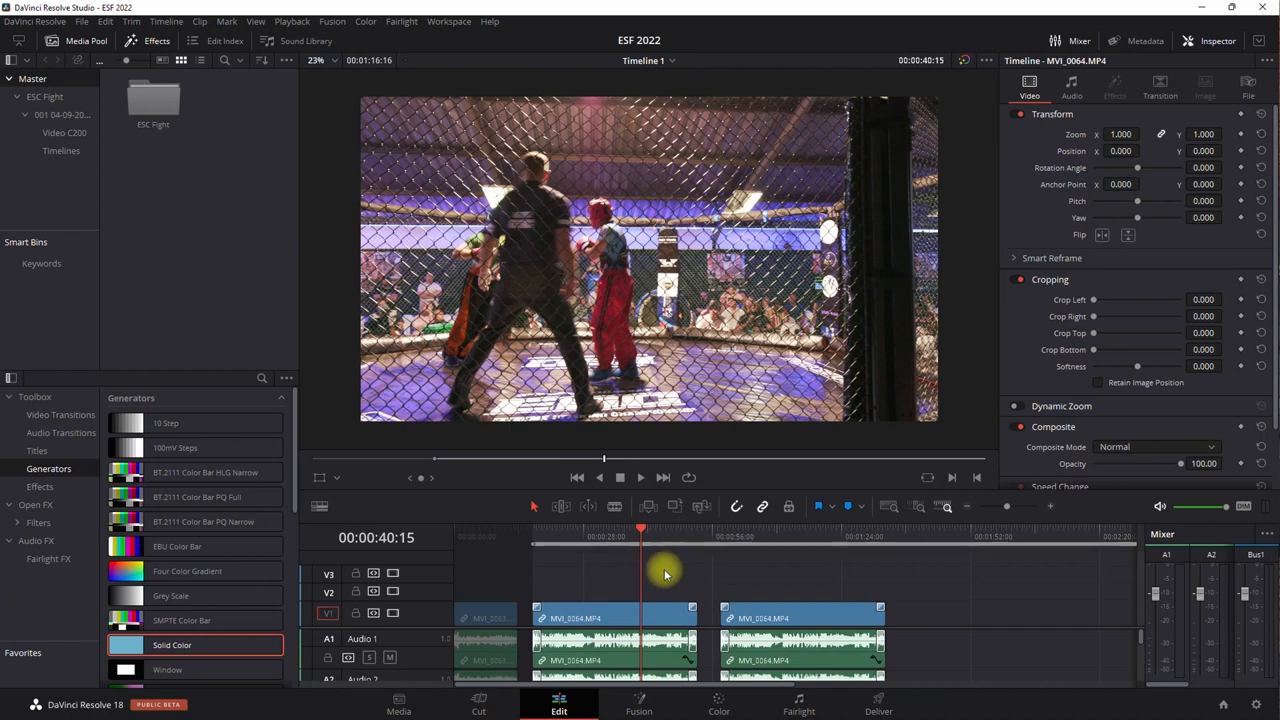
mouse_move(660, 574)
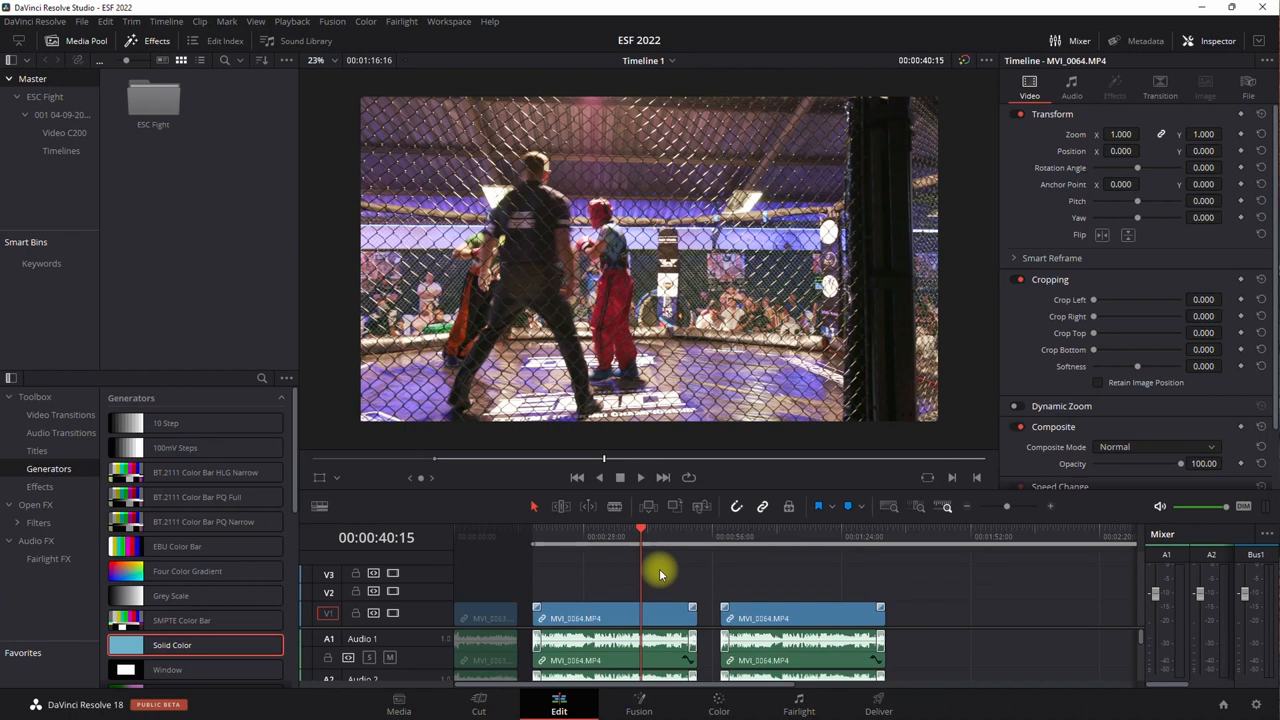
mouse_move(664, 568)
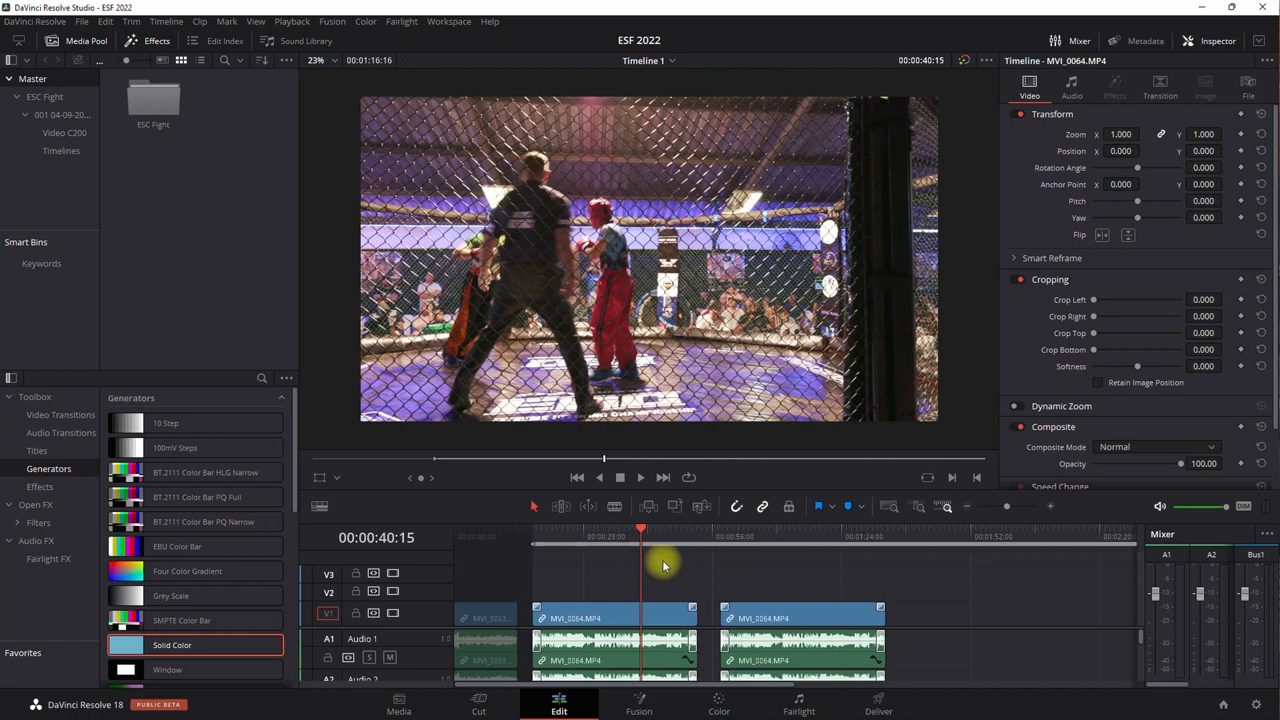
mouse_move(656, 560)
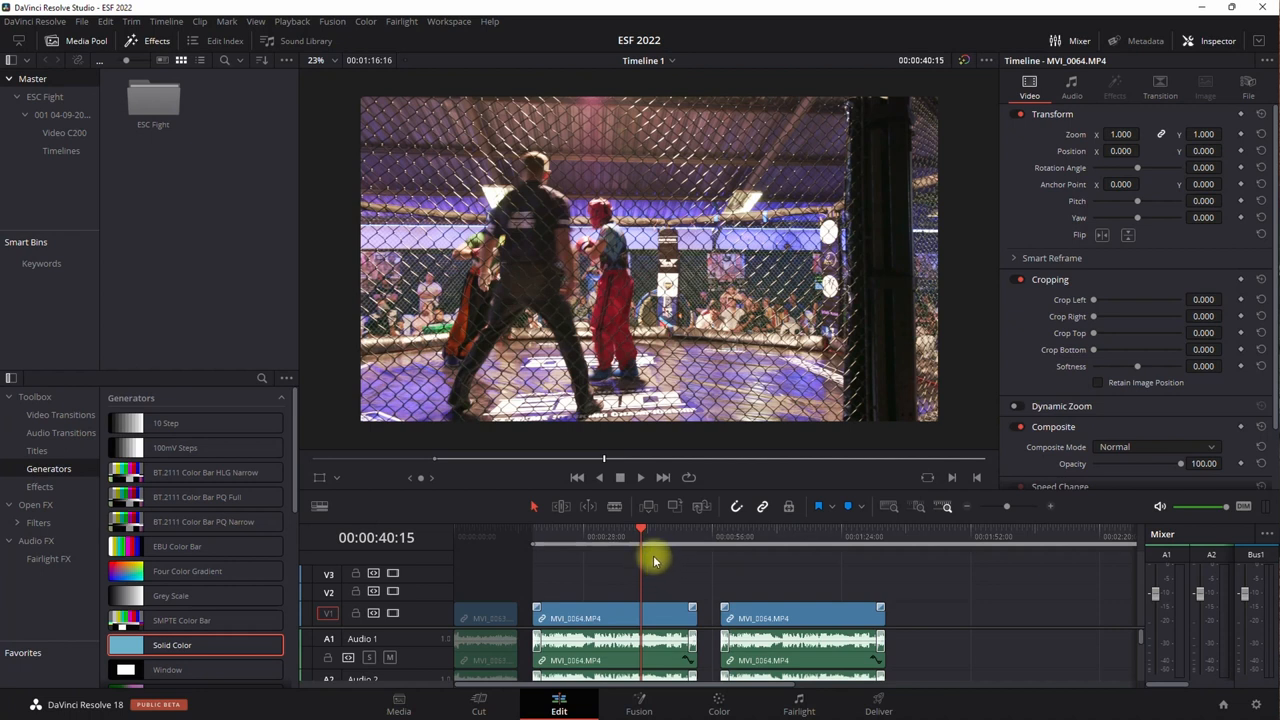
mouse_move(656, 564)
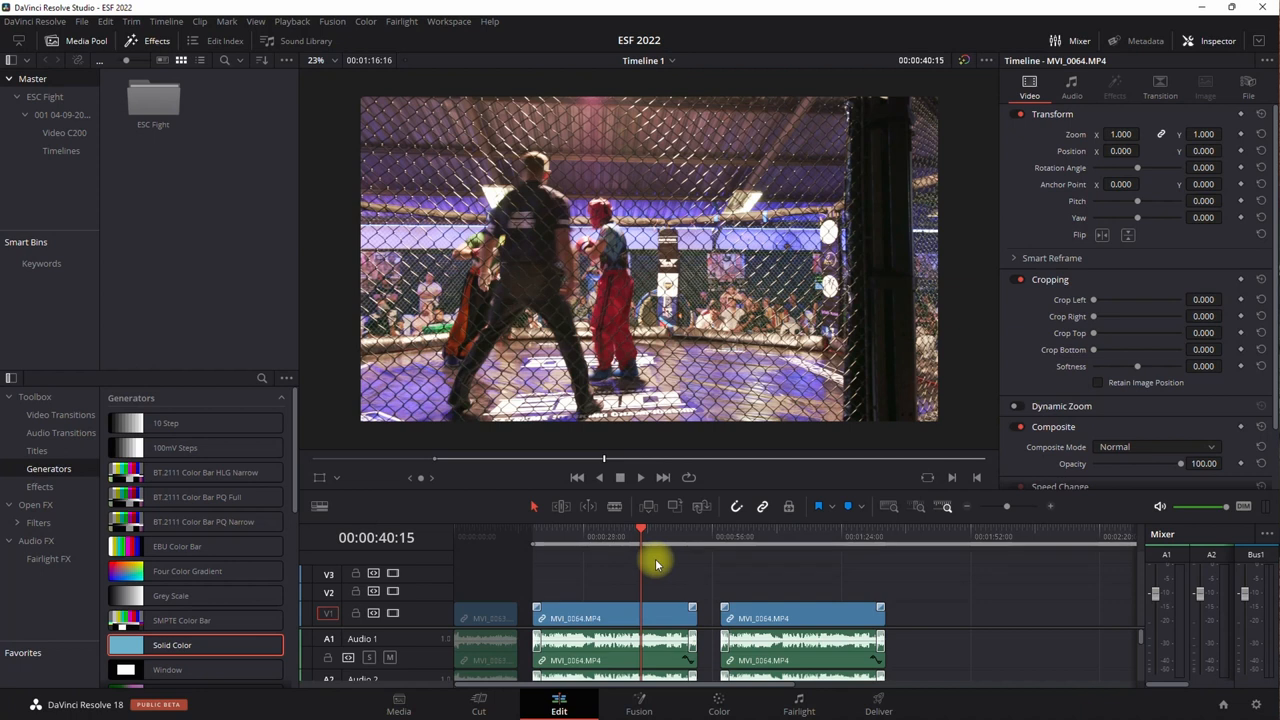
mouse_move(652, 568)
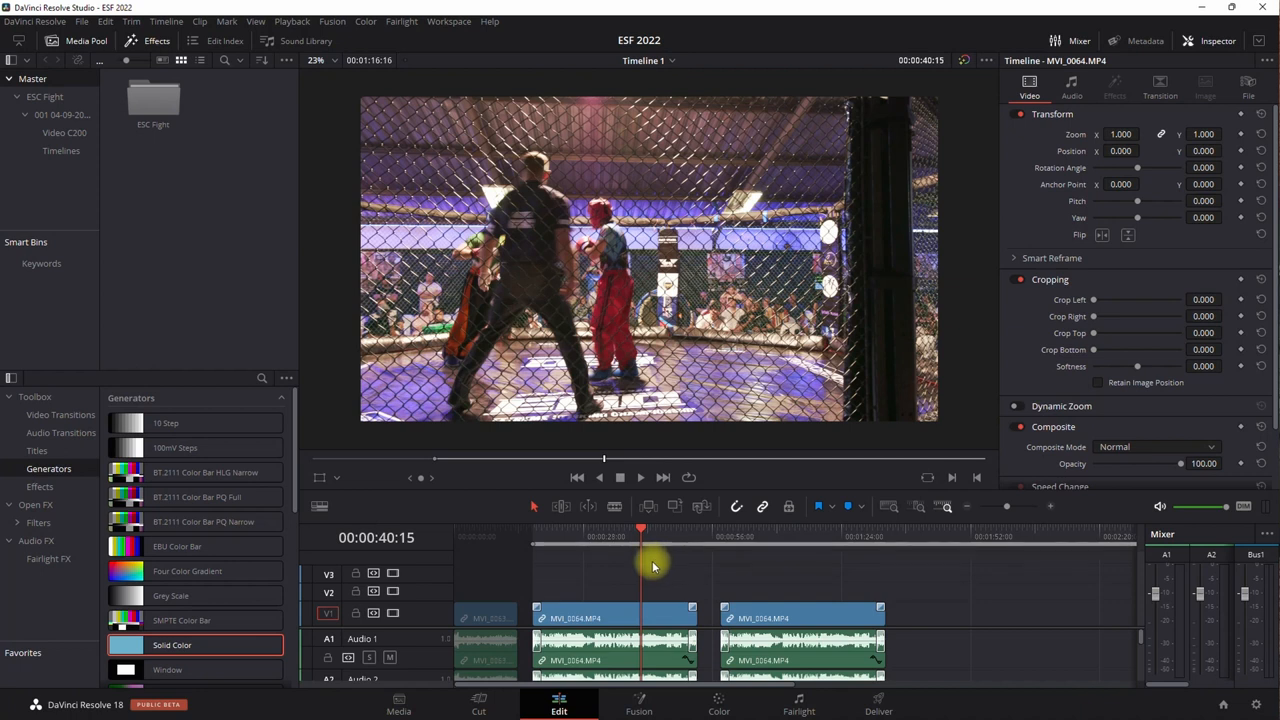
mouse_move(656, 572)
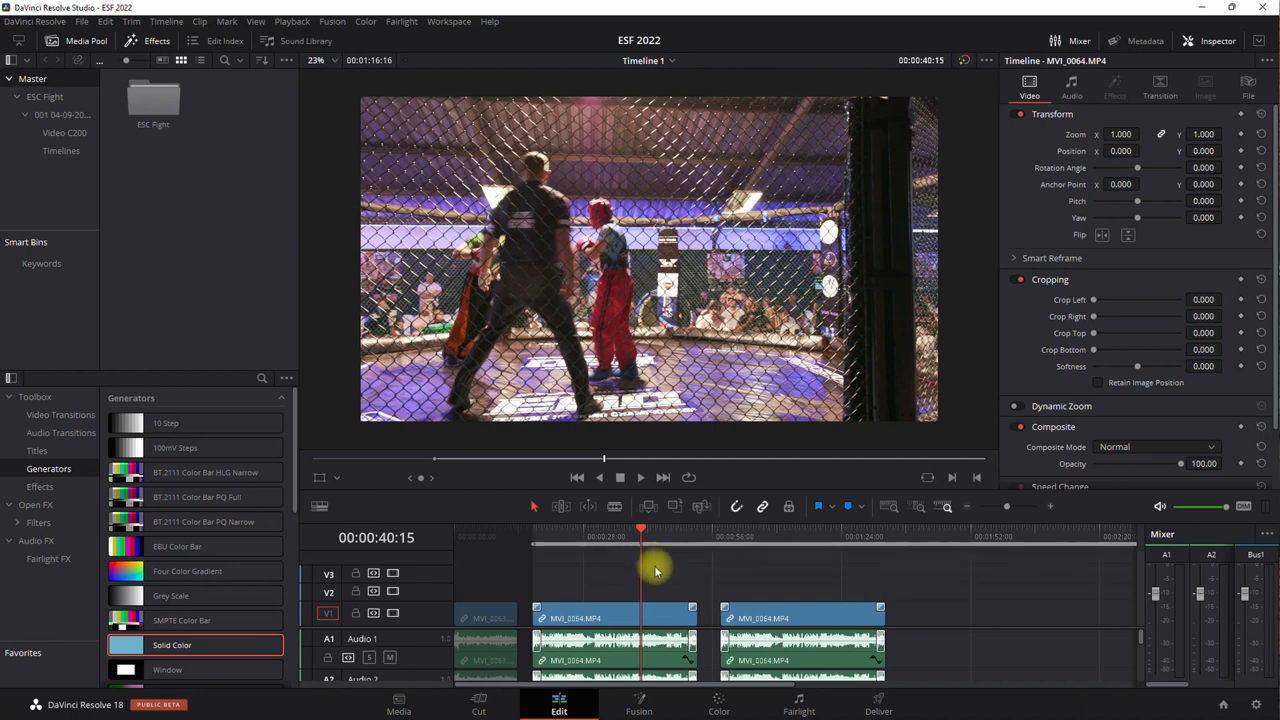
mouse_move(650, 572)
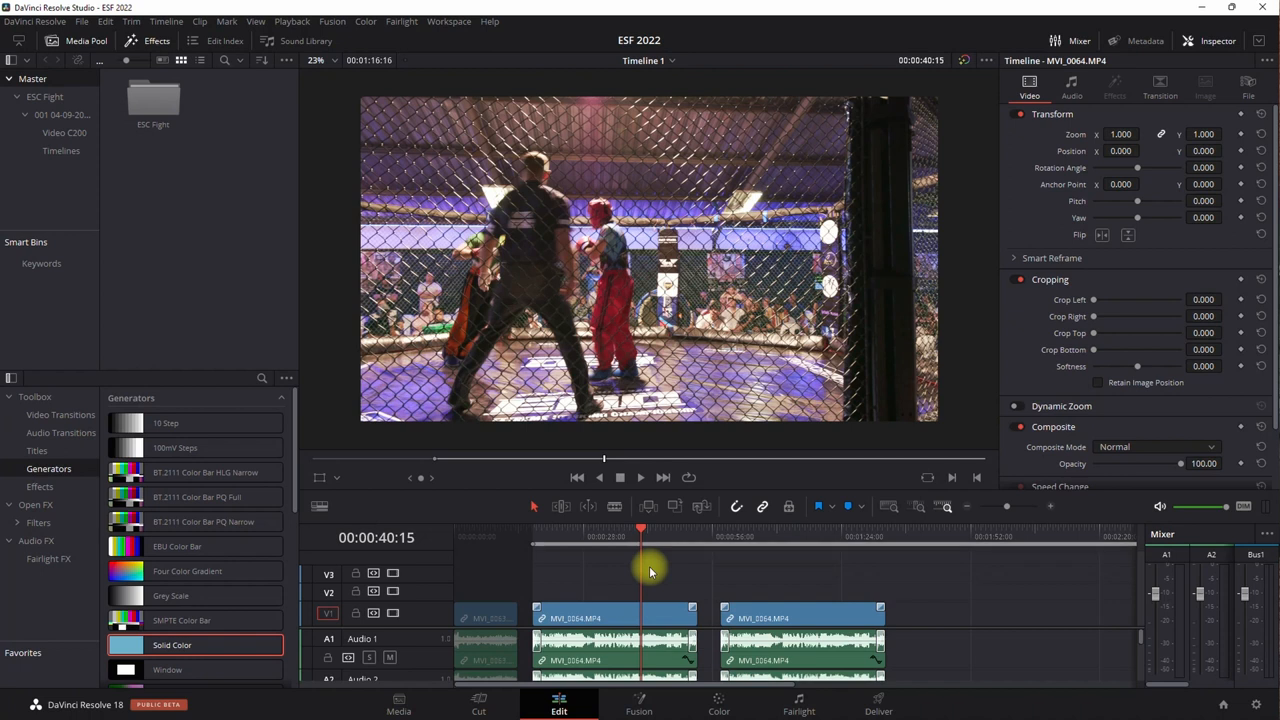
mouse_move(664, 590)
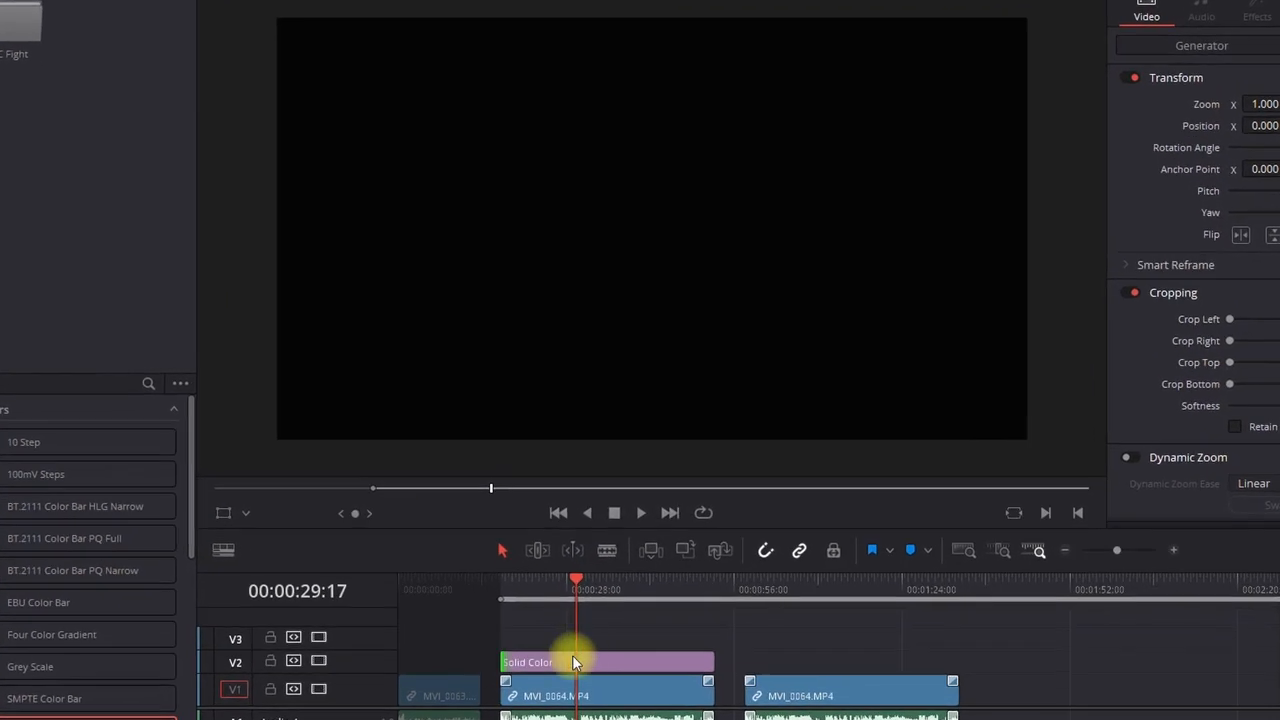
- Crop the upper black solid down to a thin bar across the top of the footage
click(604, 660)
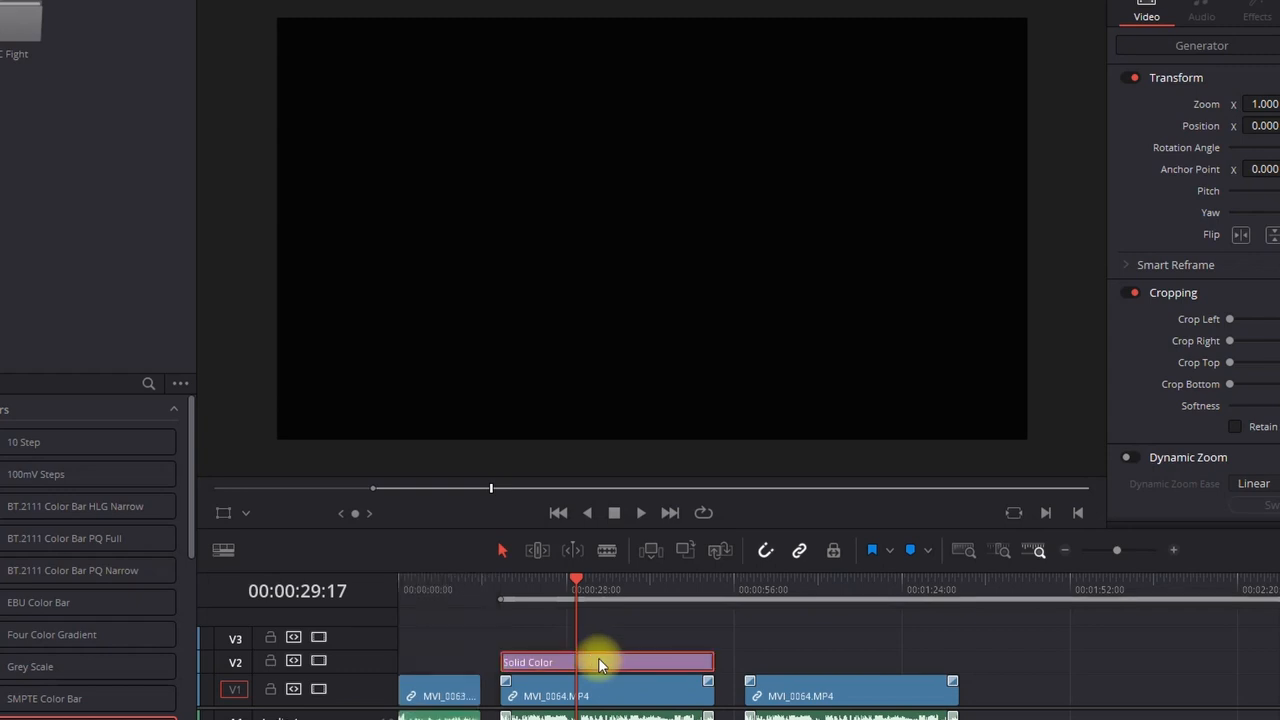
mouse_move(596, 662)
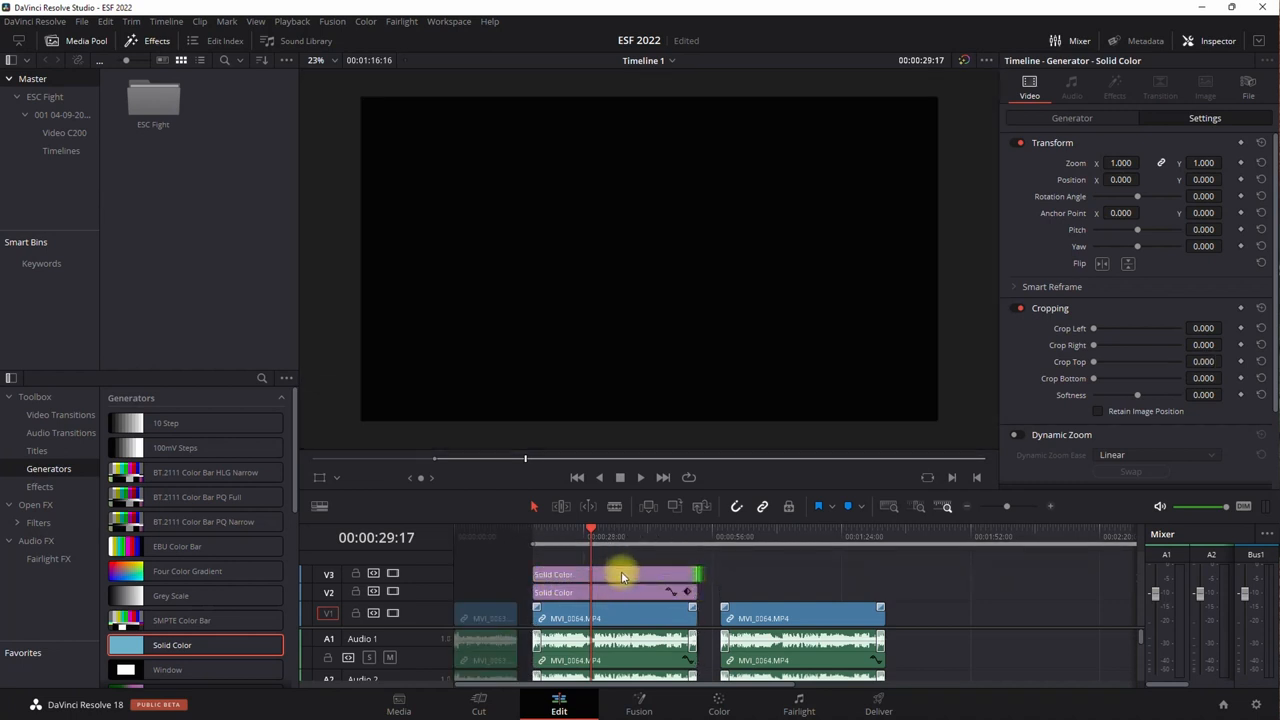
click(616, 574)
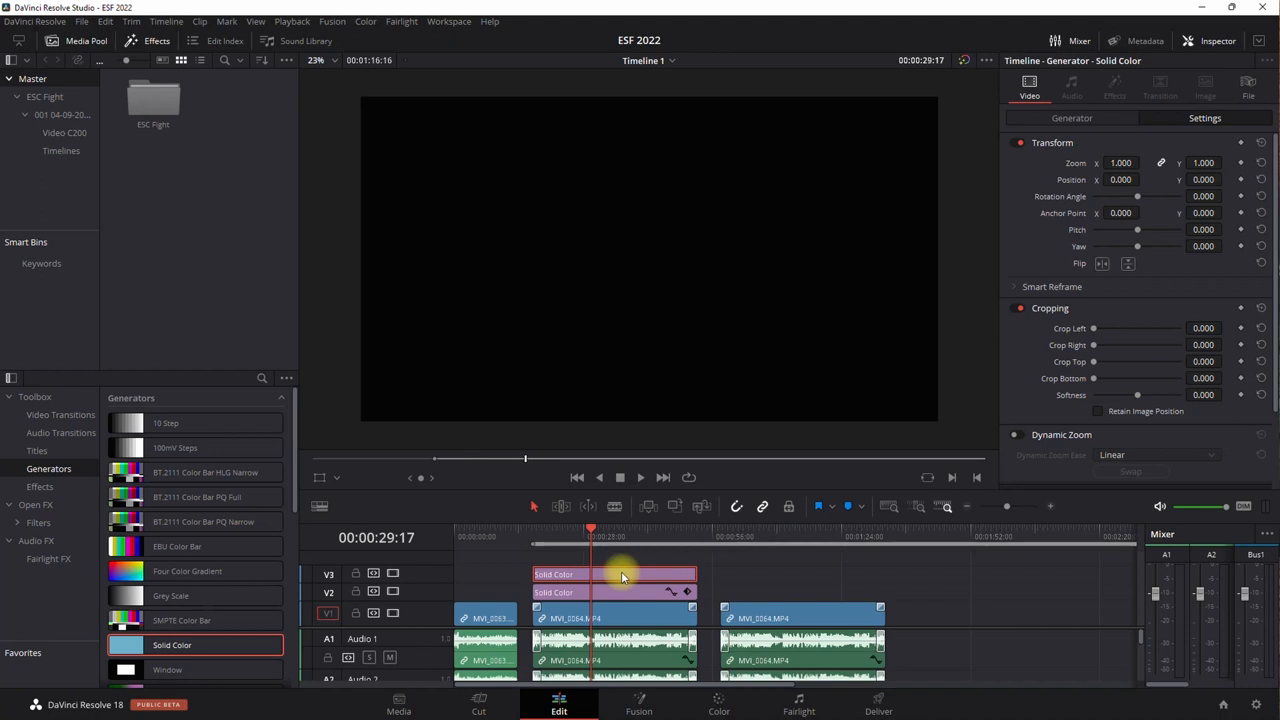
mouse_move(862, 236)
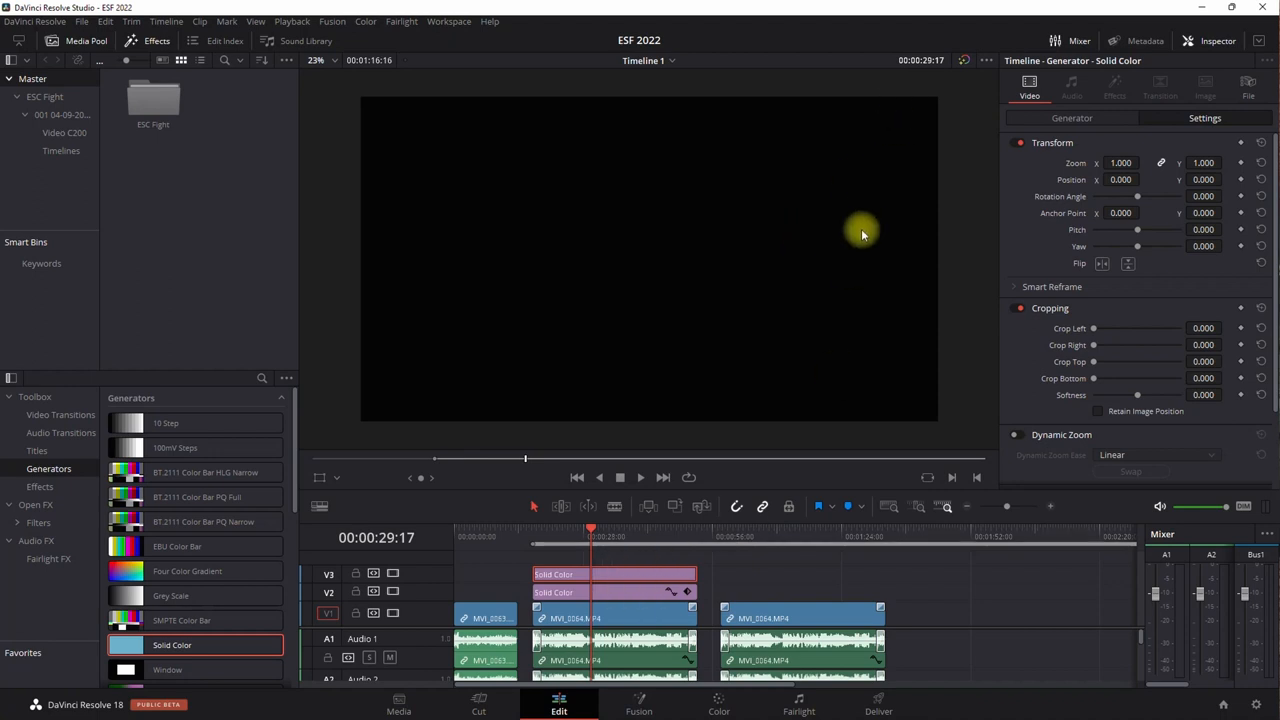
mouse_move(660, 160)
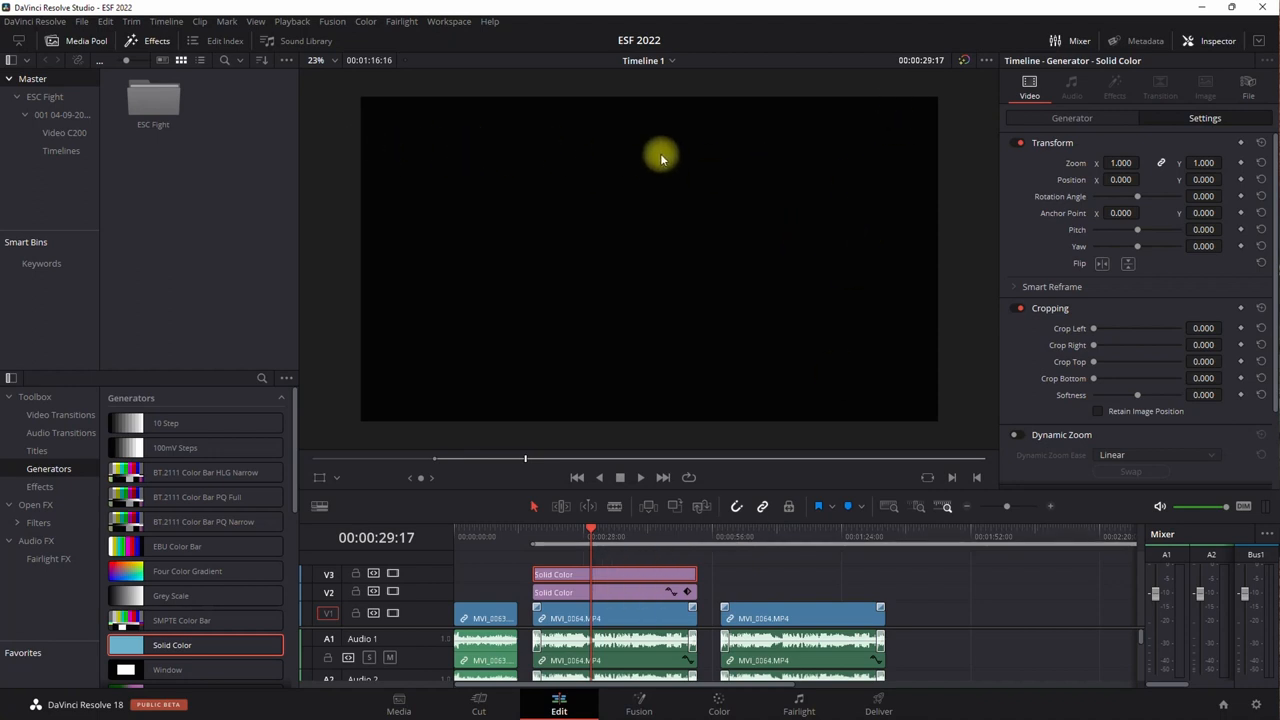
mouse_move(912, 152)
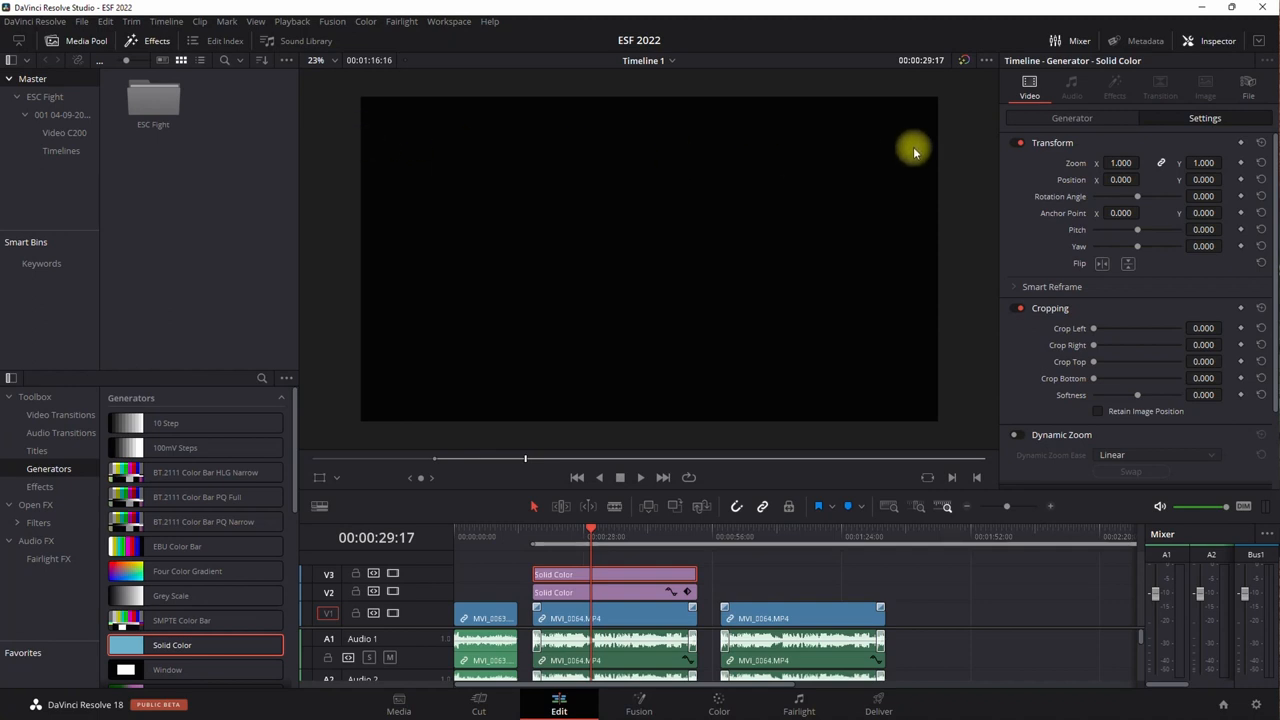
mouse_move(1156, 398)
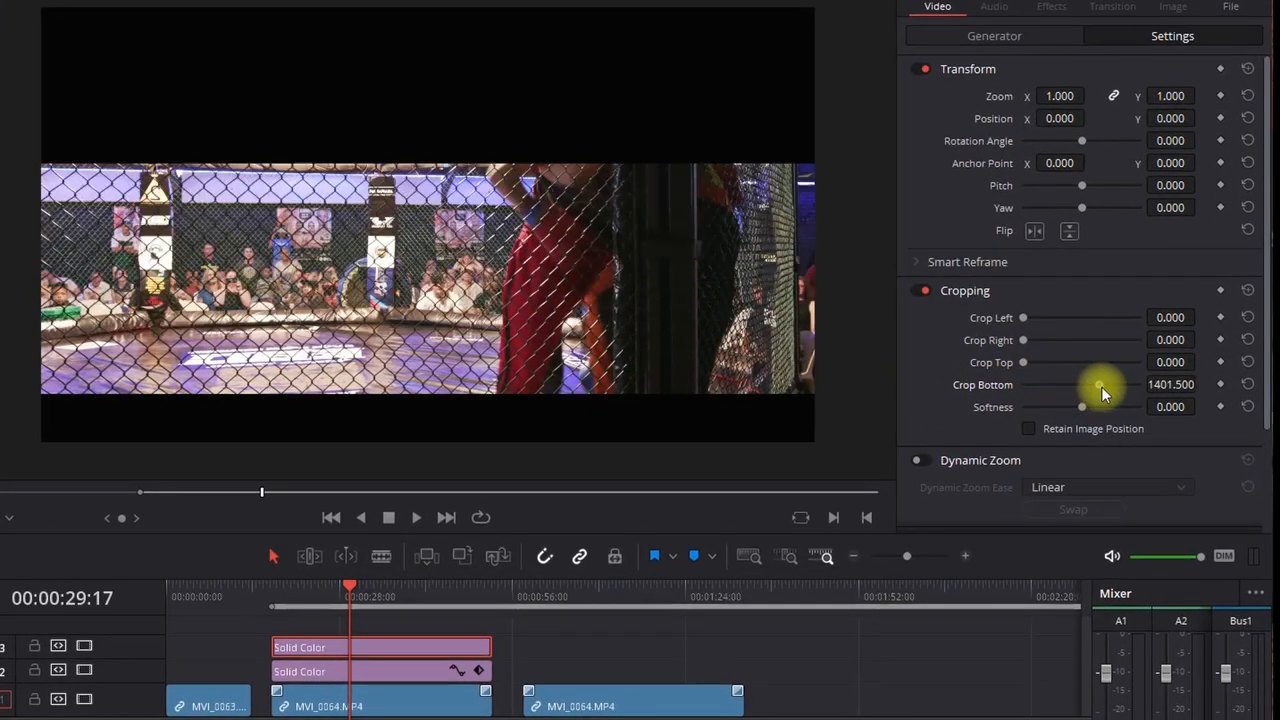
drag(1100, 384, 1136, 384)
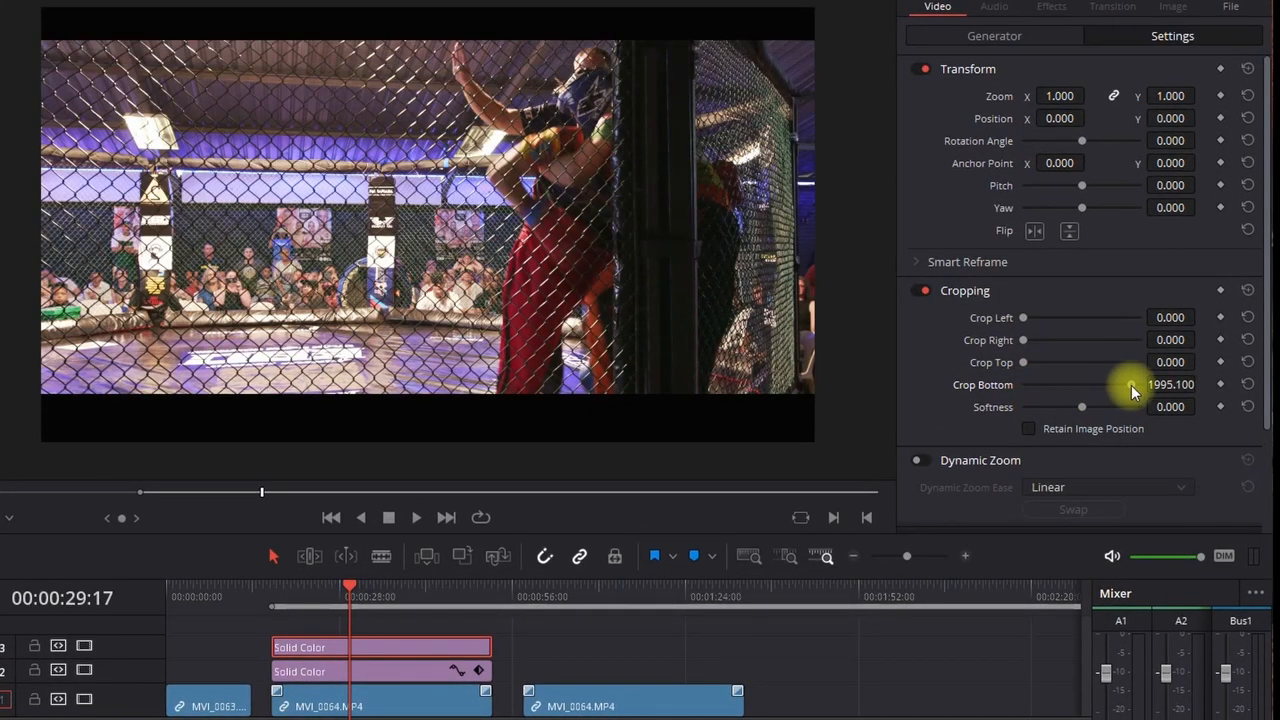
drag(1160, 384, 1144, 384)
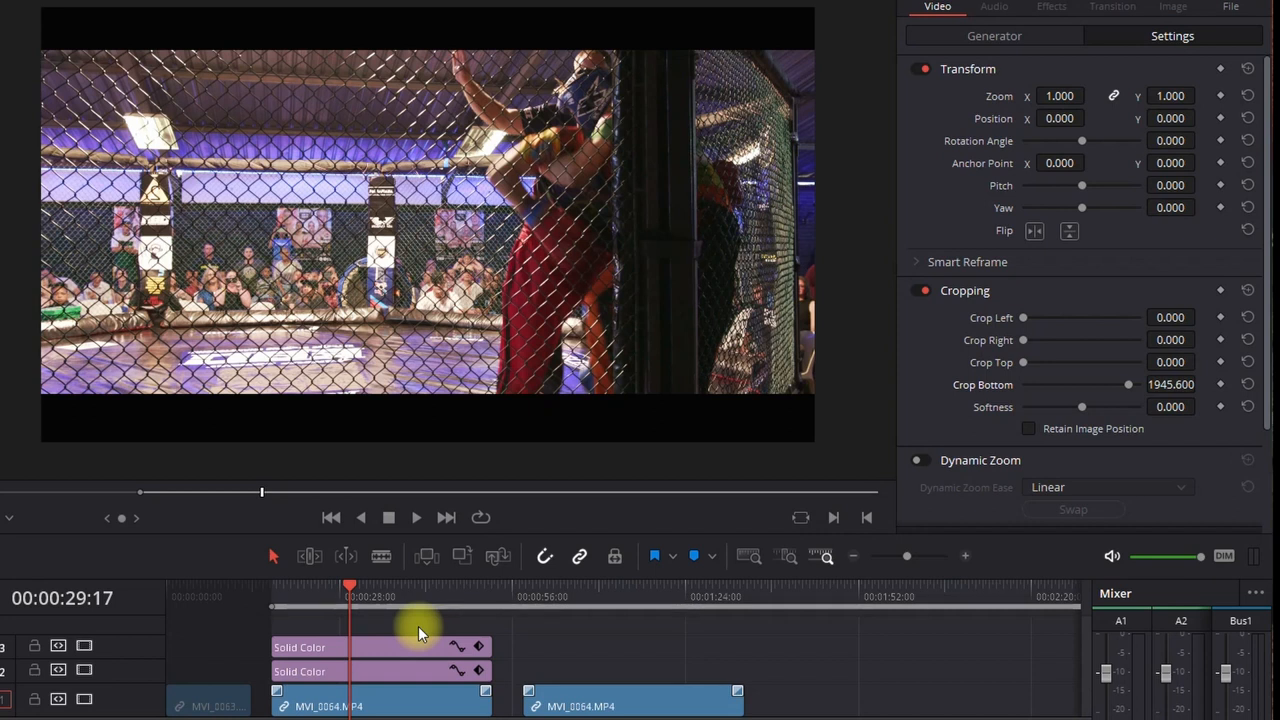
mouse_move(428, 636)
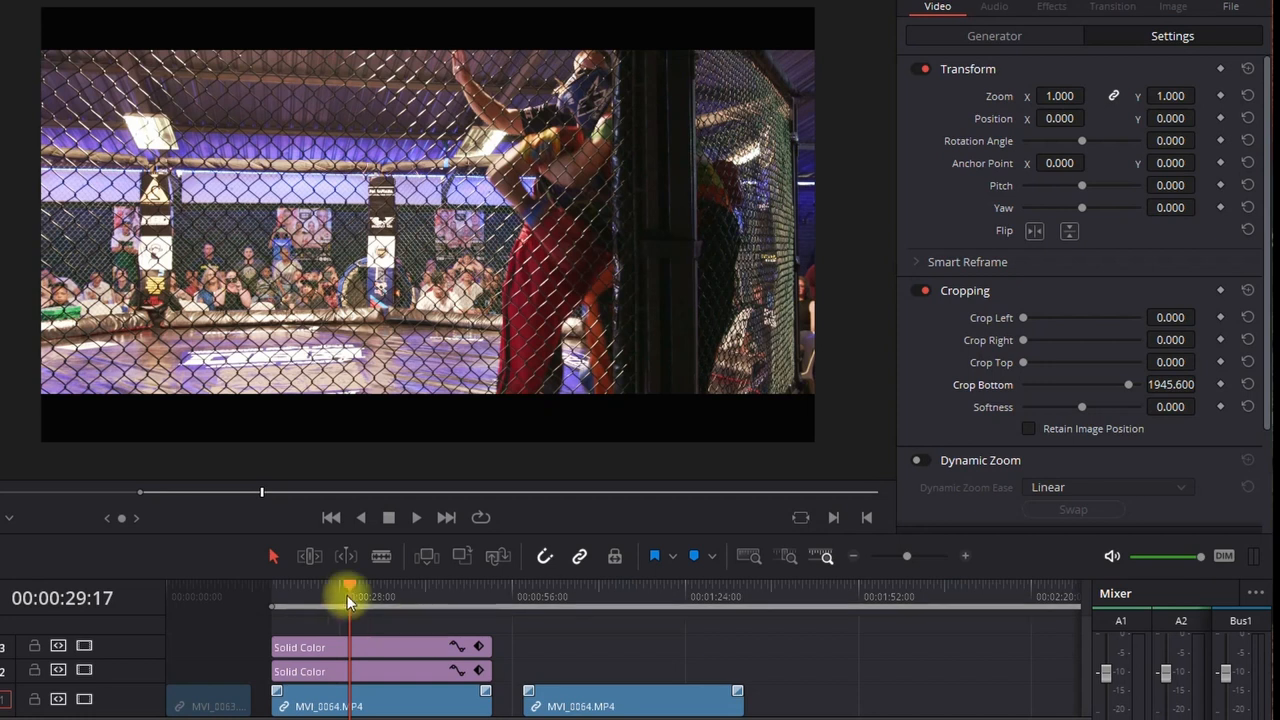
- Scrub the playhead through both clips to review the letterboxed look
drag(350, 596, 380, 596)
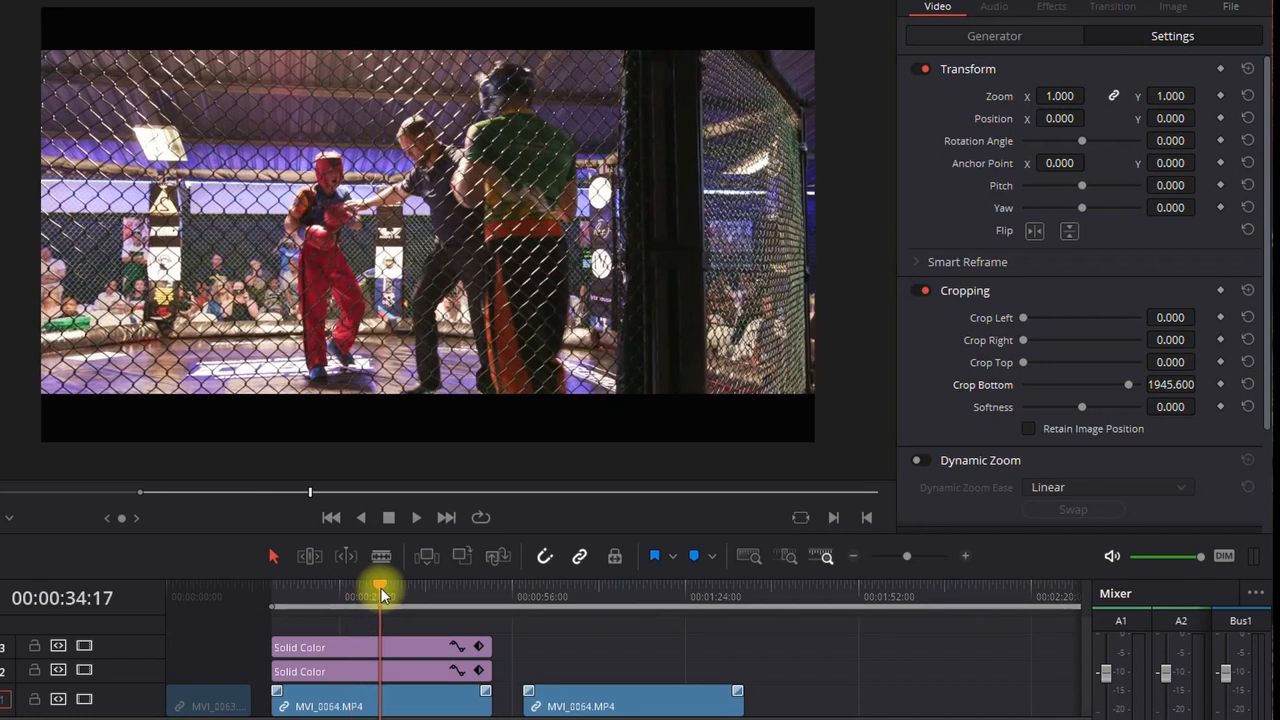
drag(380, 588, 384, 588)
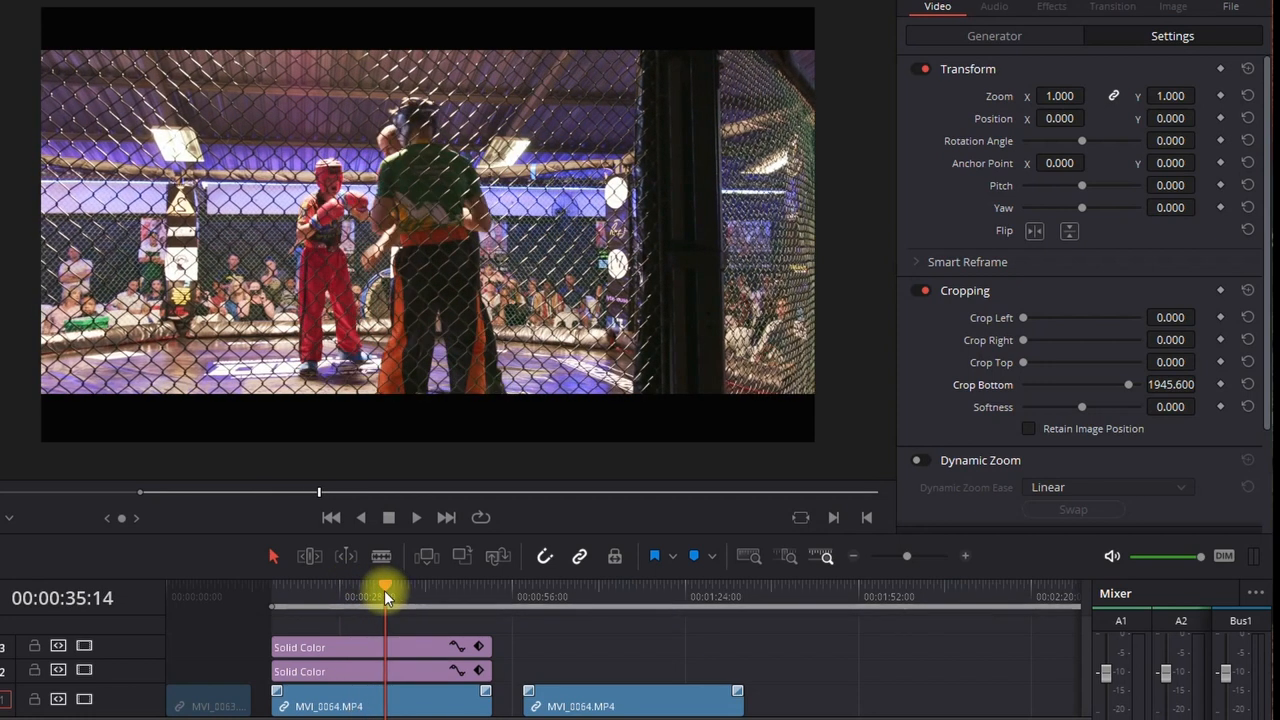
drag(384, 596, 584, 596)
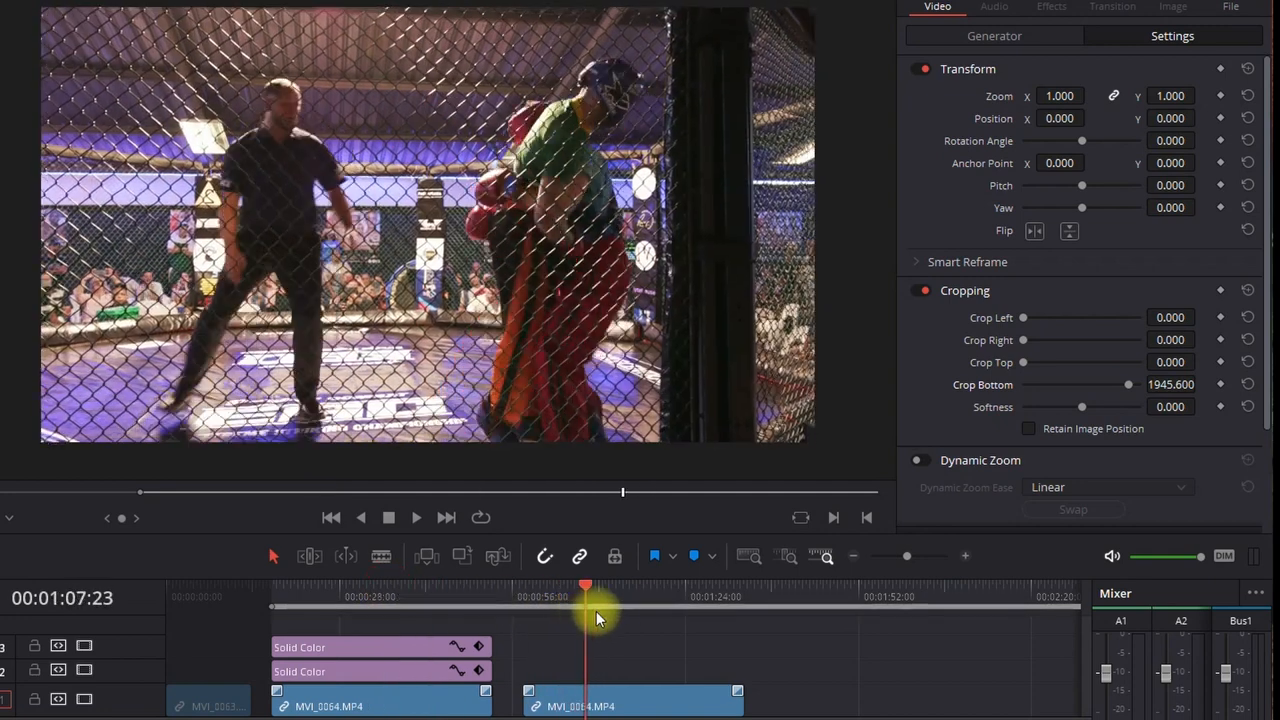
drag(584, 610, 600, 610)
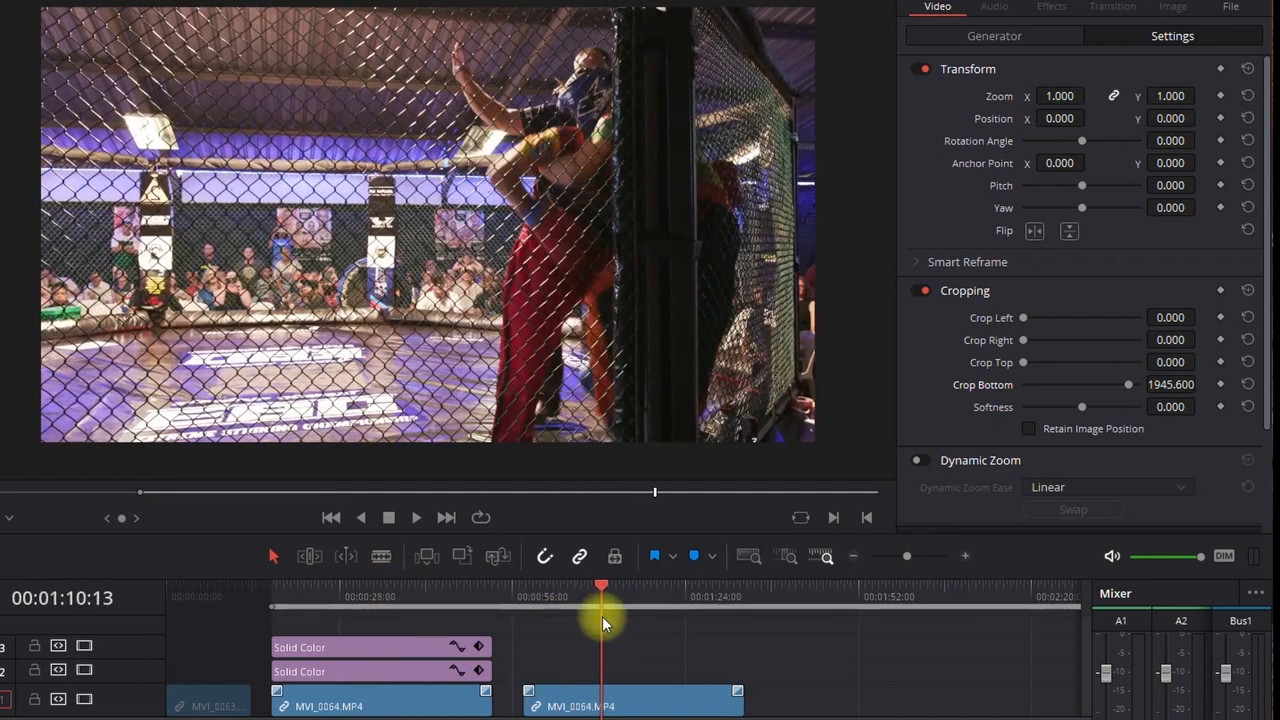
drag(600, 590, 590, 590)
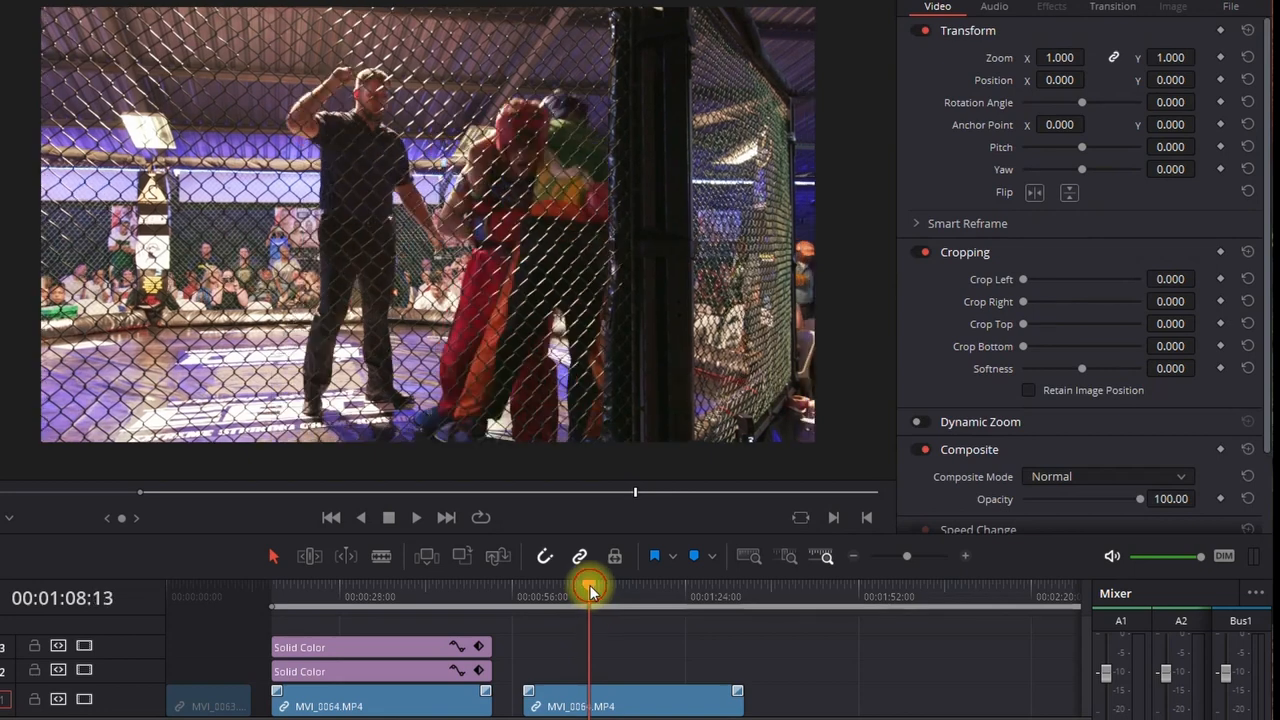
drag(590, 590, 420, 590)
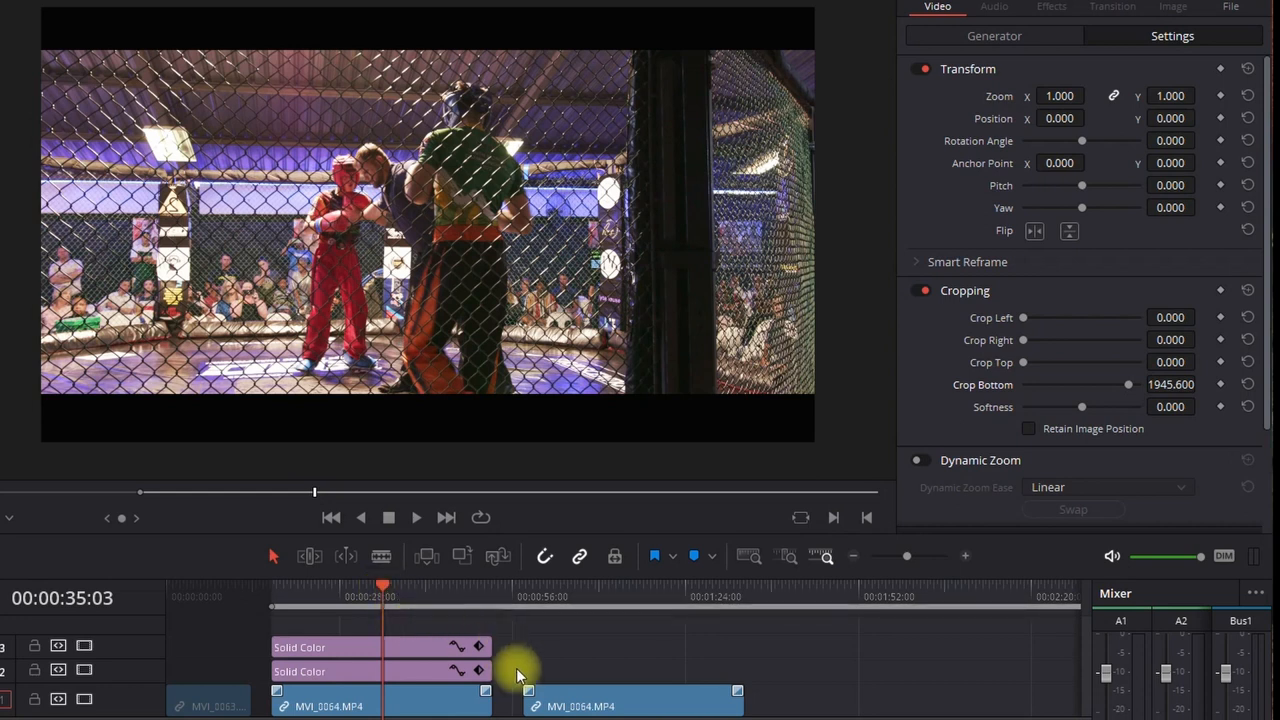
mouse_move(596, 660)
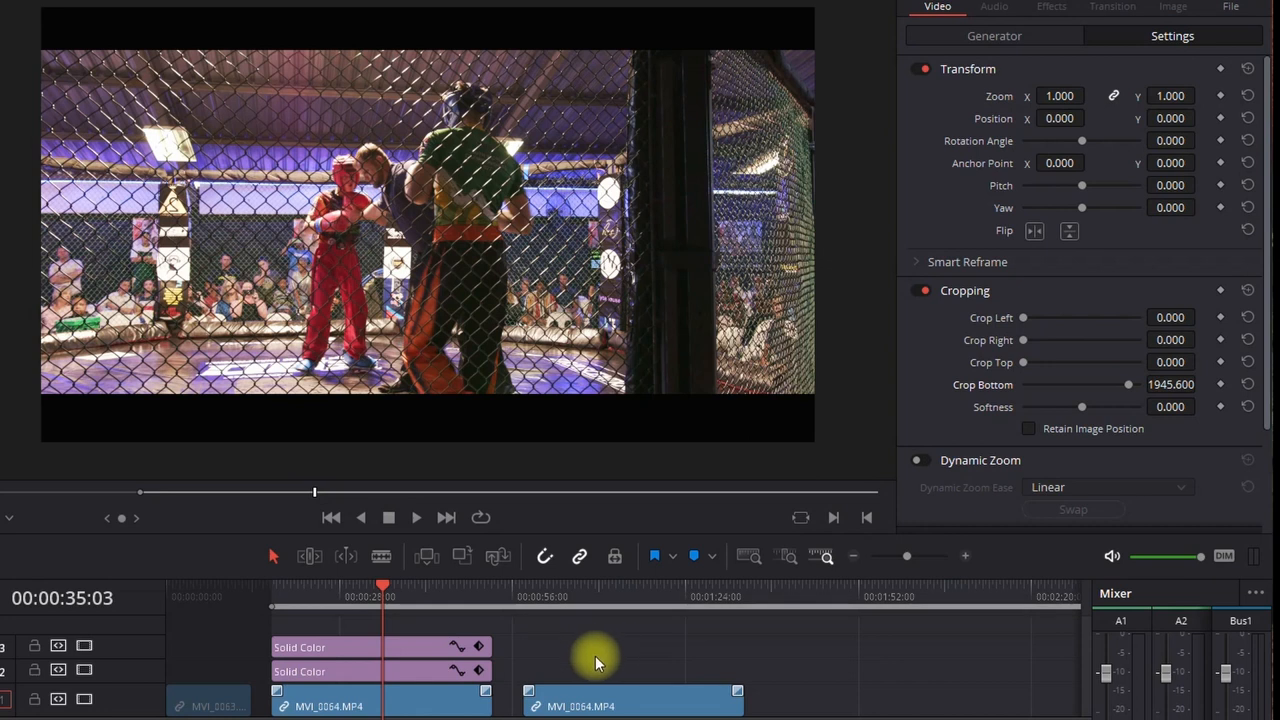
mouse_move(408, 636)
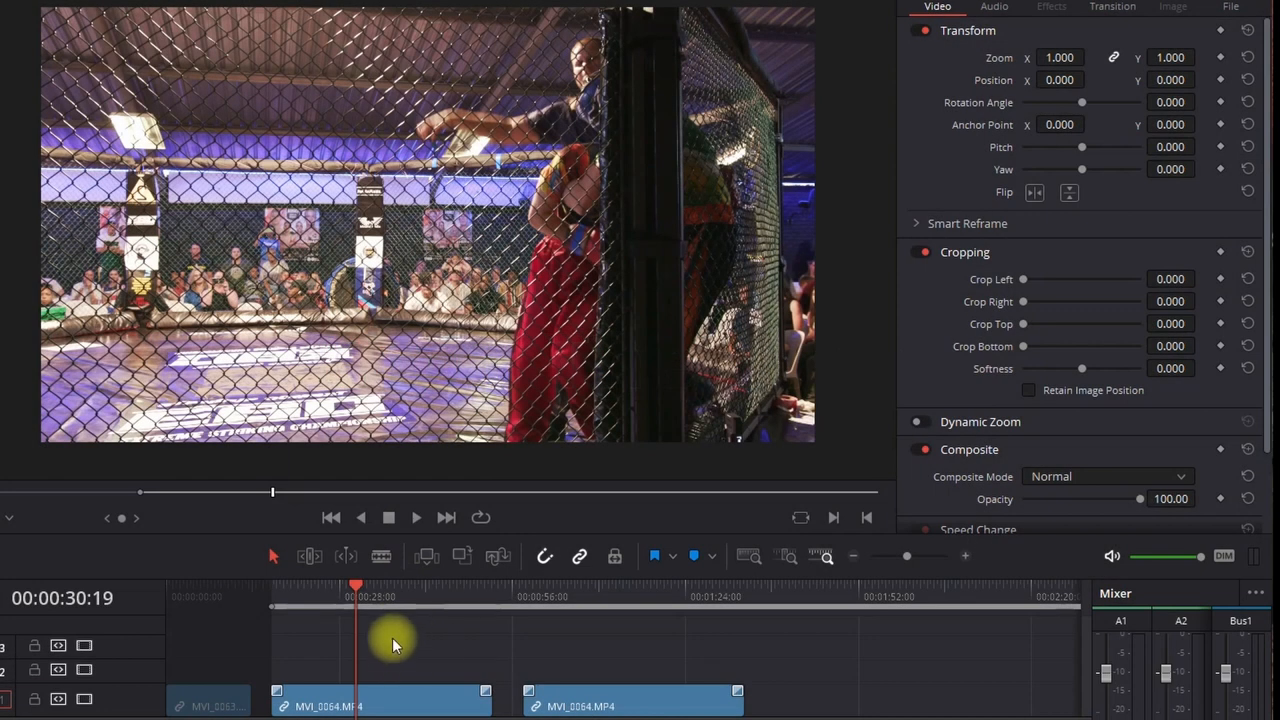
mouse_move(1020, 414)
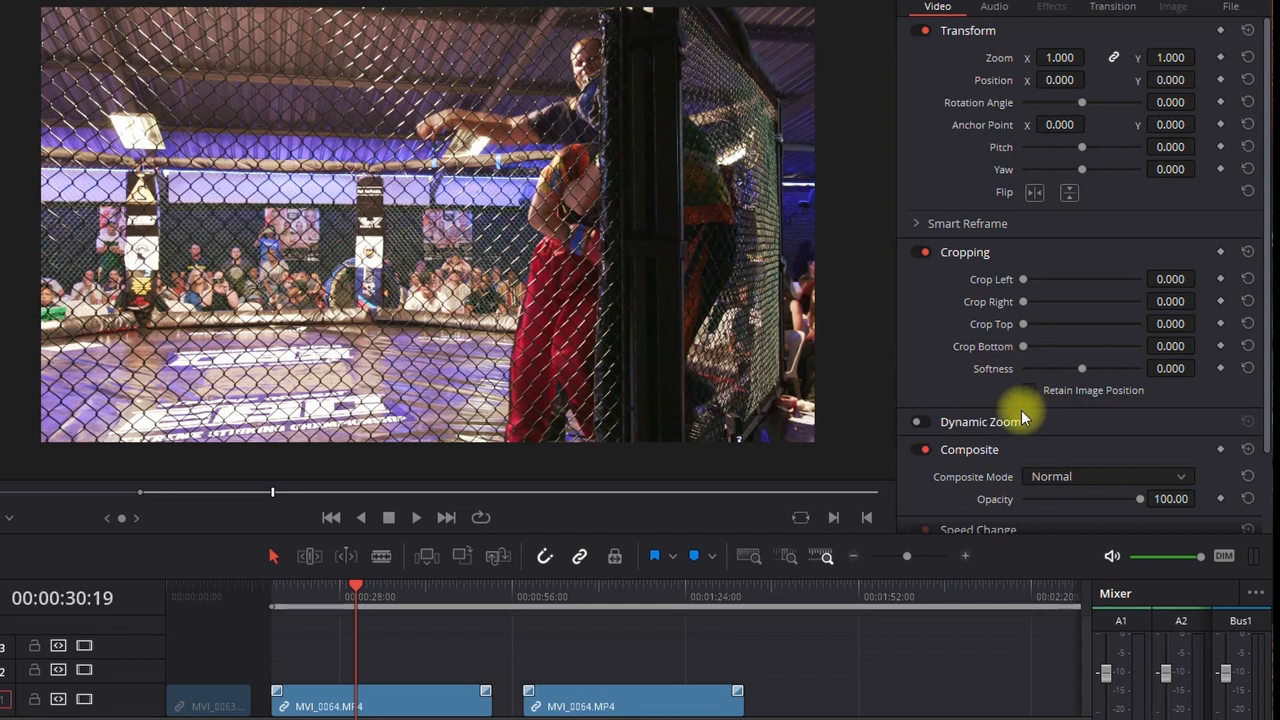
- Reset the crop to zero and scrub through both clips to confirm the full-height frame
click(382, 700)
text(220.000)
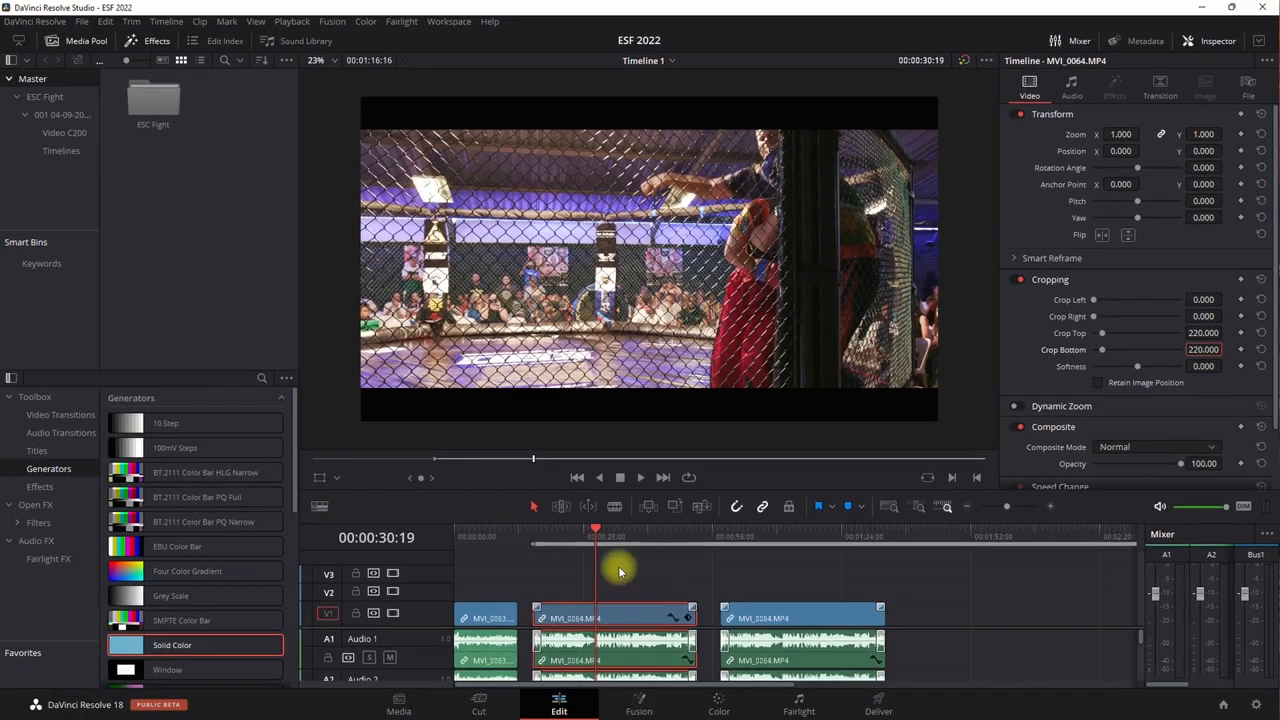
drag(596, 528, 640, 528)
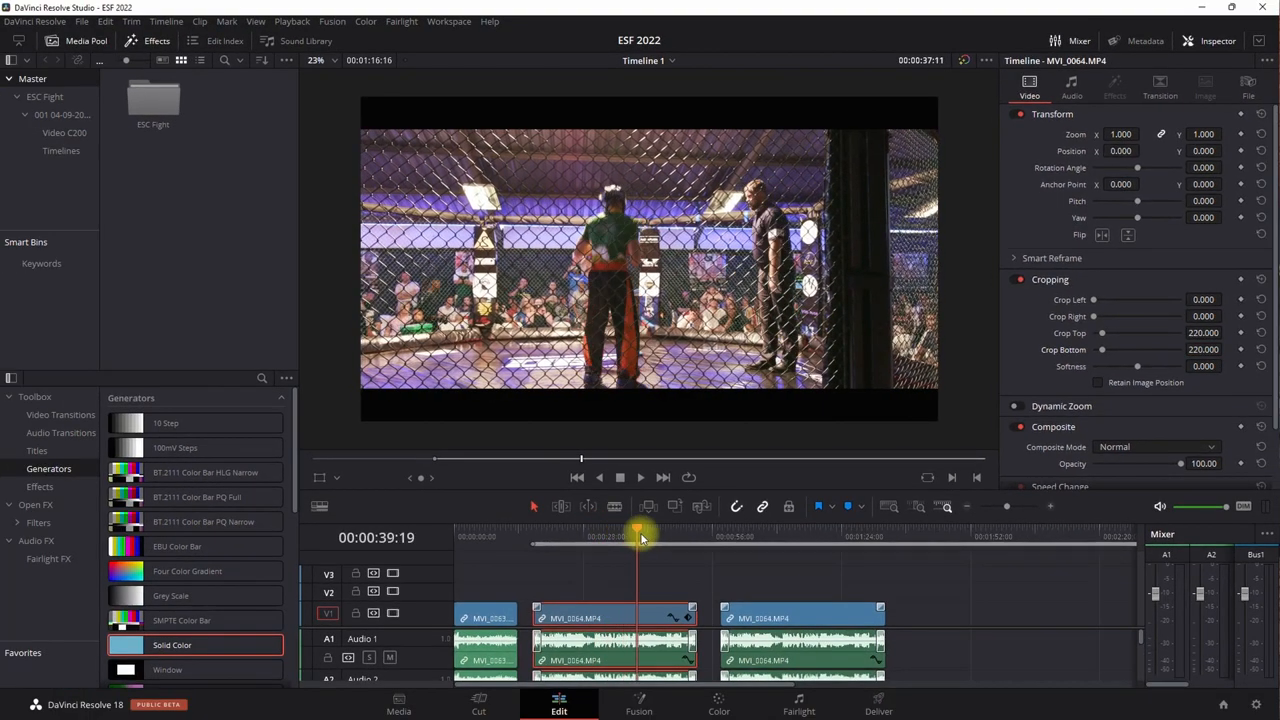
click(770, 536)
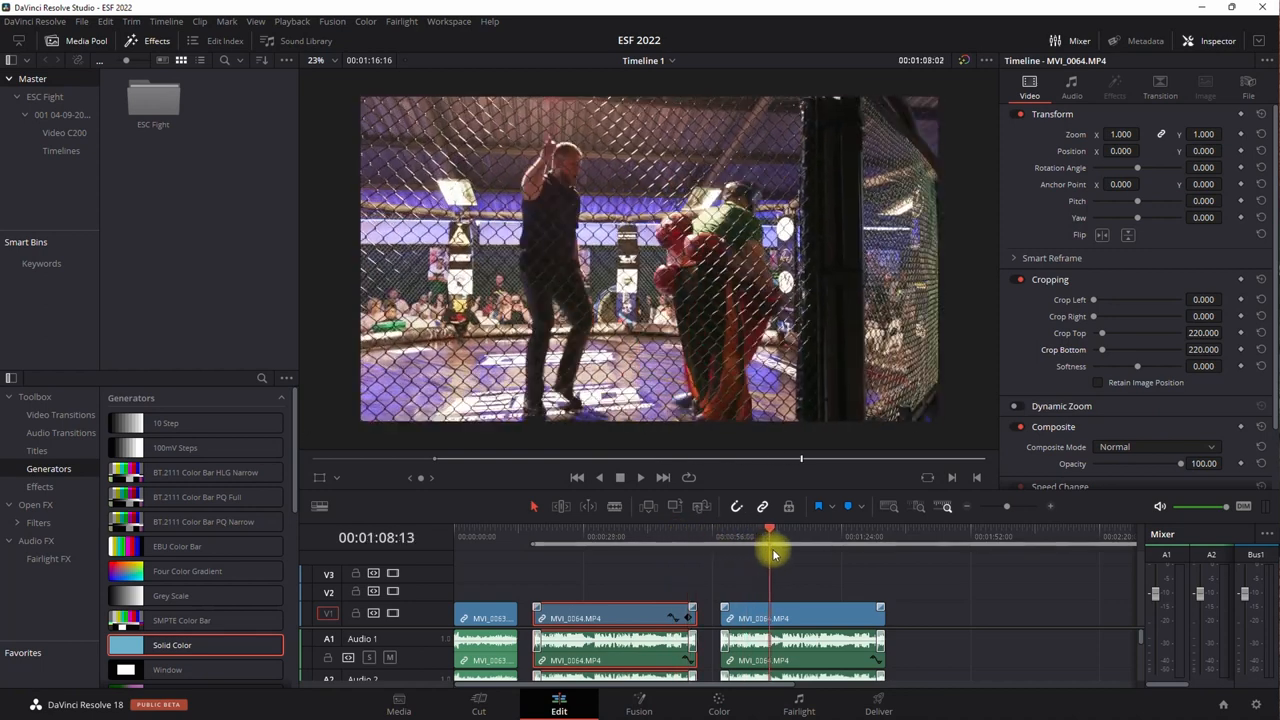
drag(770, 552, 744, 552)
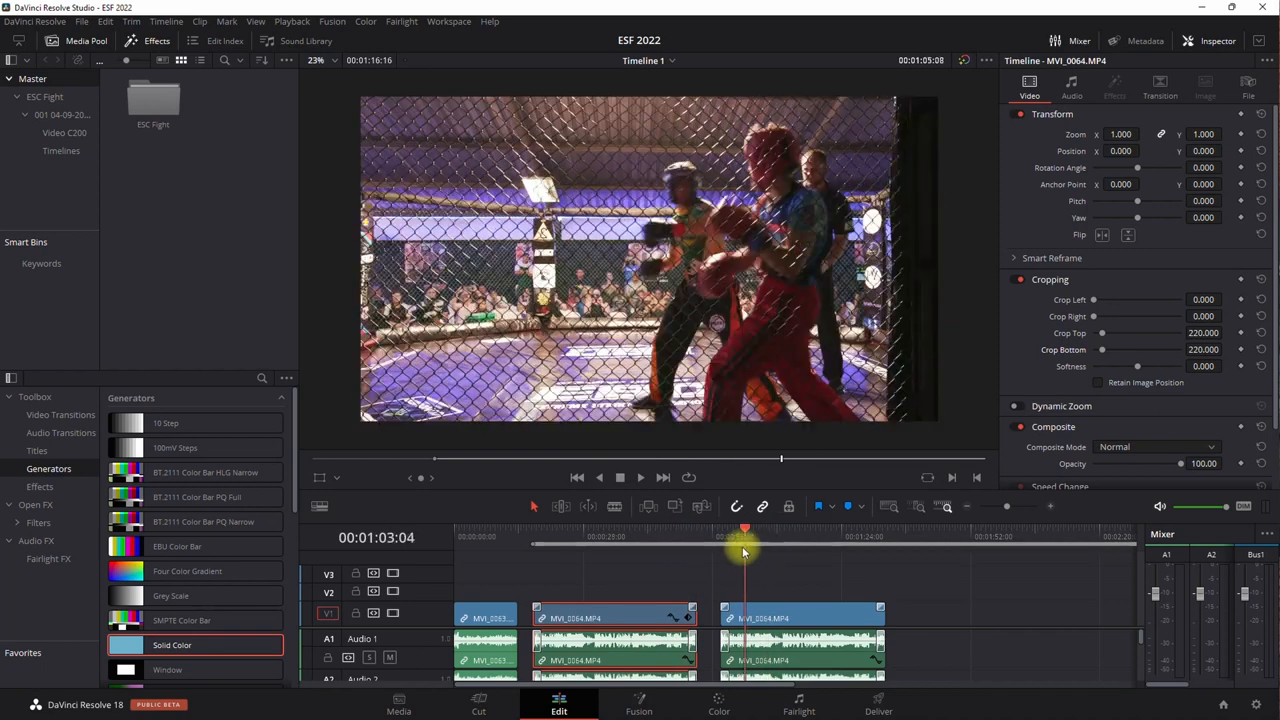
drag(744, 552, 664, 552)
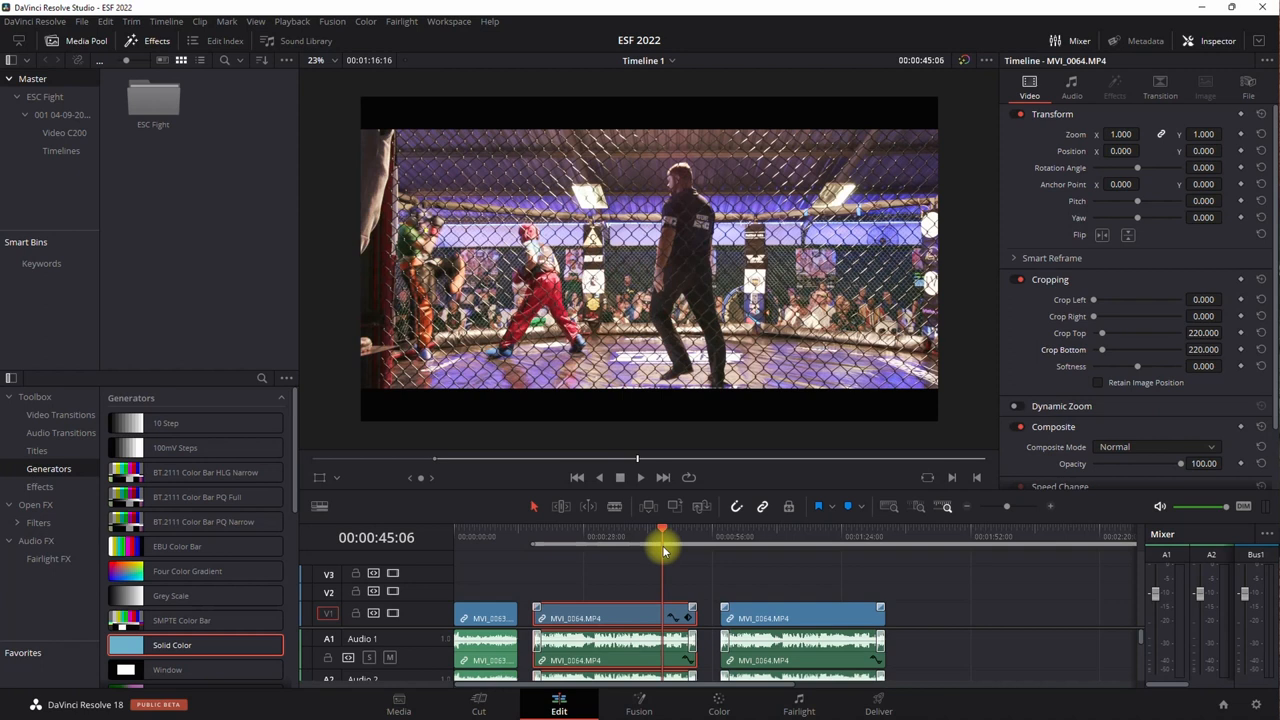
drag(664, 550, 780, 556)
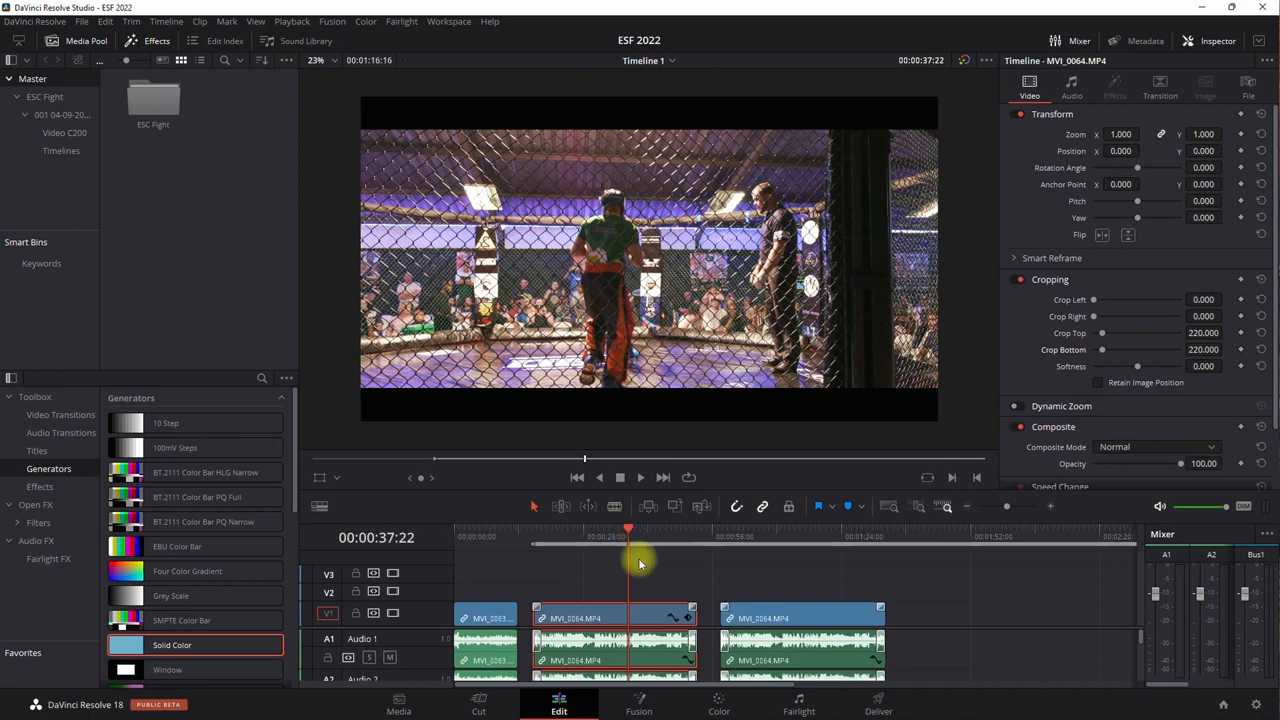
mouse_move(656, 580)
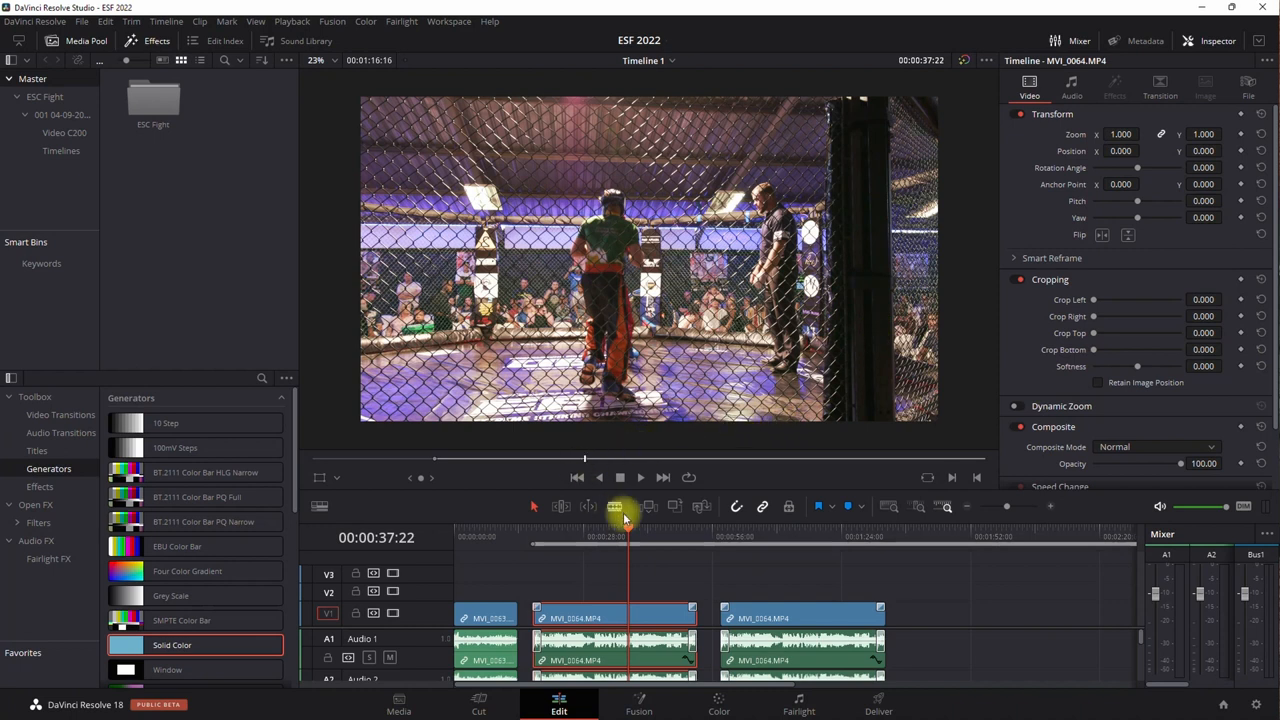
drag(628, 536, 592, 536)
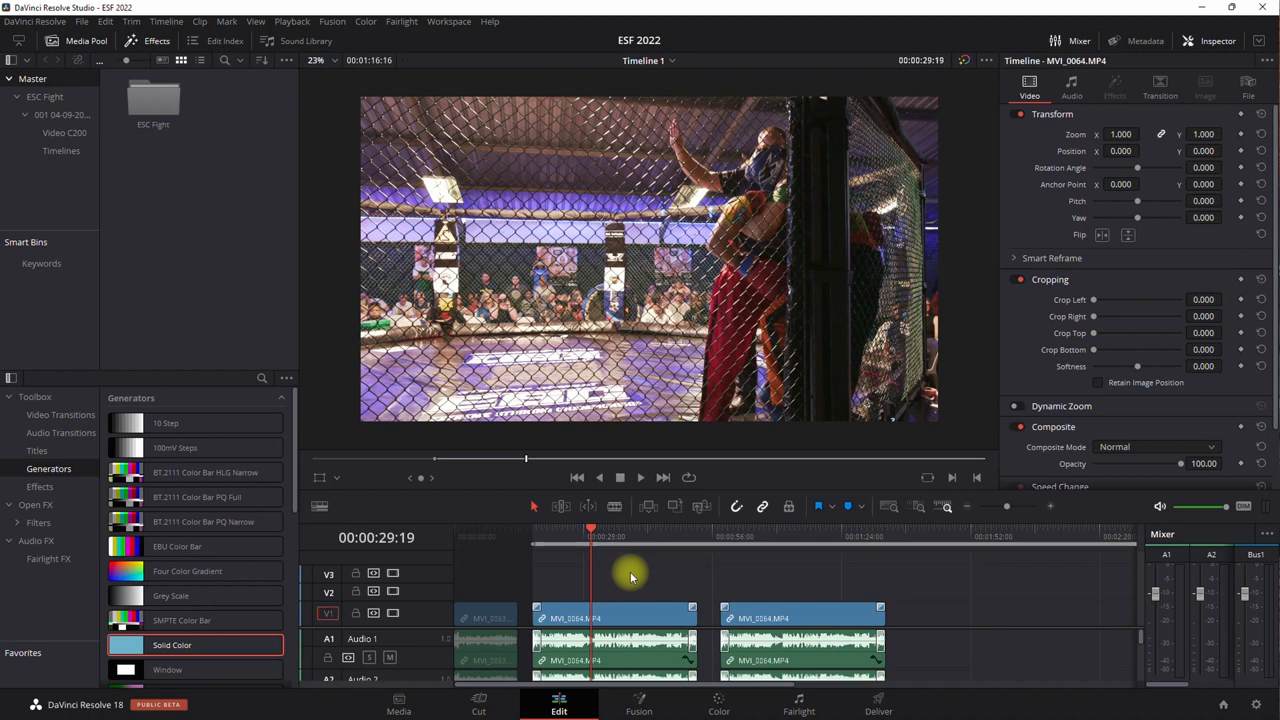
mouse_move(564, 544)
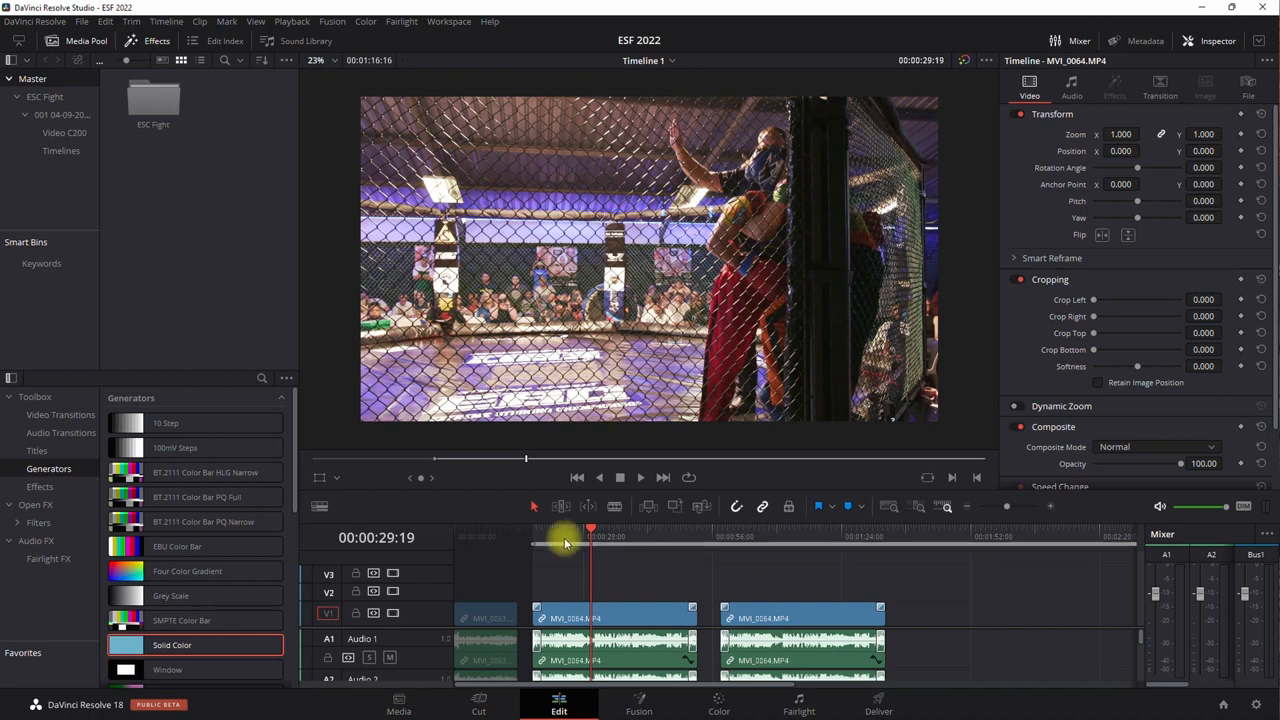
- Set a custom 3840 x 1920 timeline resolution in Project Settings, then review Image Scaling
click(82, 20)
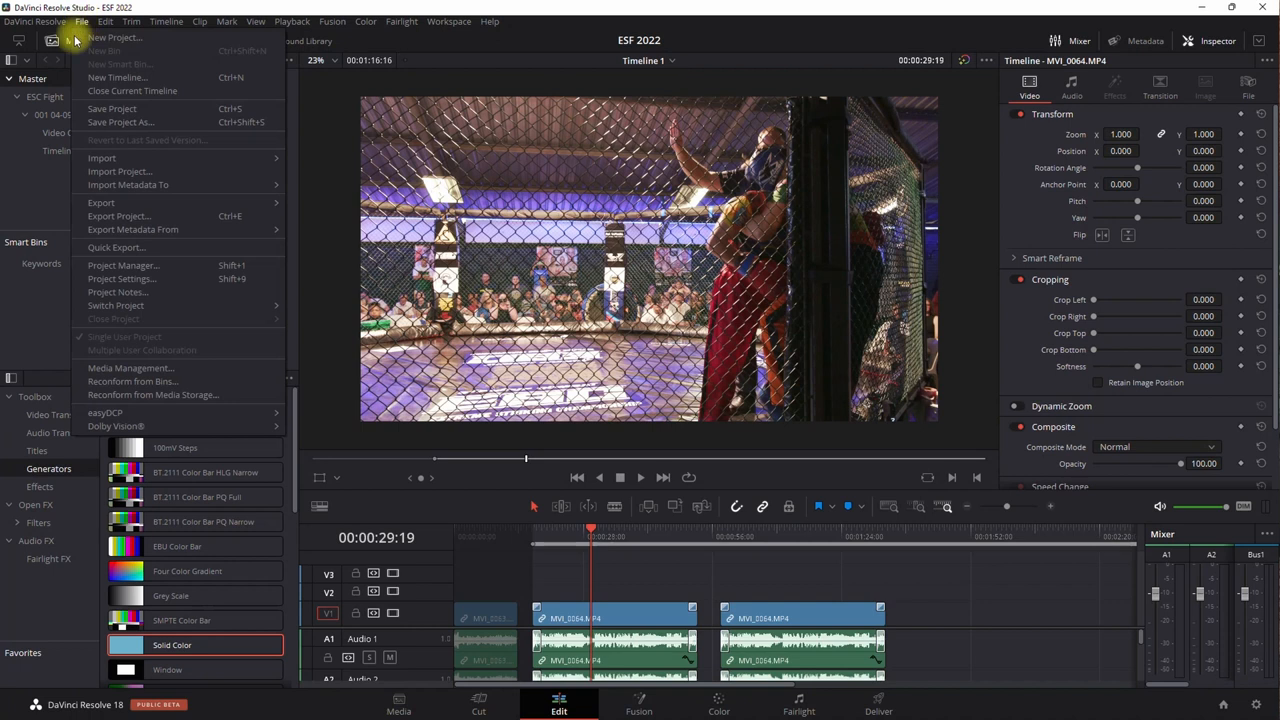
mouse_move(144, 76)
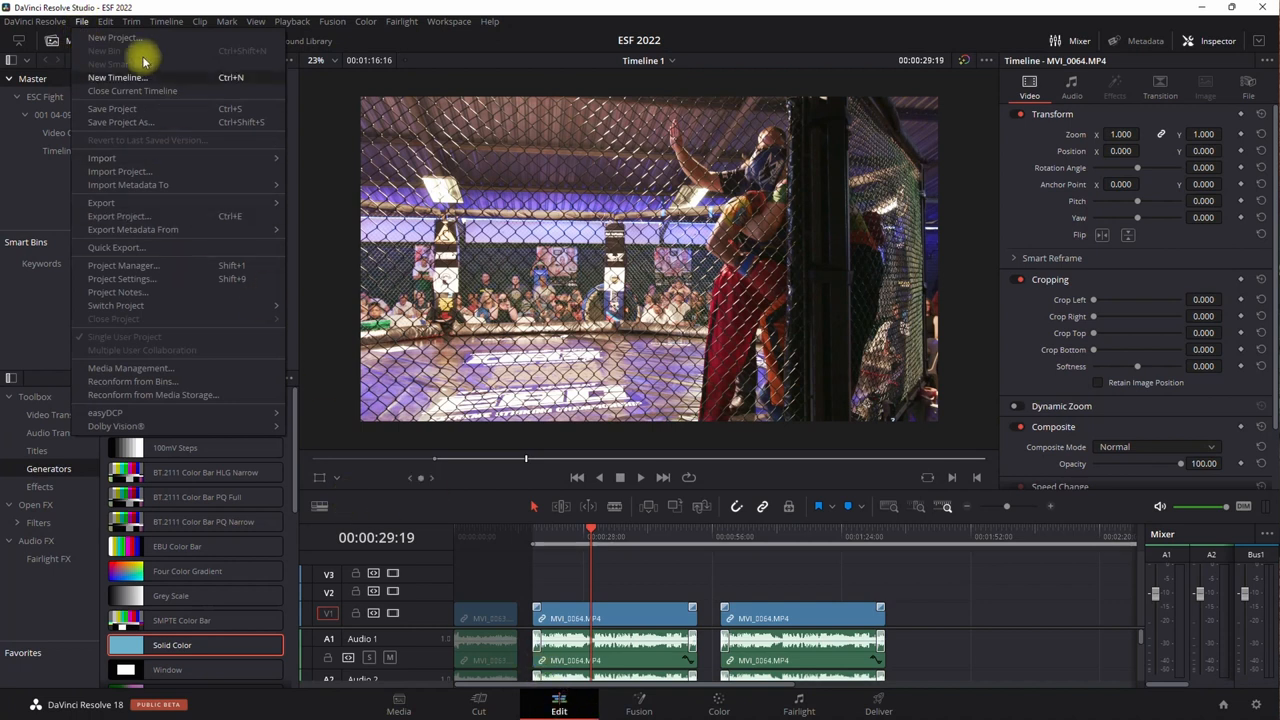
click(122, 278)
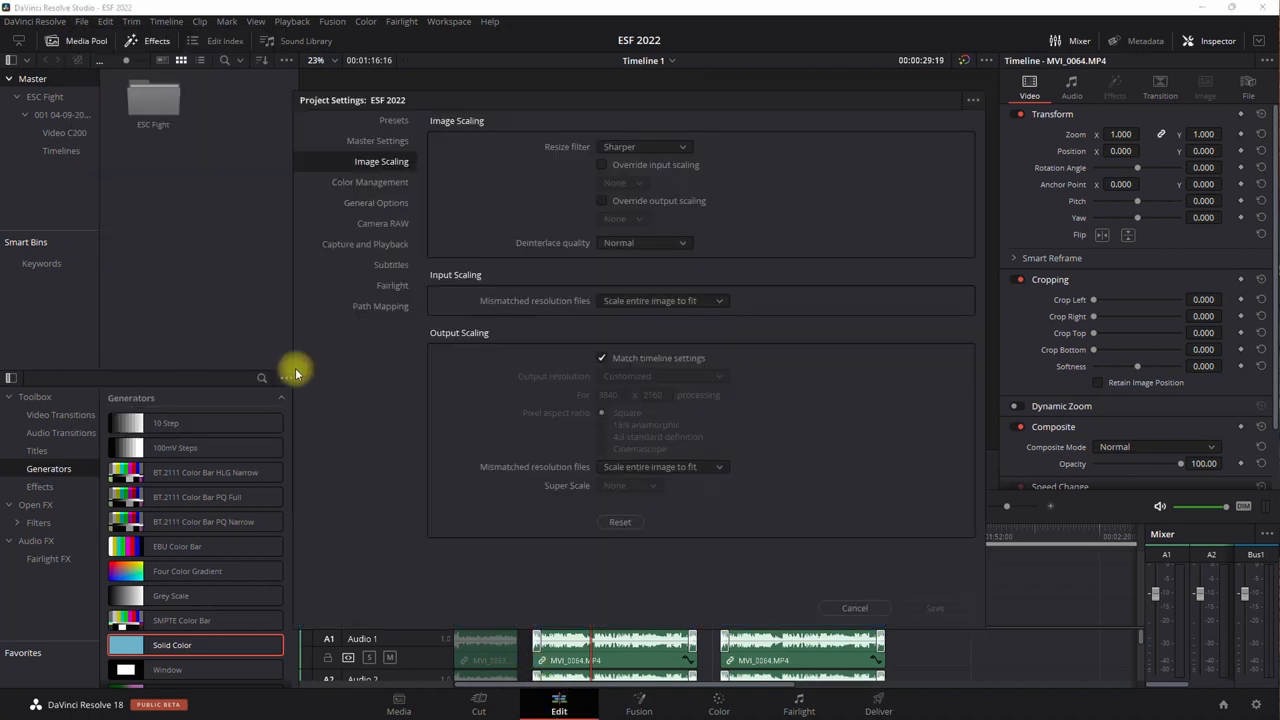
click(376, 140)
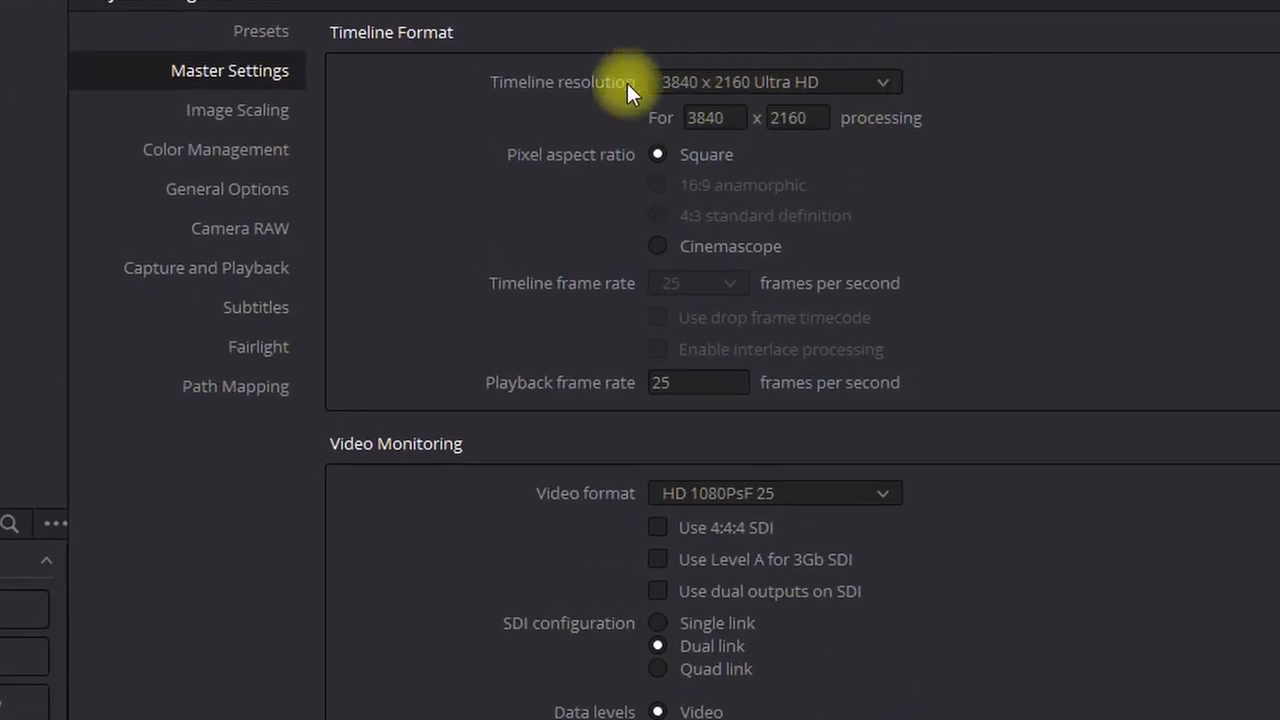
mouse_move(732, 96)
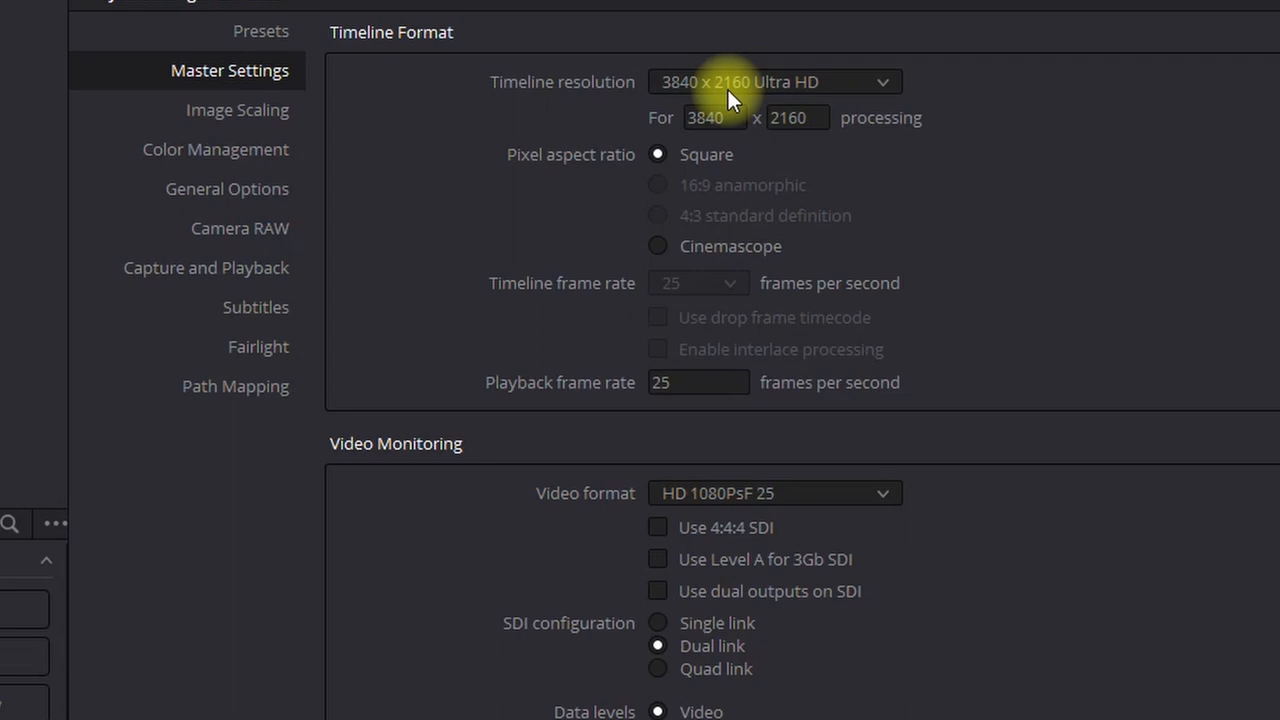
mouse_move(1016, 156)
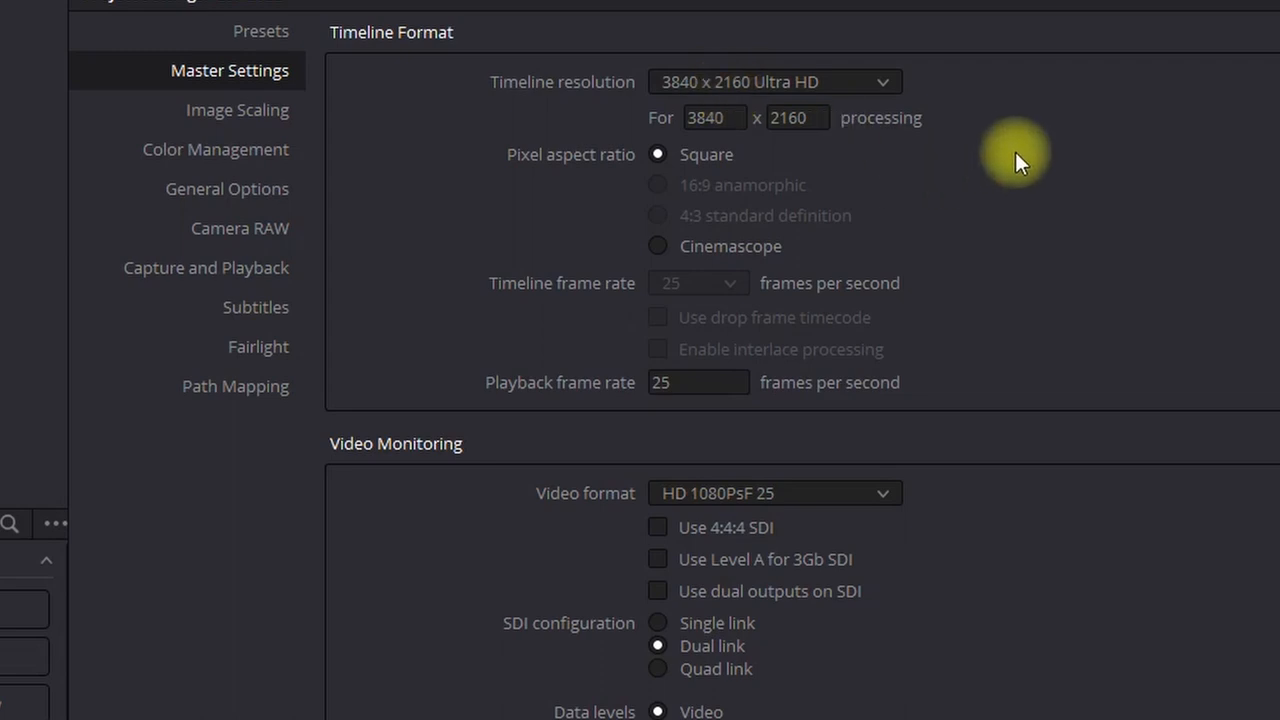
mouse_move(976, 150)
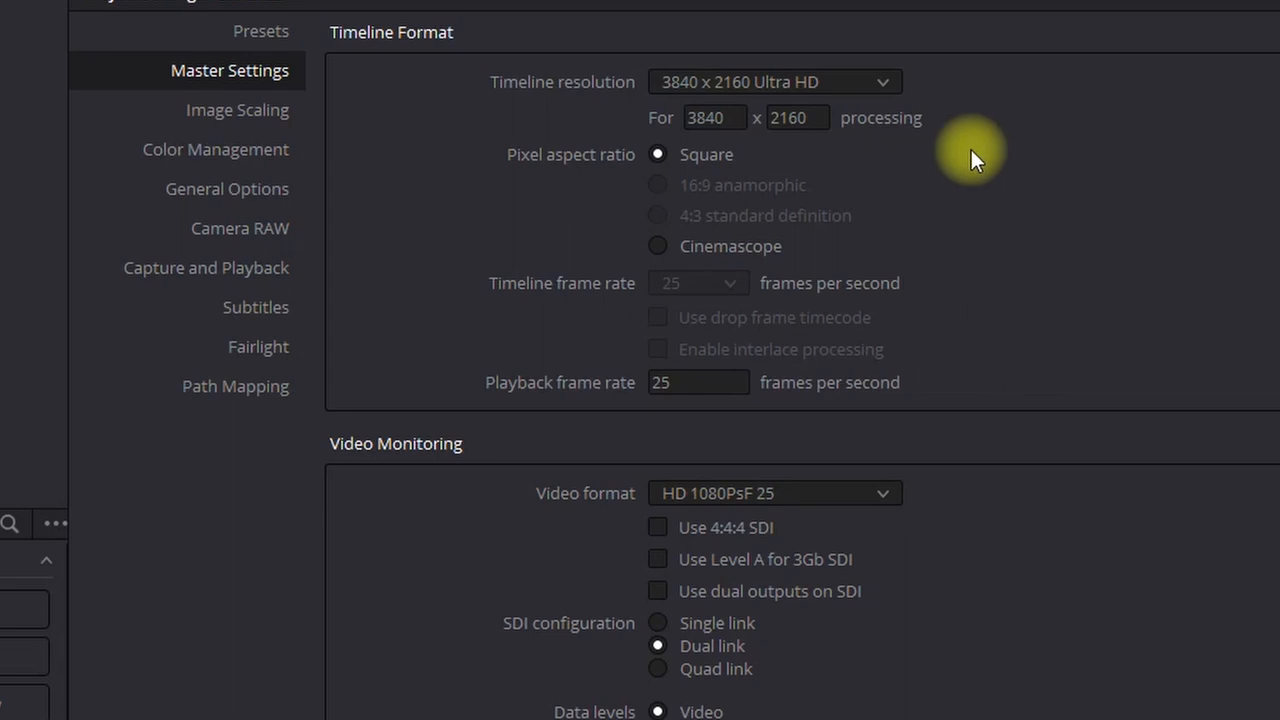
mouse_move(816, 104)
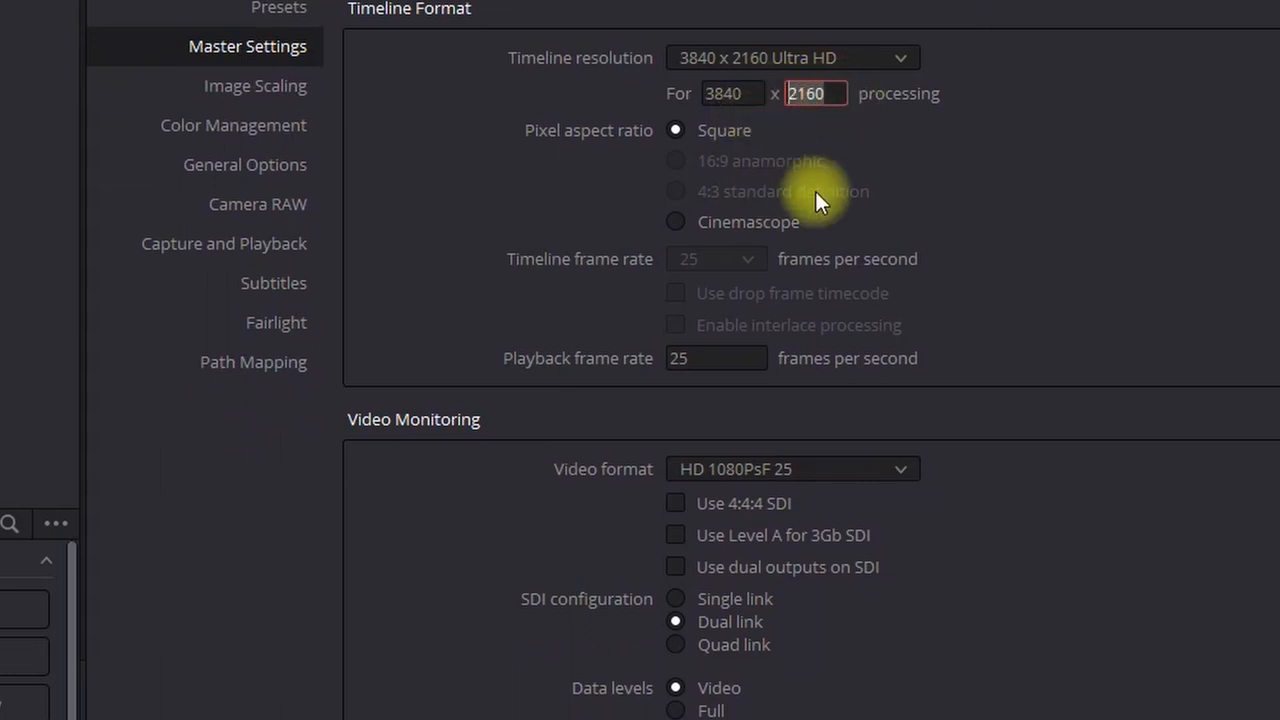
text(1920)
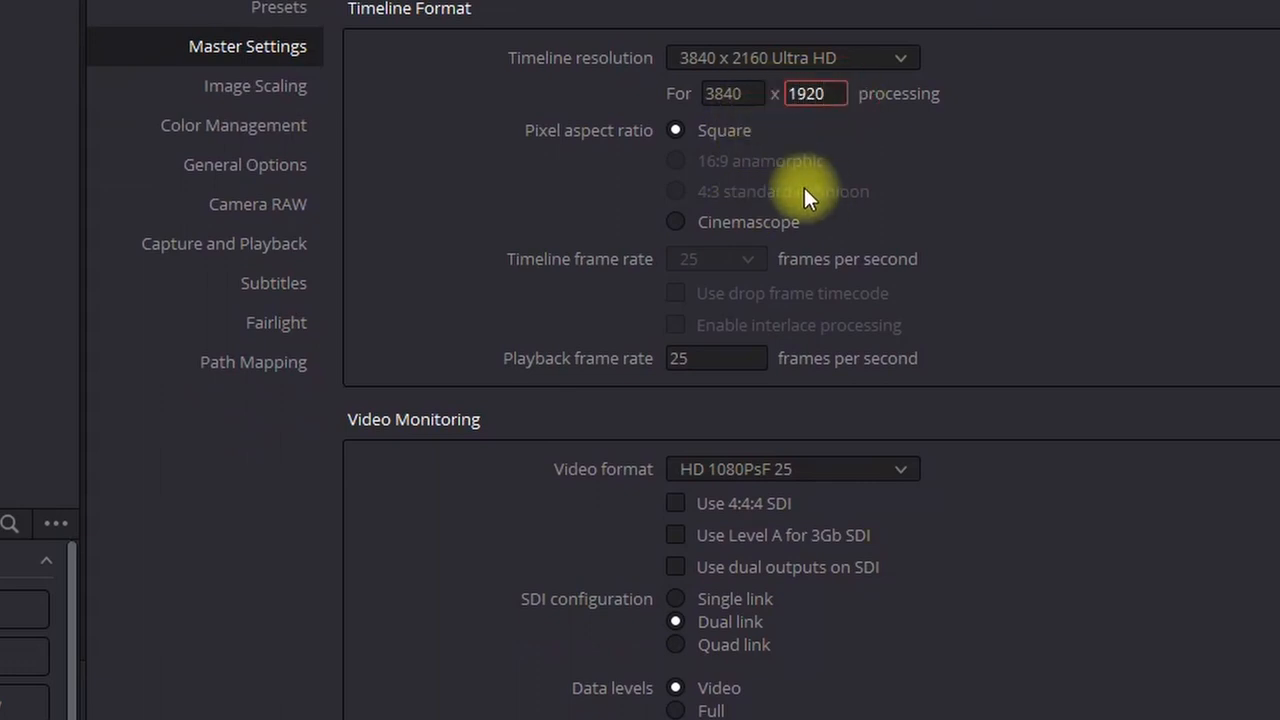
mouse_move(984, 176)
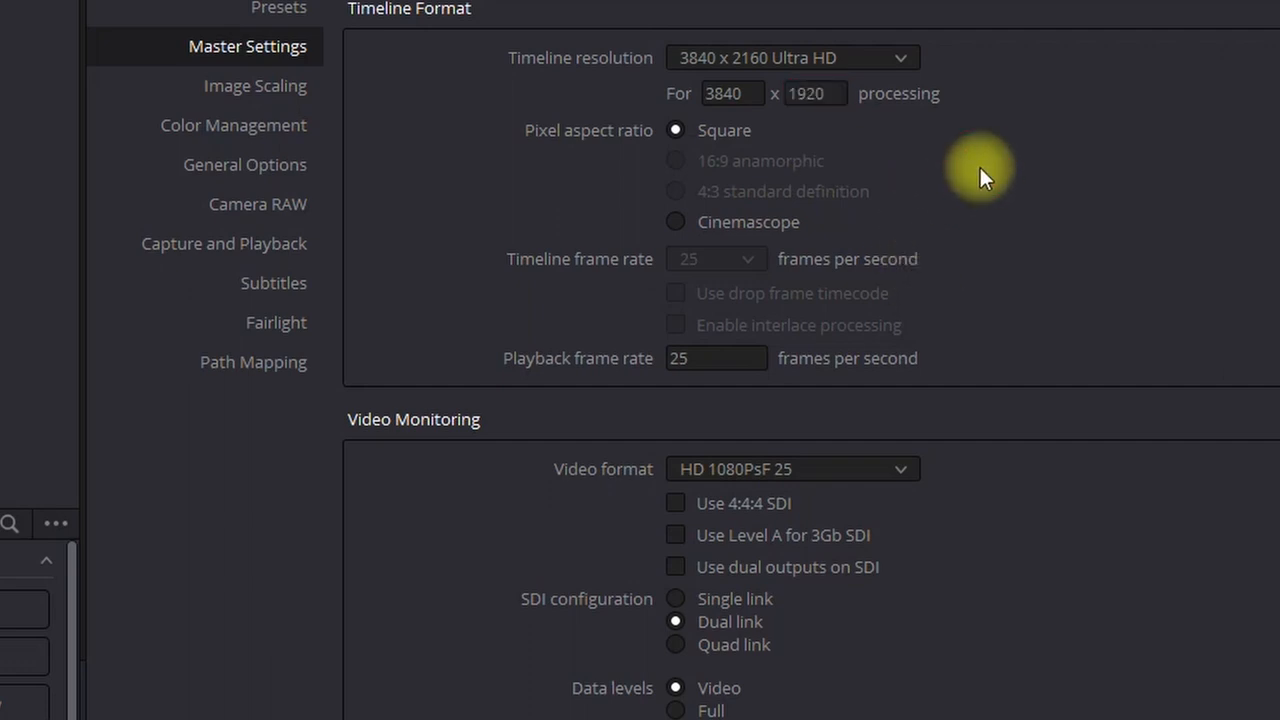
mouse_move(800, 144)
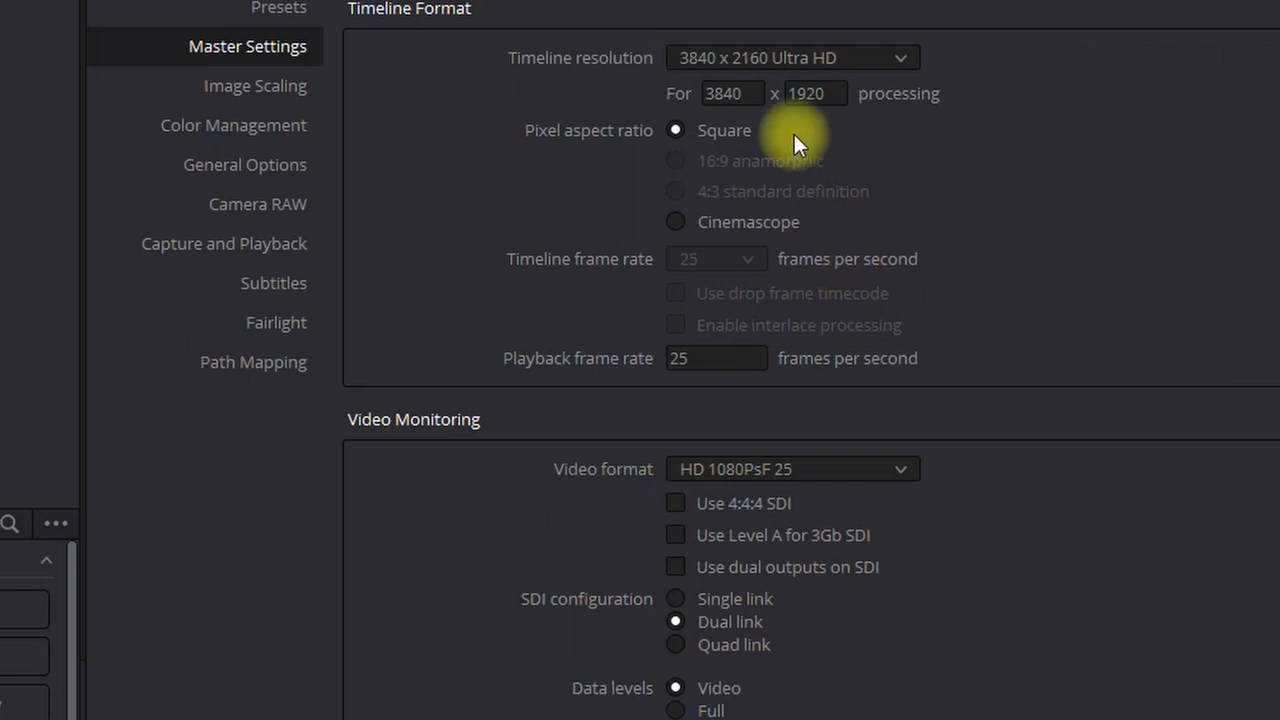
mouse_move(262, 100)
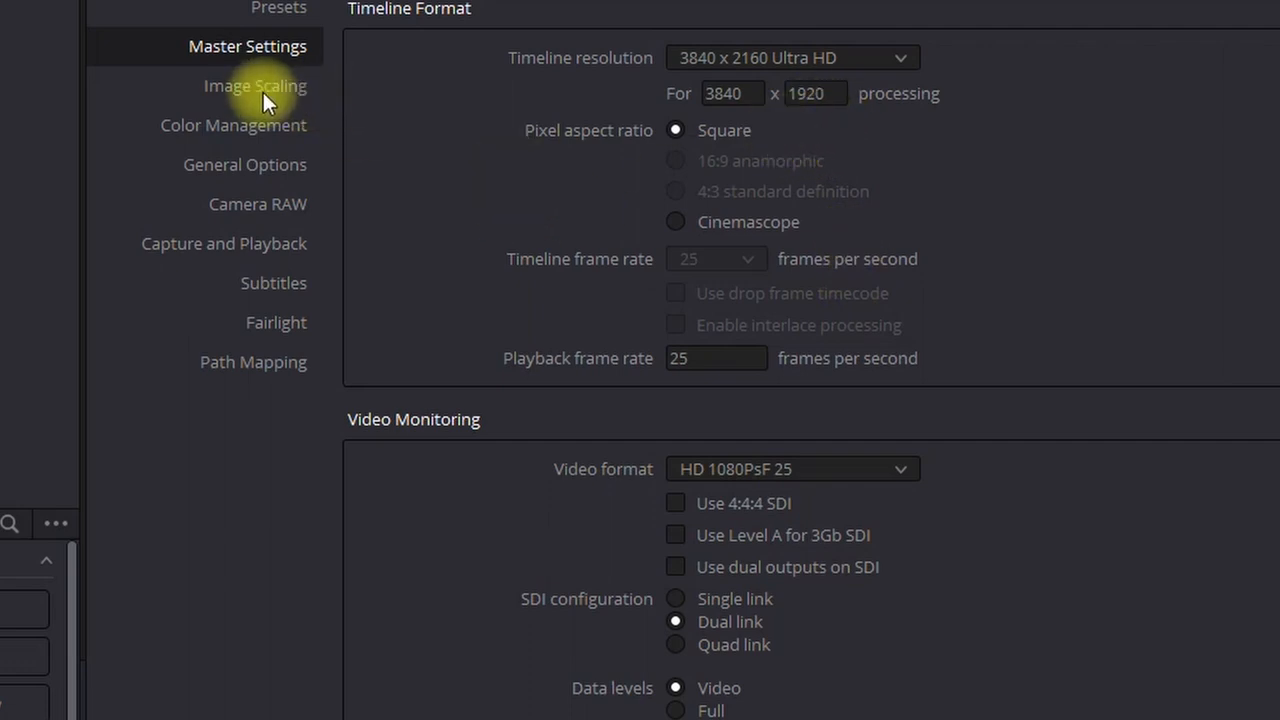
click(256, 84)
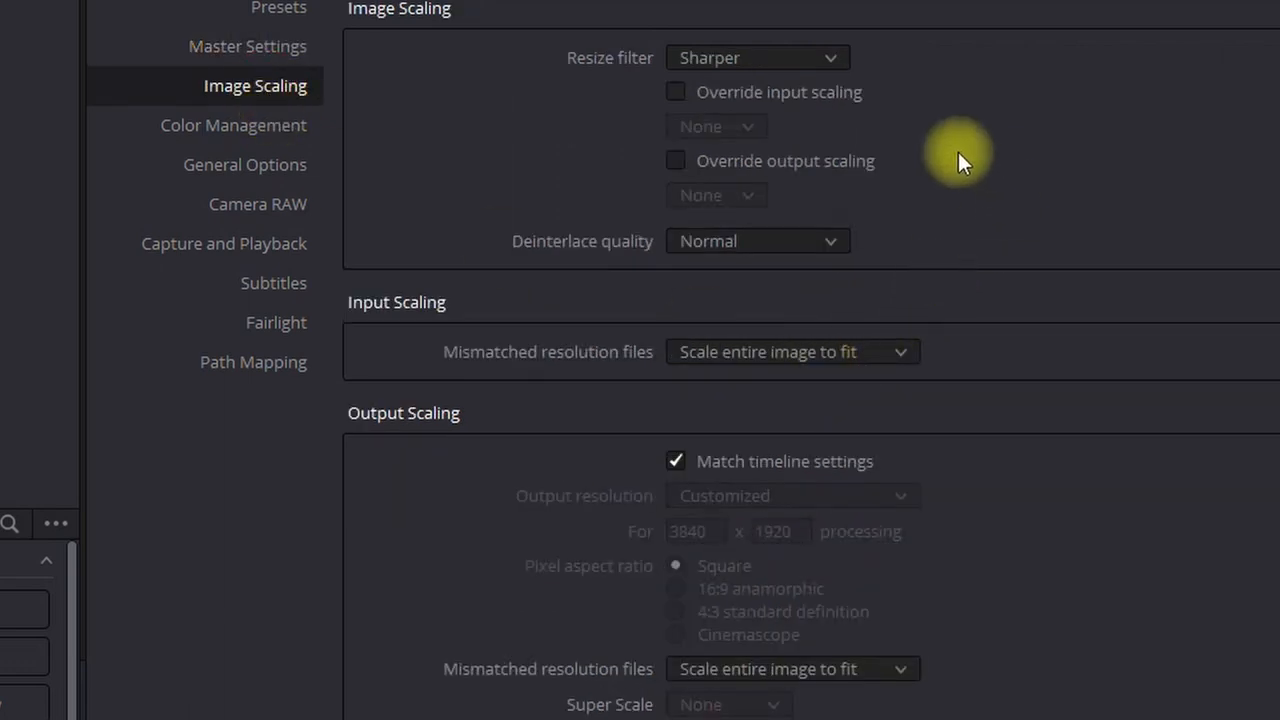
mouse_move(940, 220)
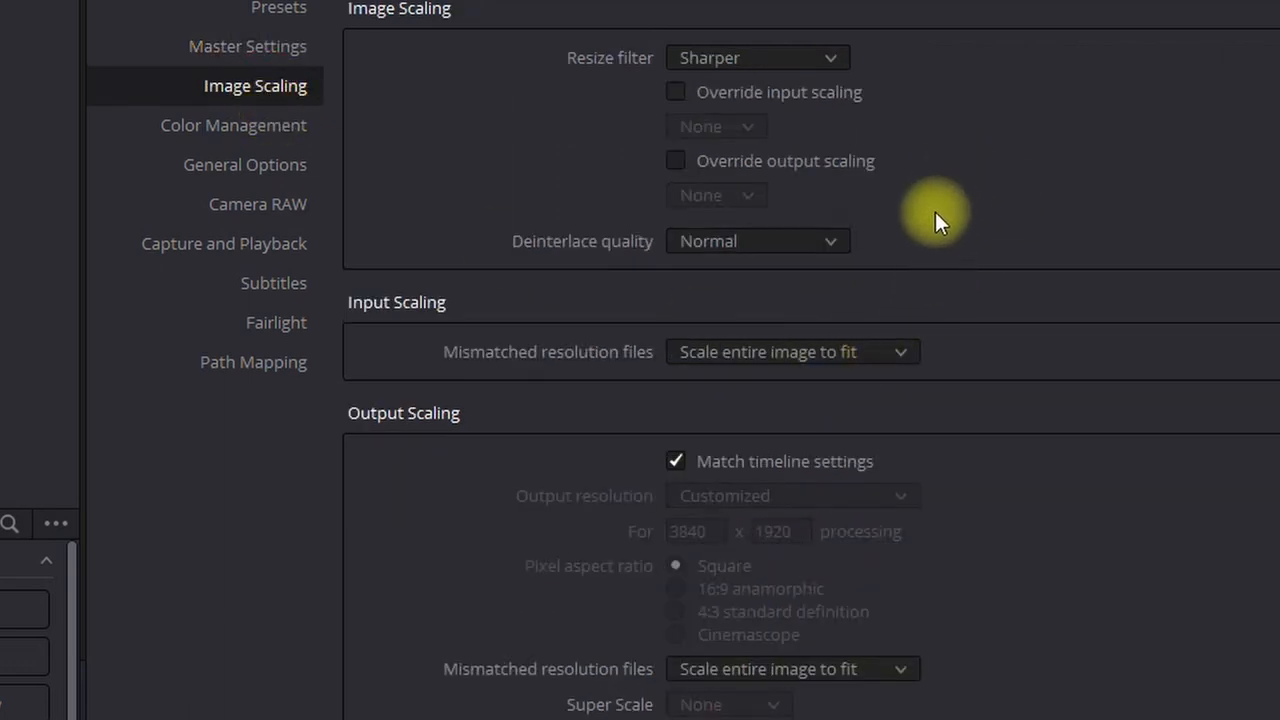
mouse_move(704, 370)
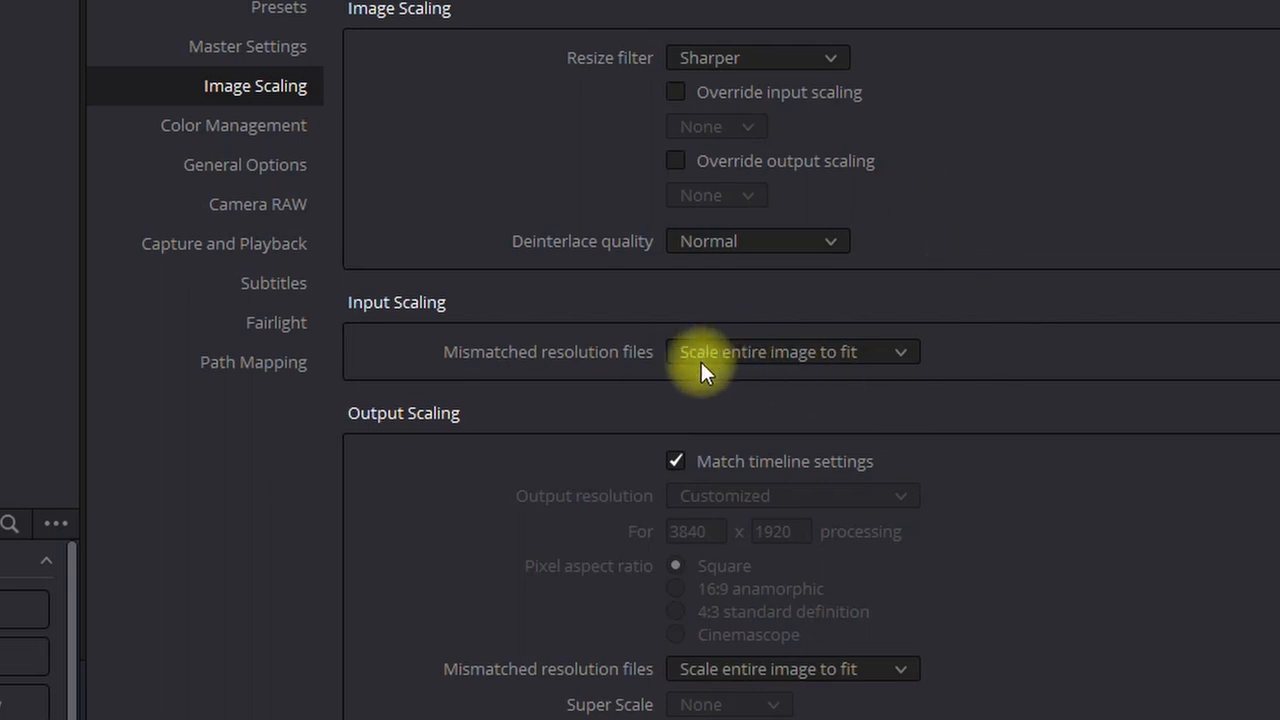
mouse_move(688, 388)
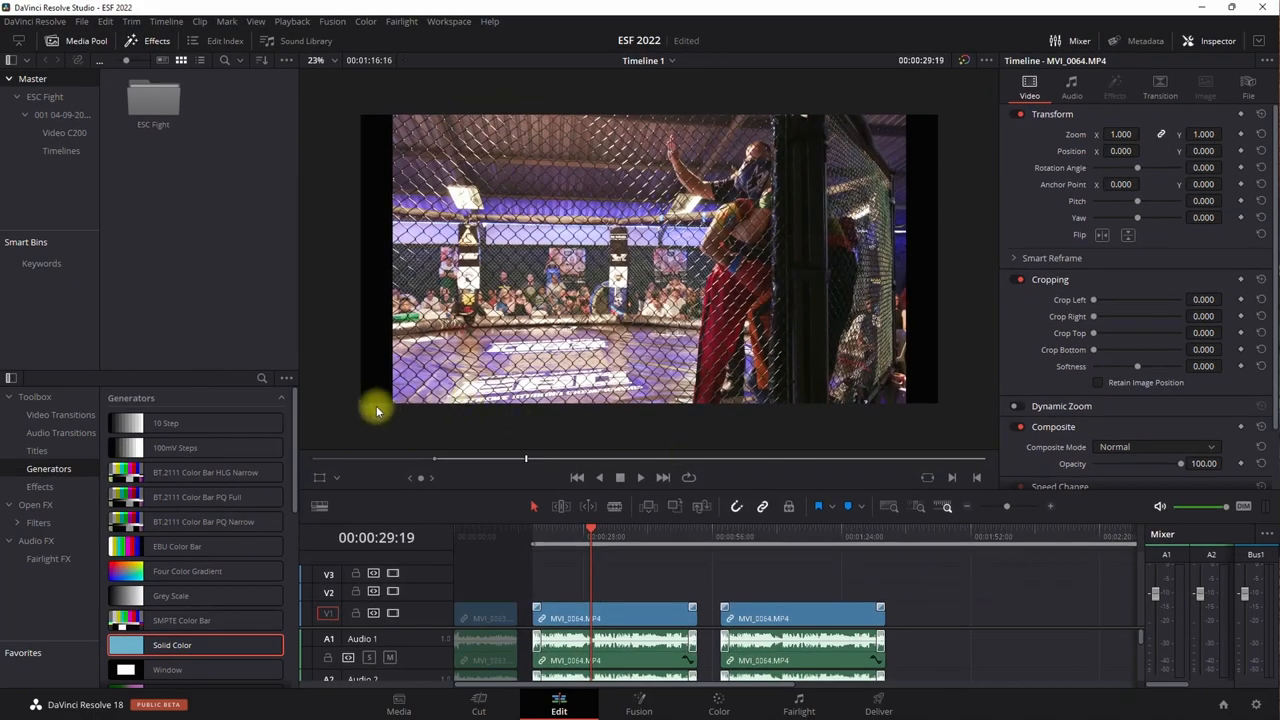
mouse_move(572, 324)
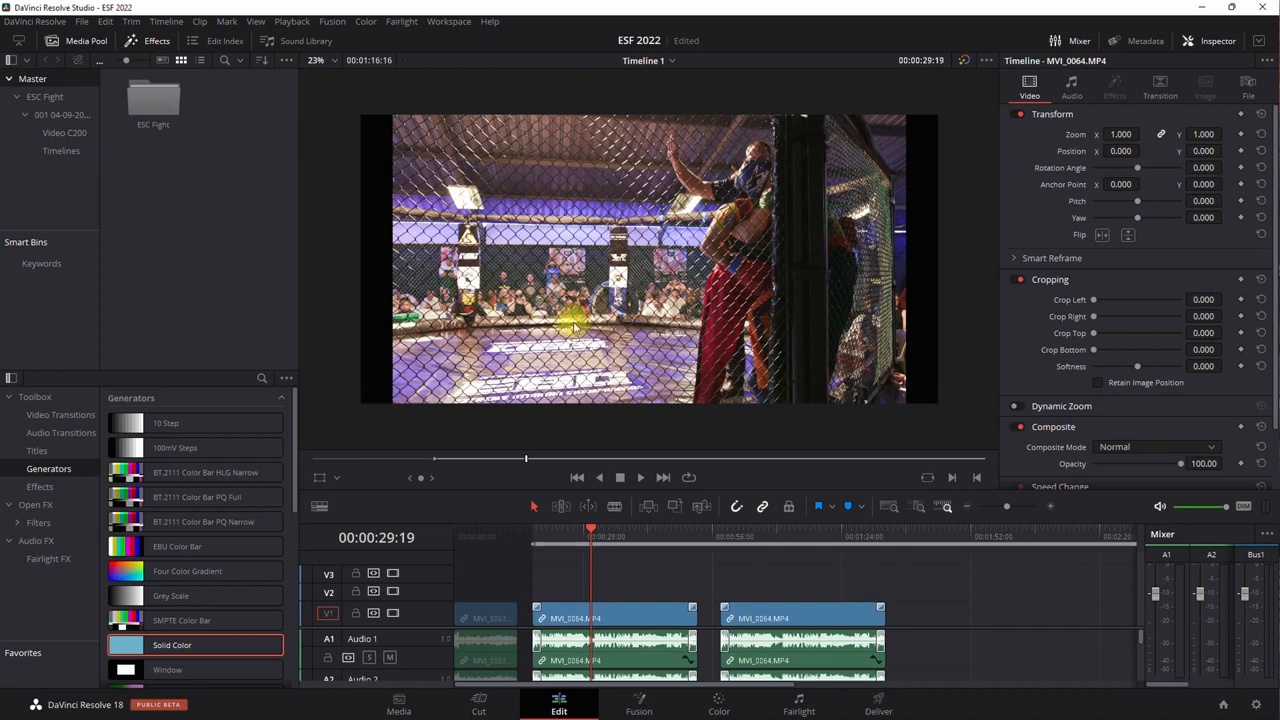
mouse_move(550, 390)
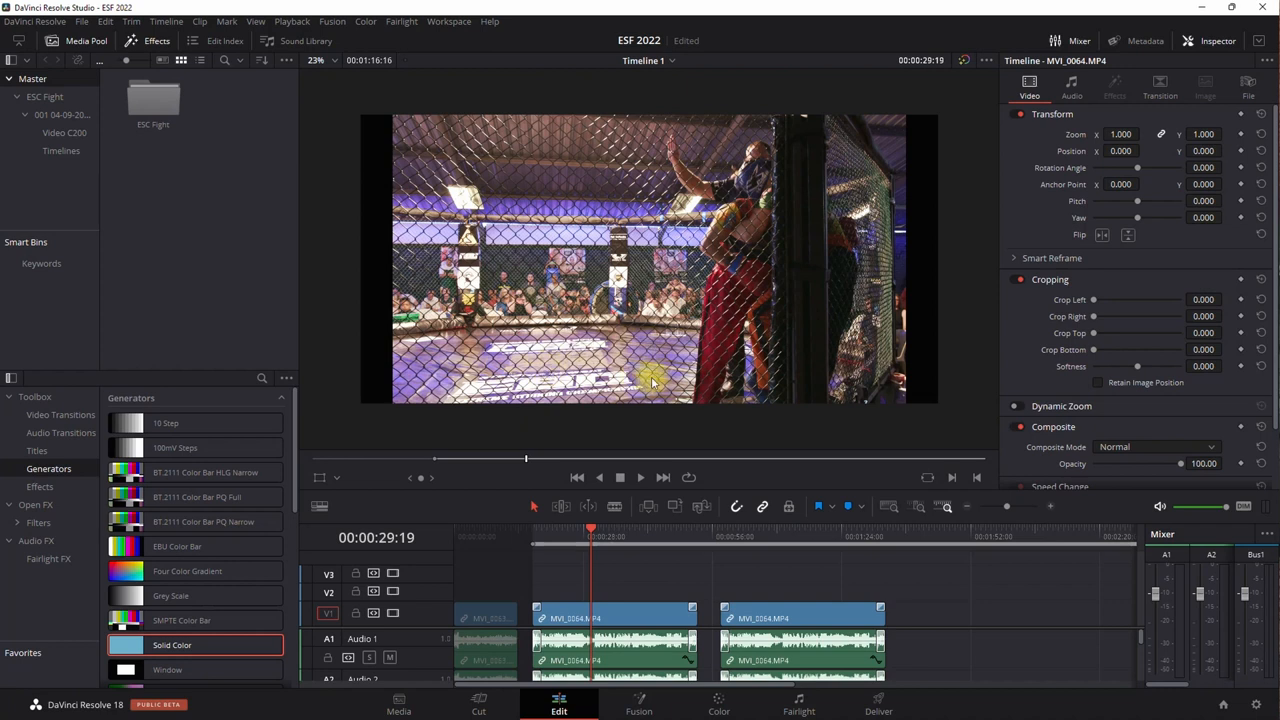
mouse_move(384, 280)
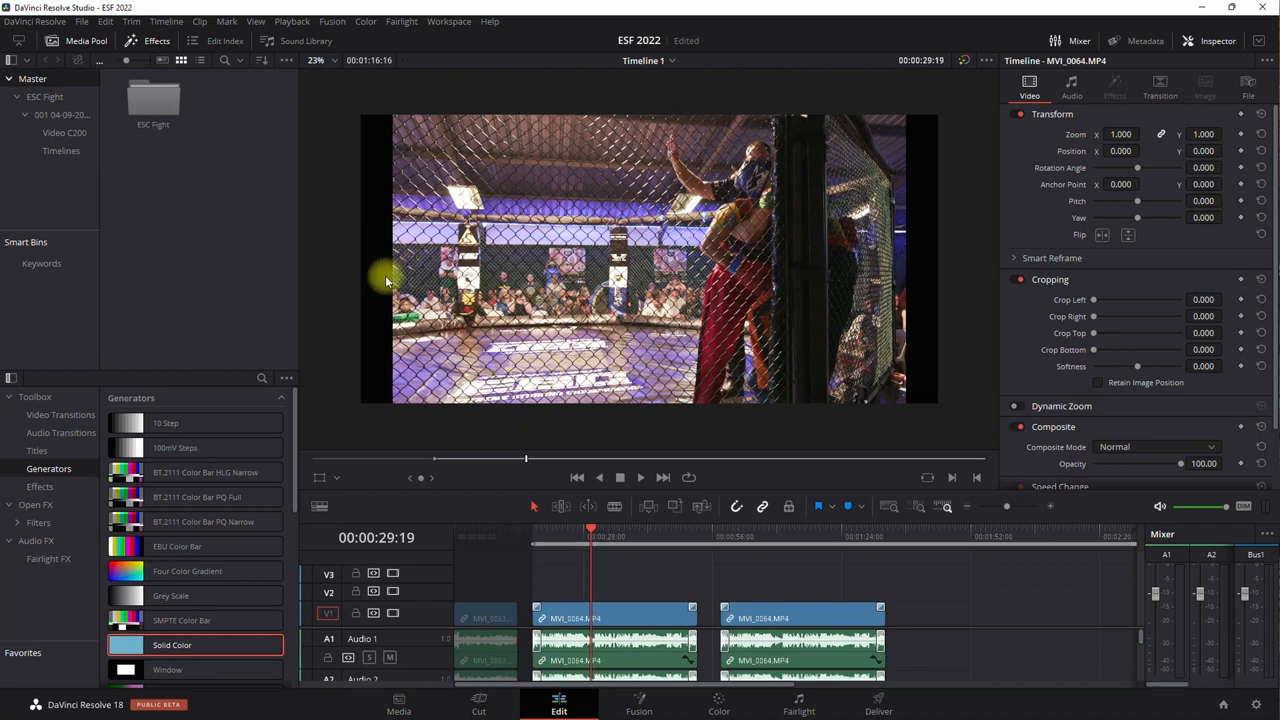
mouse_move(378, 280)
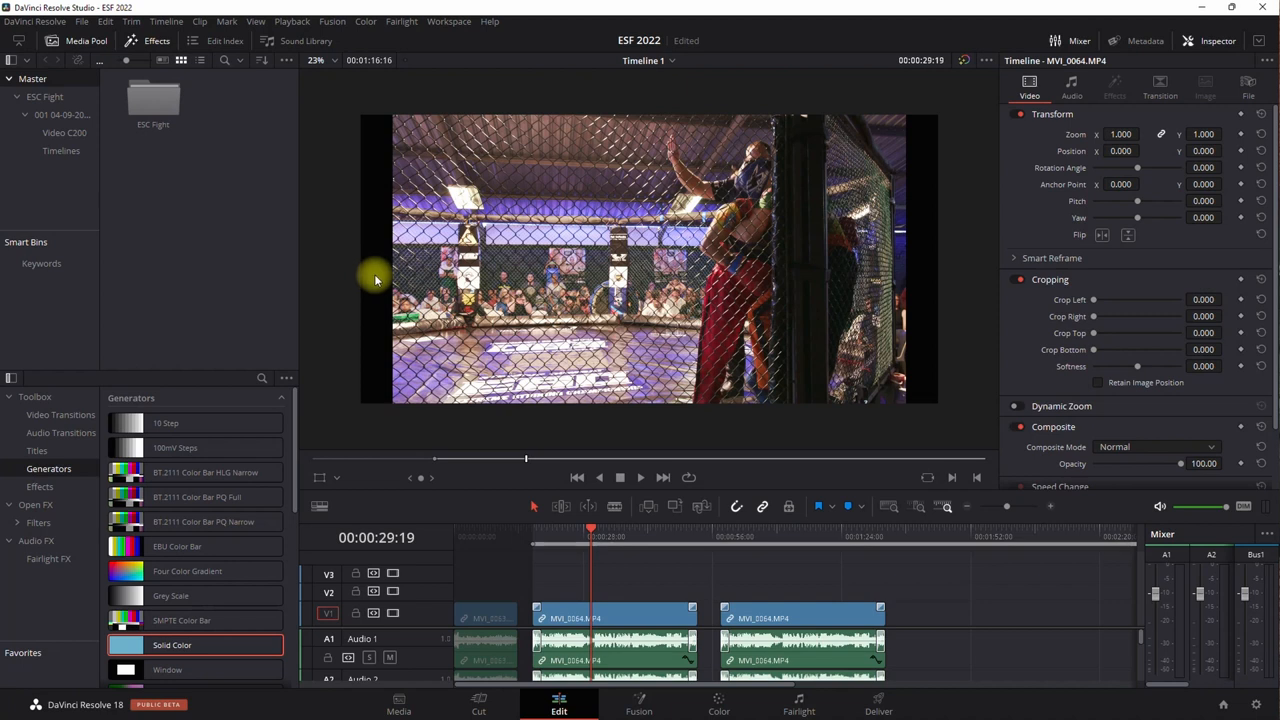
mouse_move(900, 312)
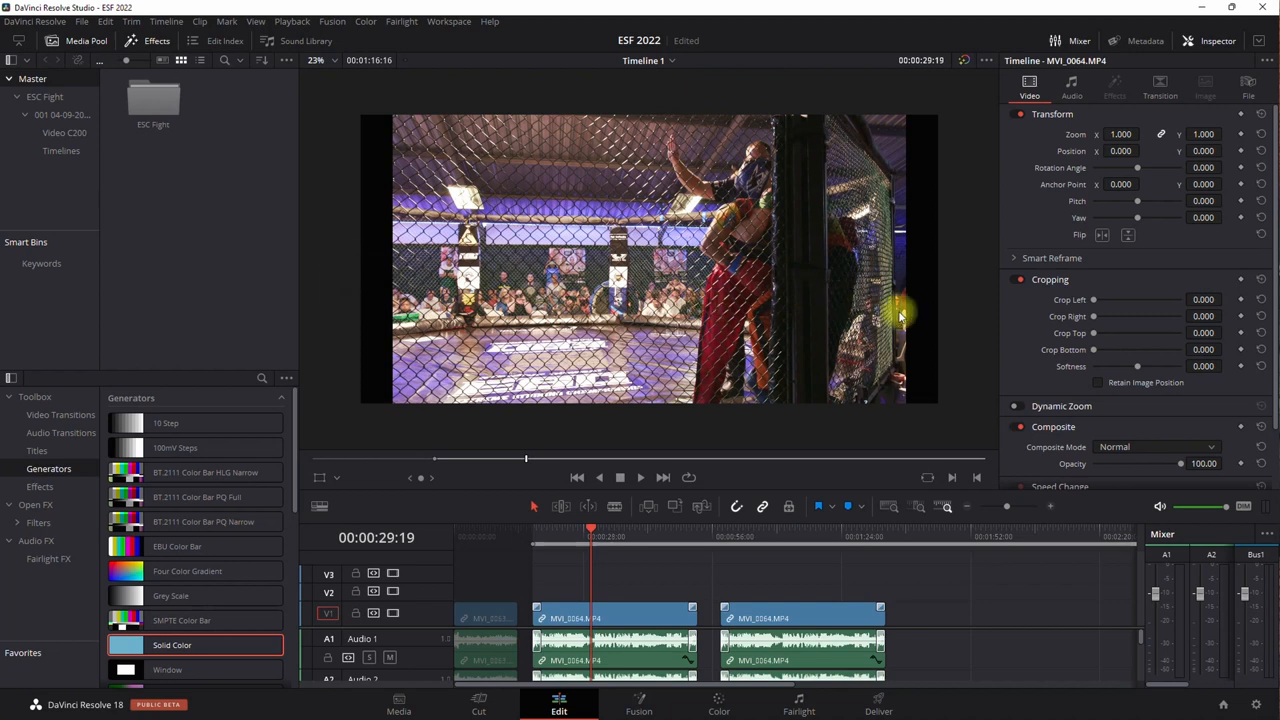
mouse_move(932, 324)
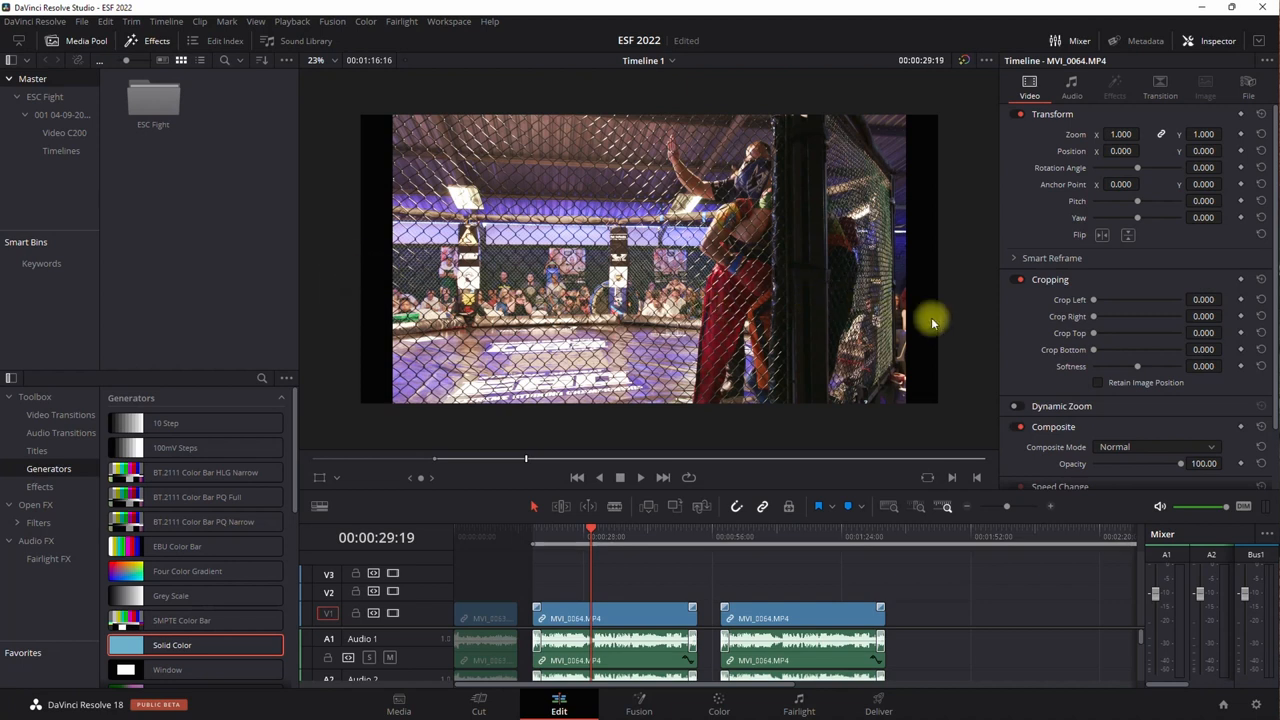
- Set mismatched-resolution clips to Stretch frame to all corners on both input and output
click(80, 20)
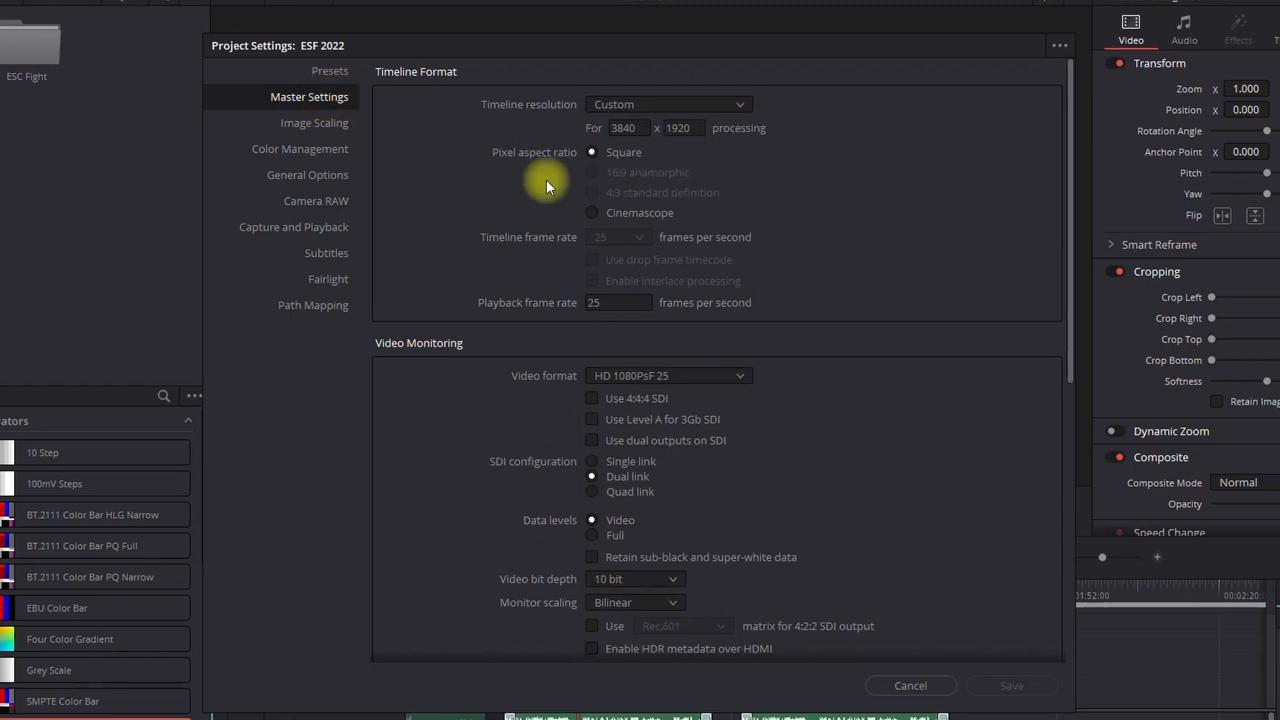
click(314, 122)
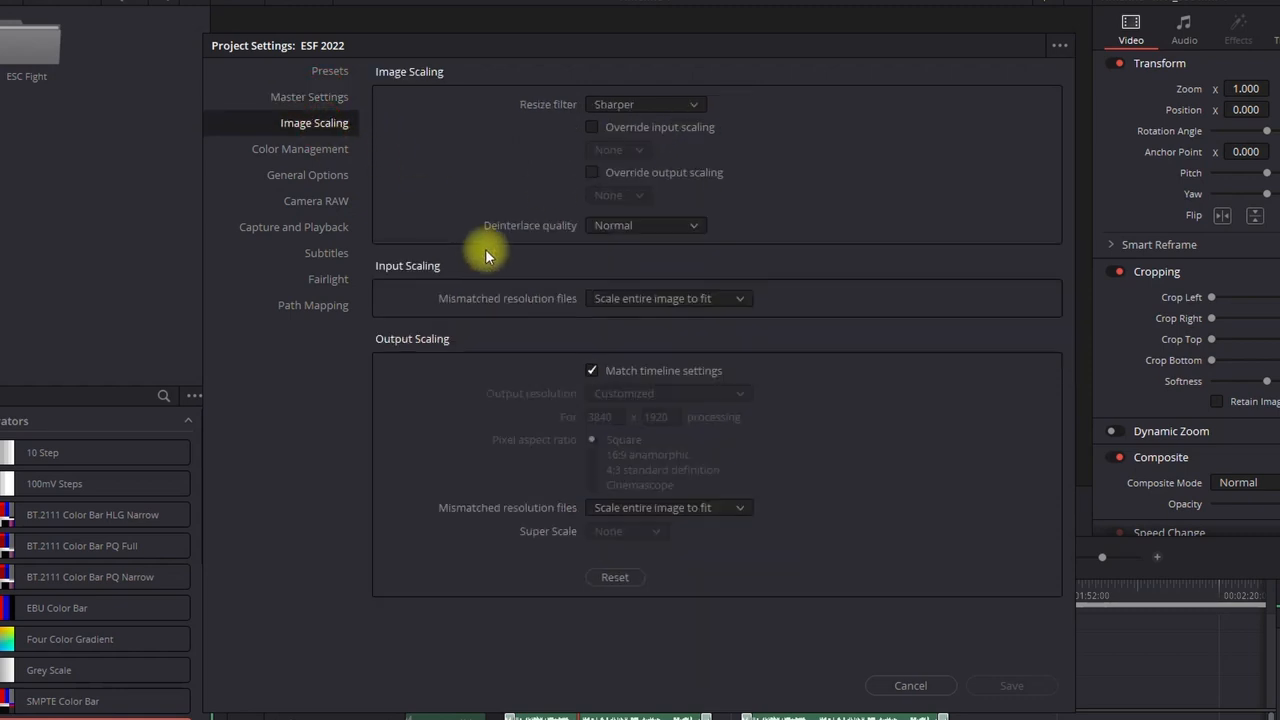
mouse_move(744, 300)
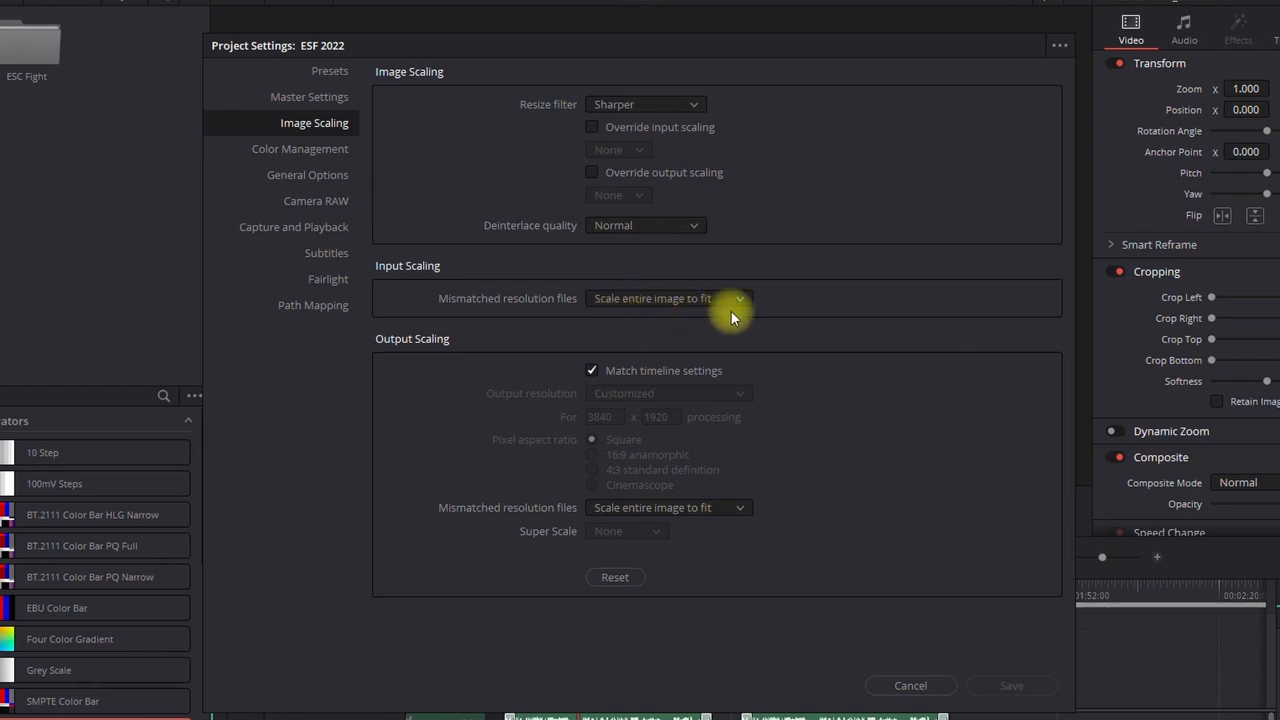
click(664, 298)
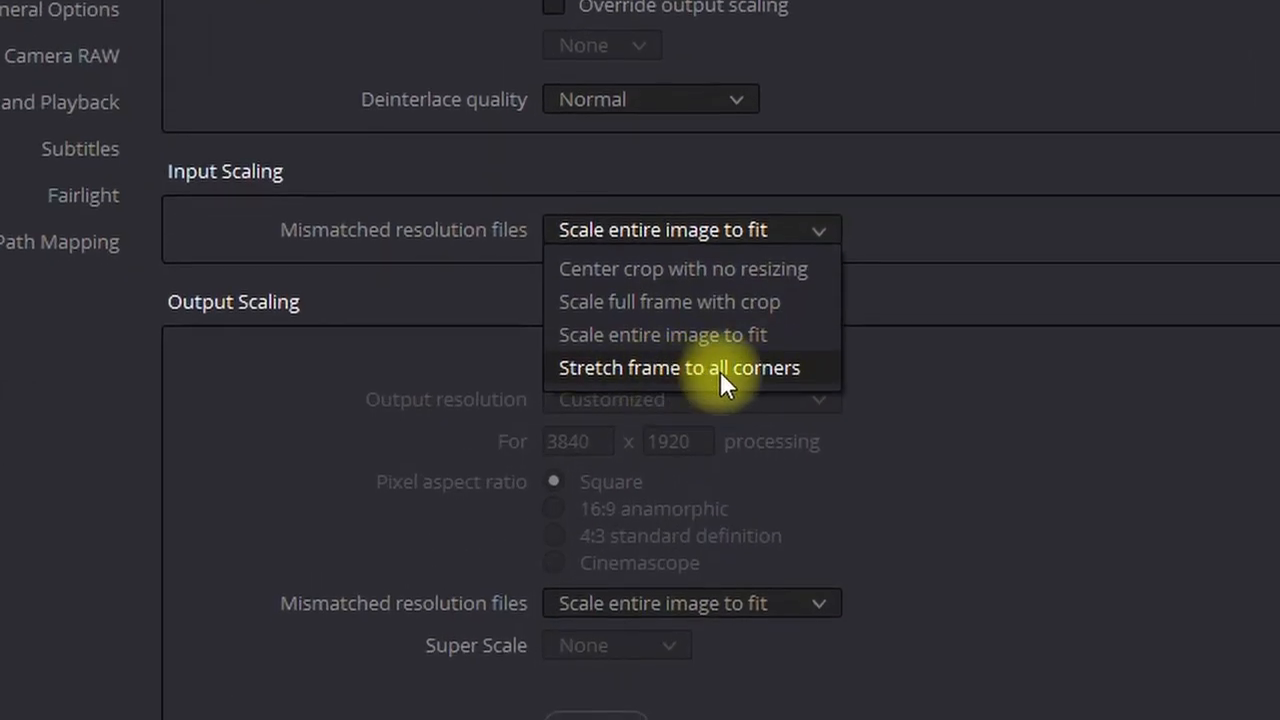
click(680, 368)
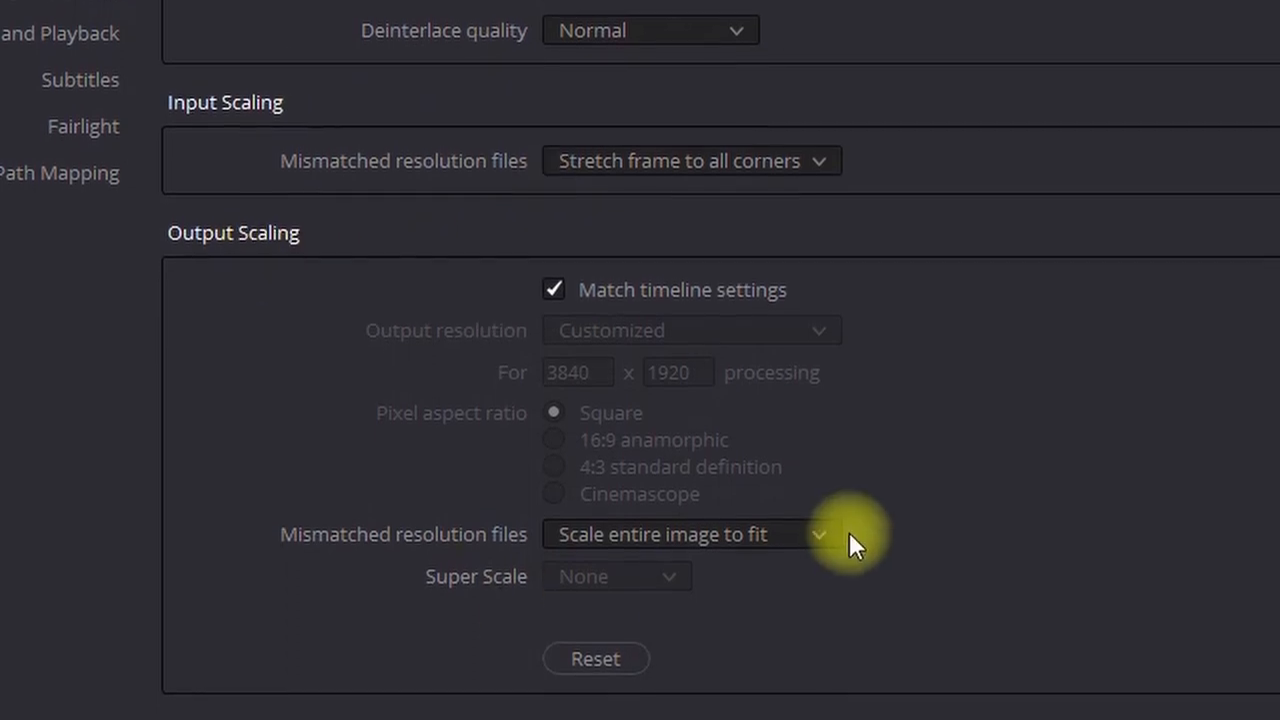
click(690, 534)
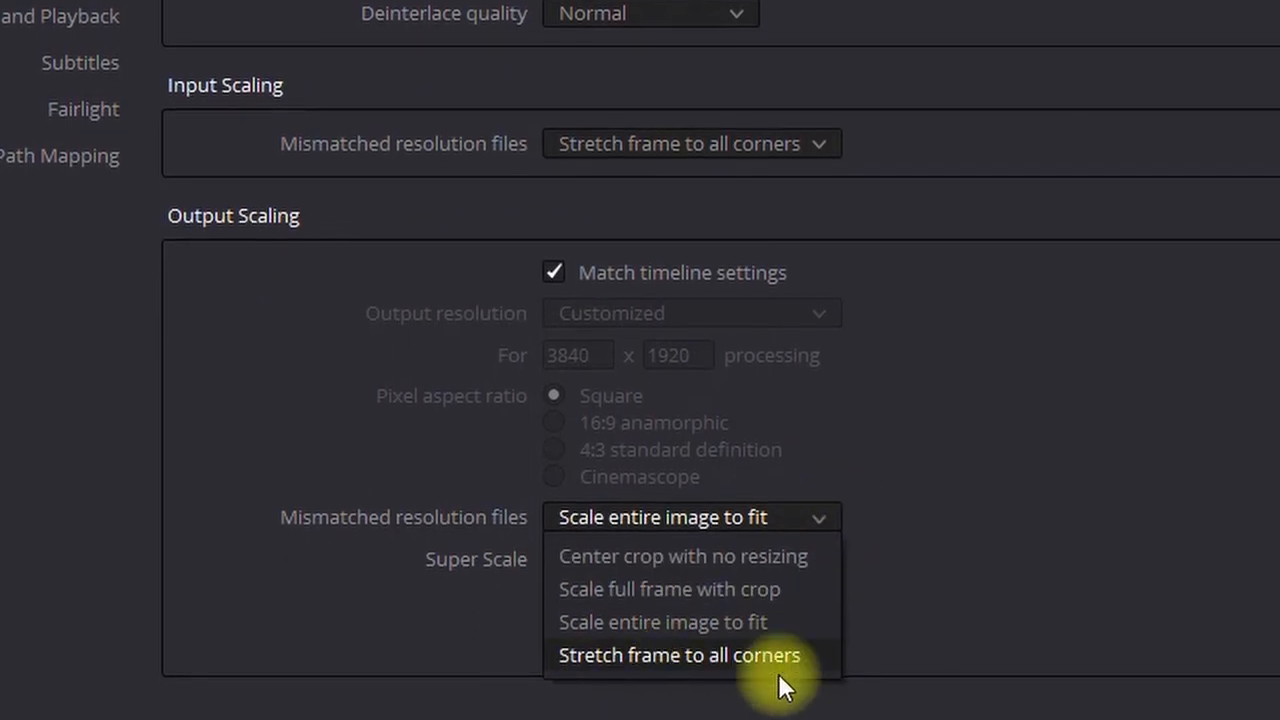
click(680, 656)
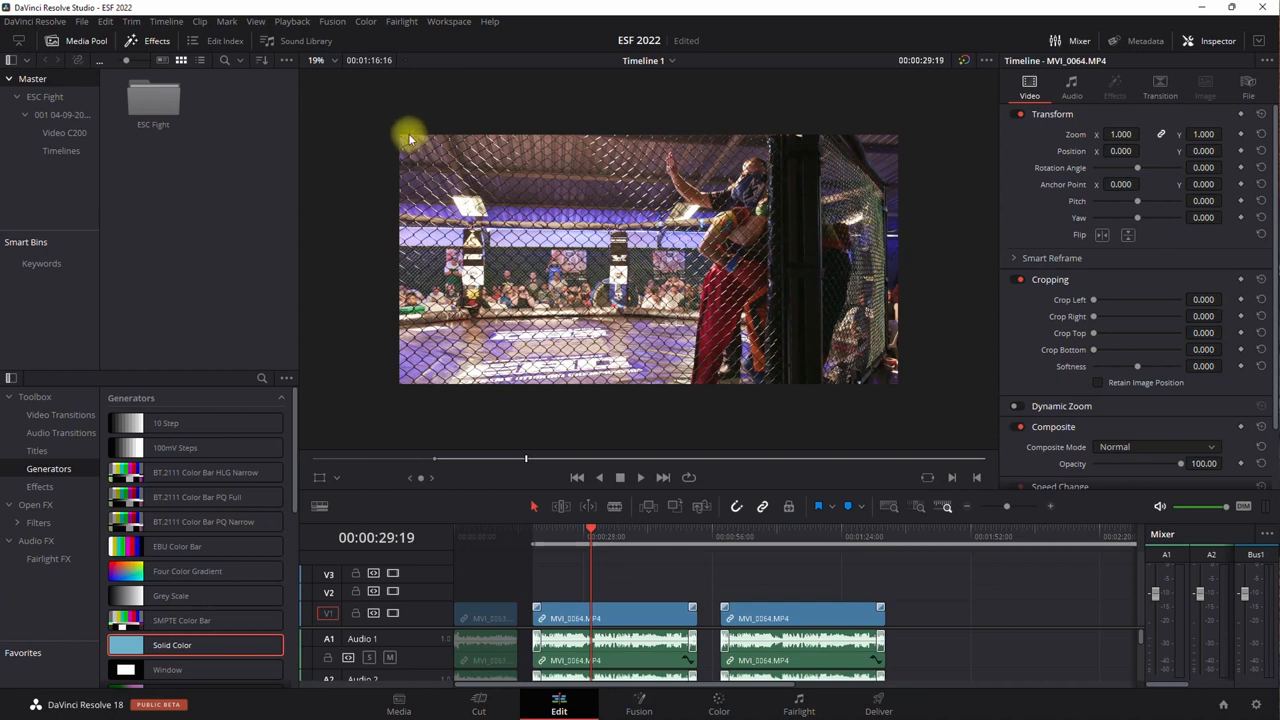
mouse_move(868, 388)
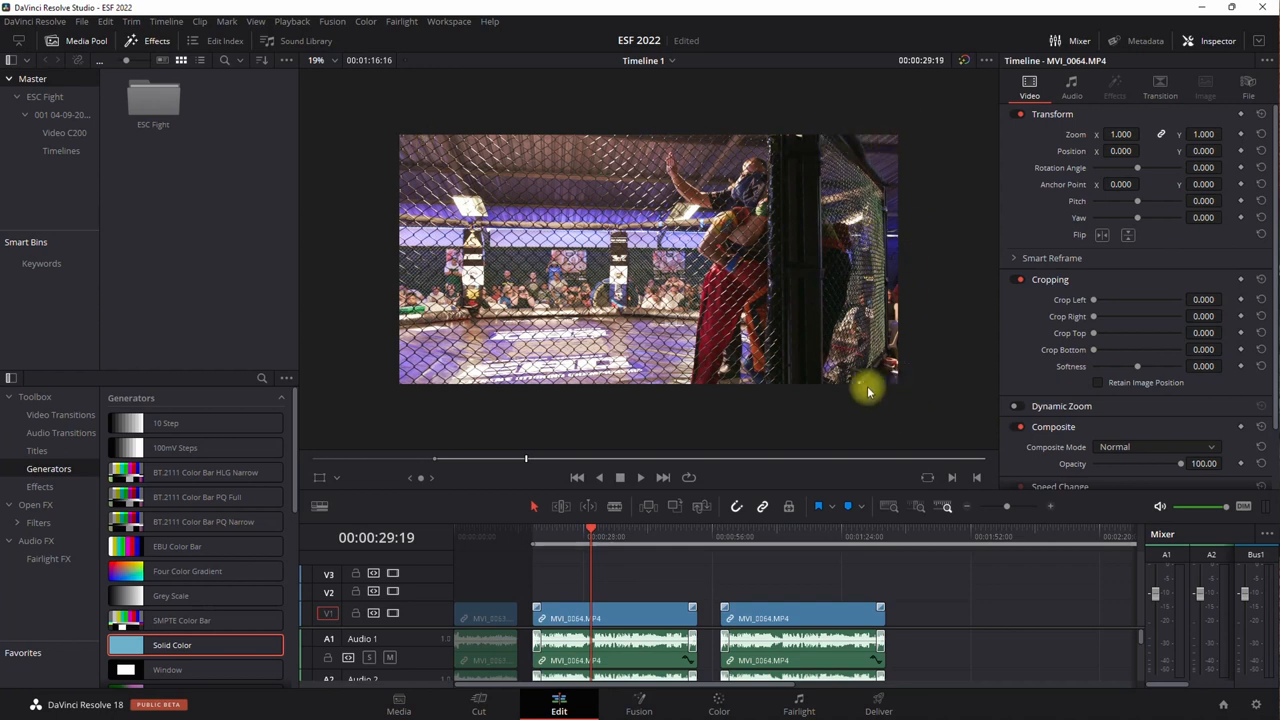
mouse_move(700, 398)
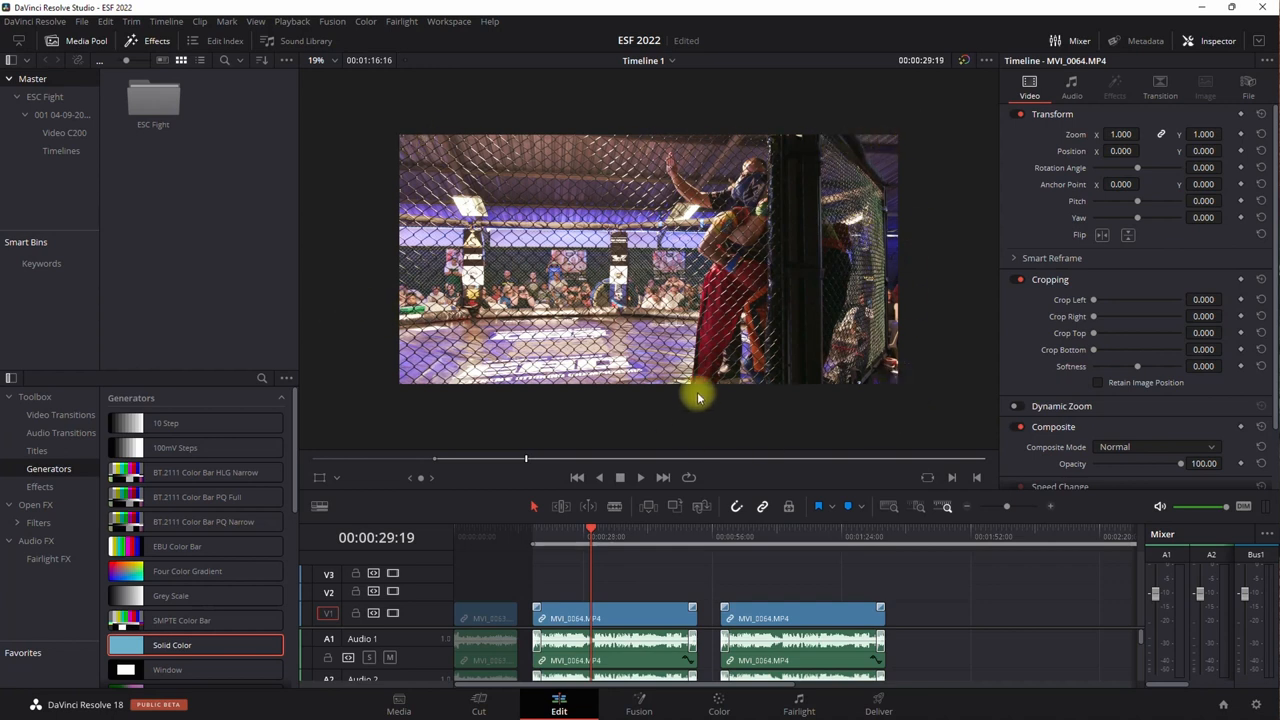
mouse_move(720, 408)
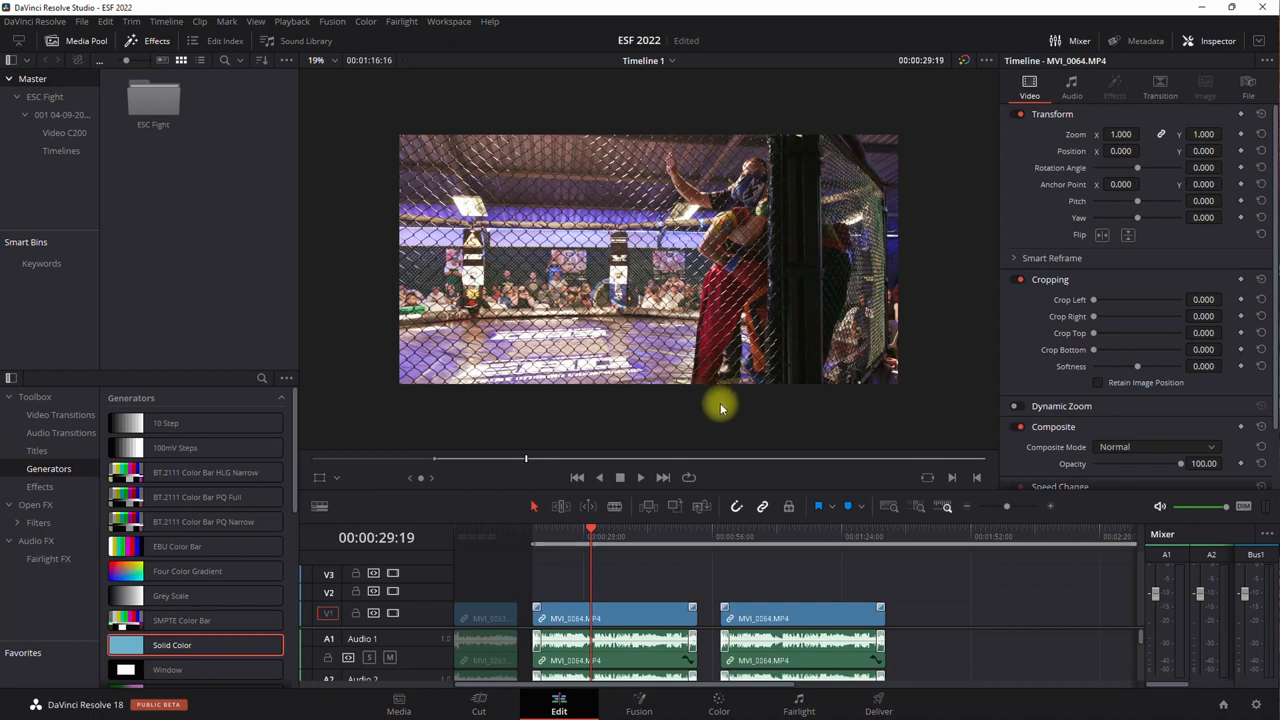
mouse_move(728, 410)
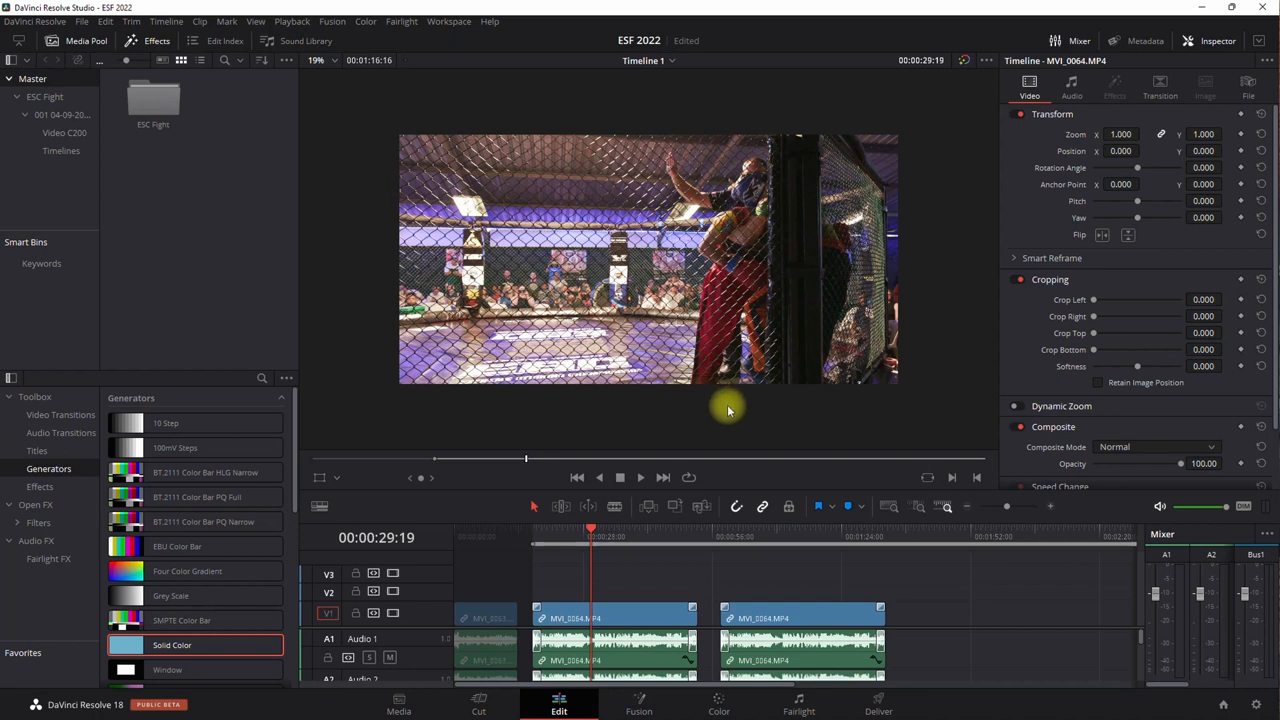
mouse_move(682, 504)
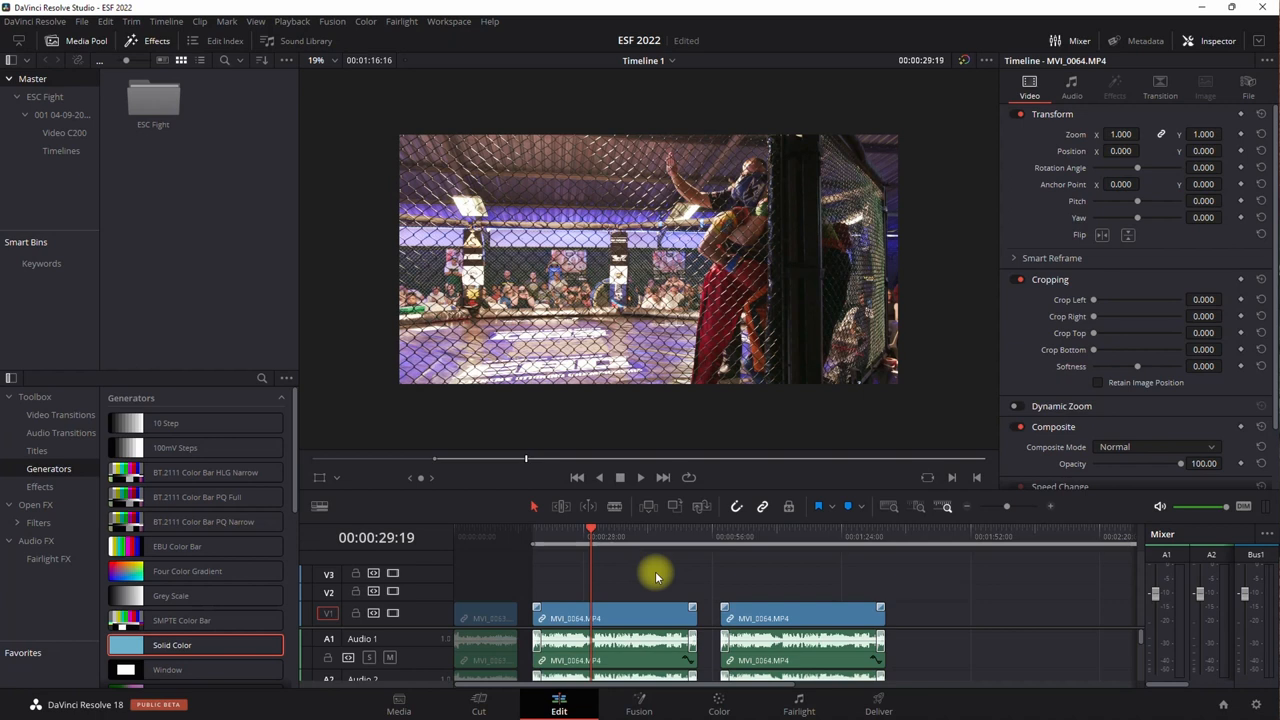
mouse_move(870, 512)
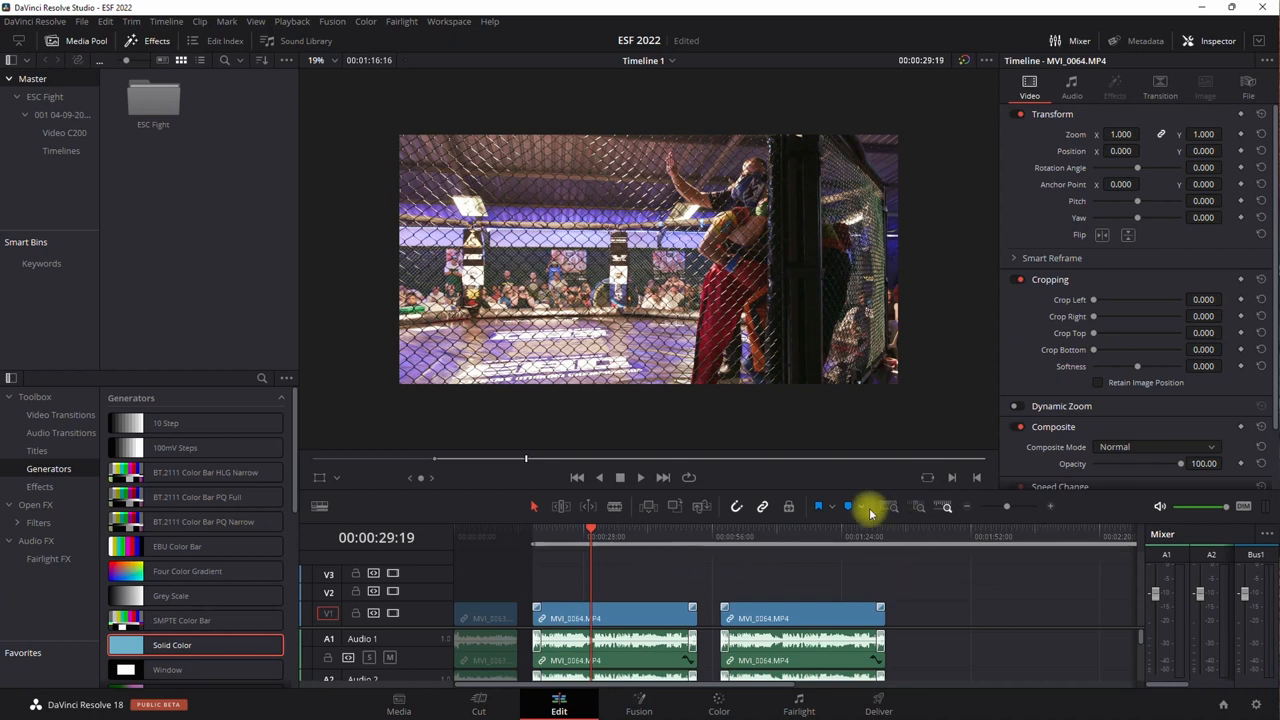
click(636, 536)
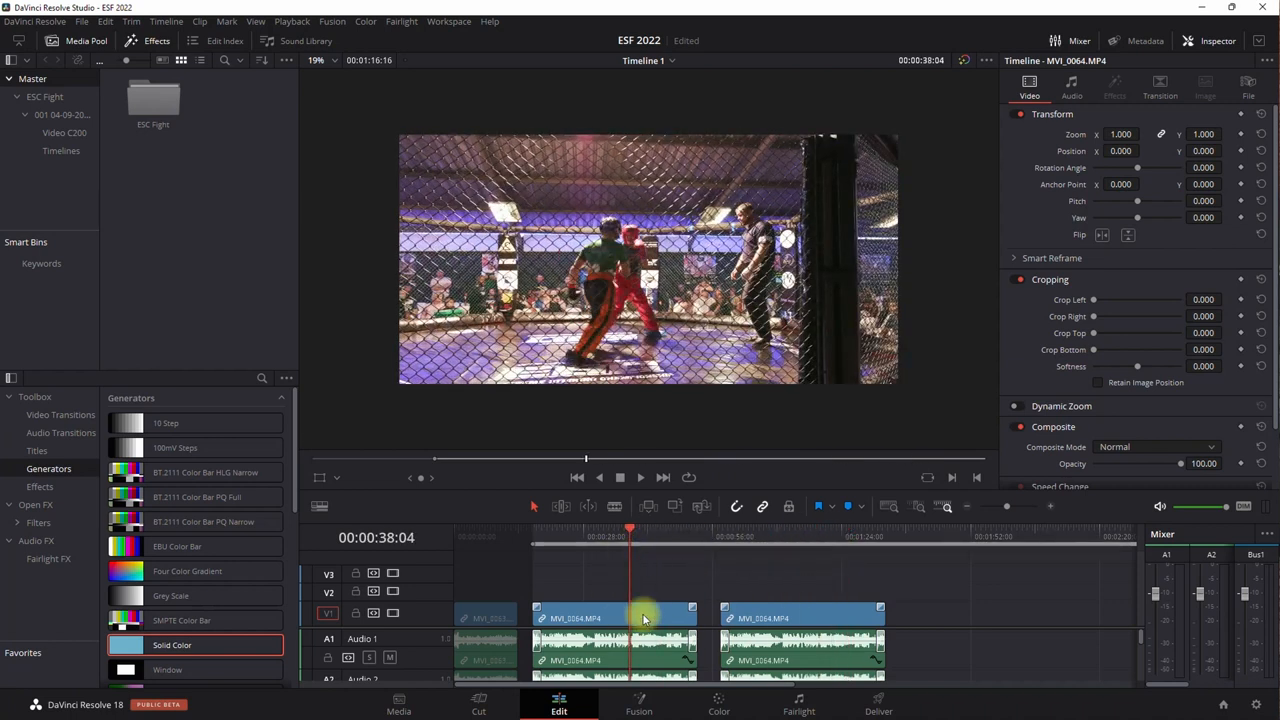
mouse_move(676, 568)
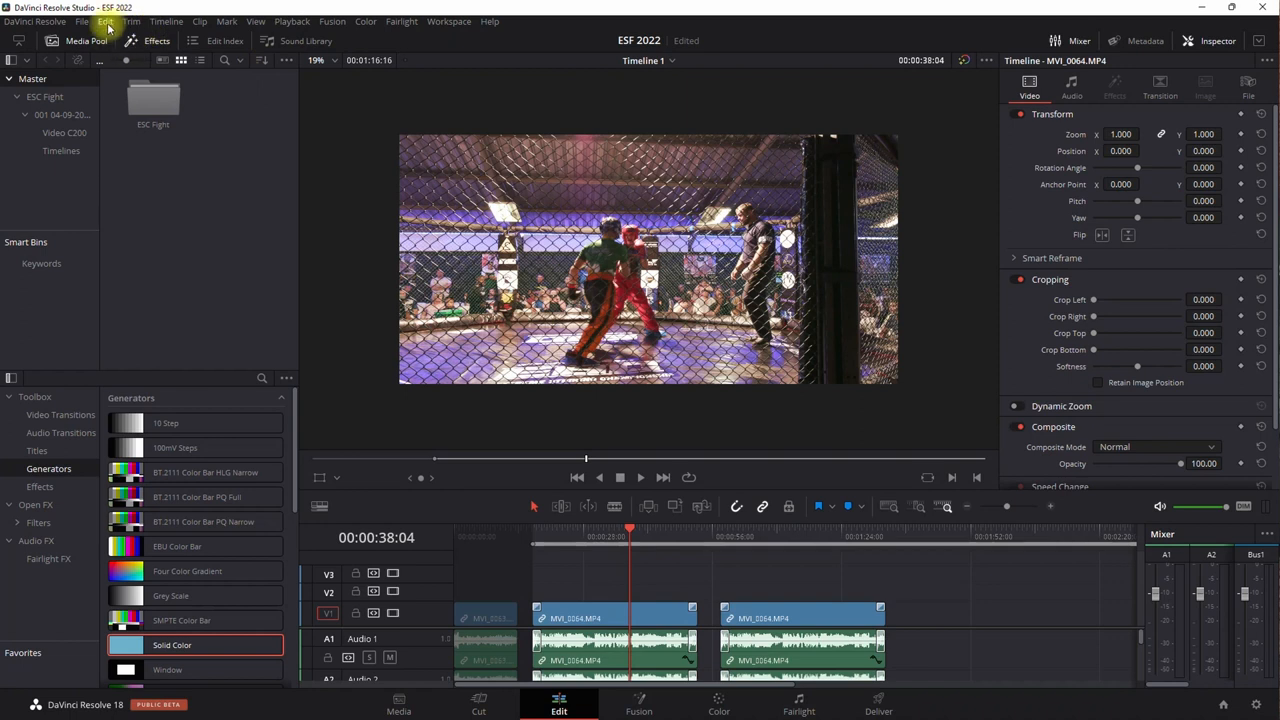
- Set mismatched-resolution clips to Scale entire image to fit in Project Settings
click(82, 20)
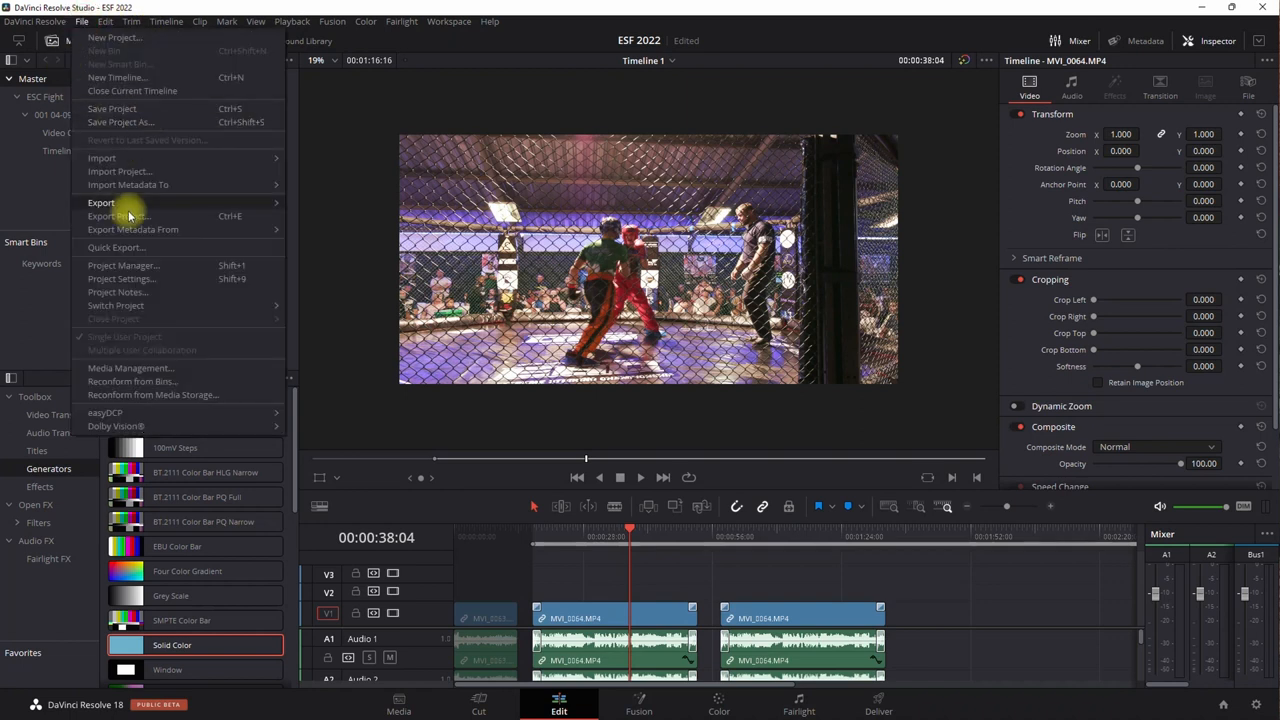
mouse_move(130, 276)
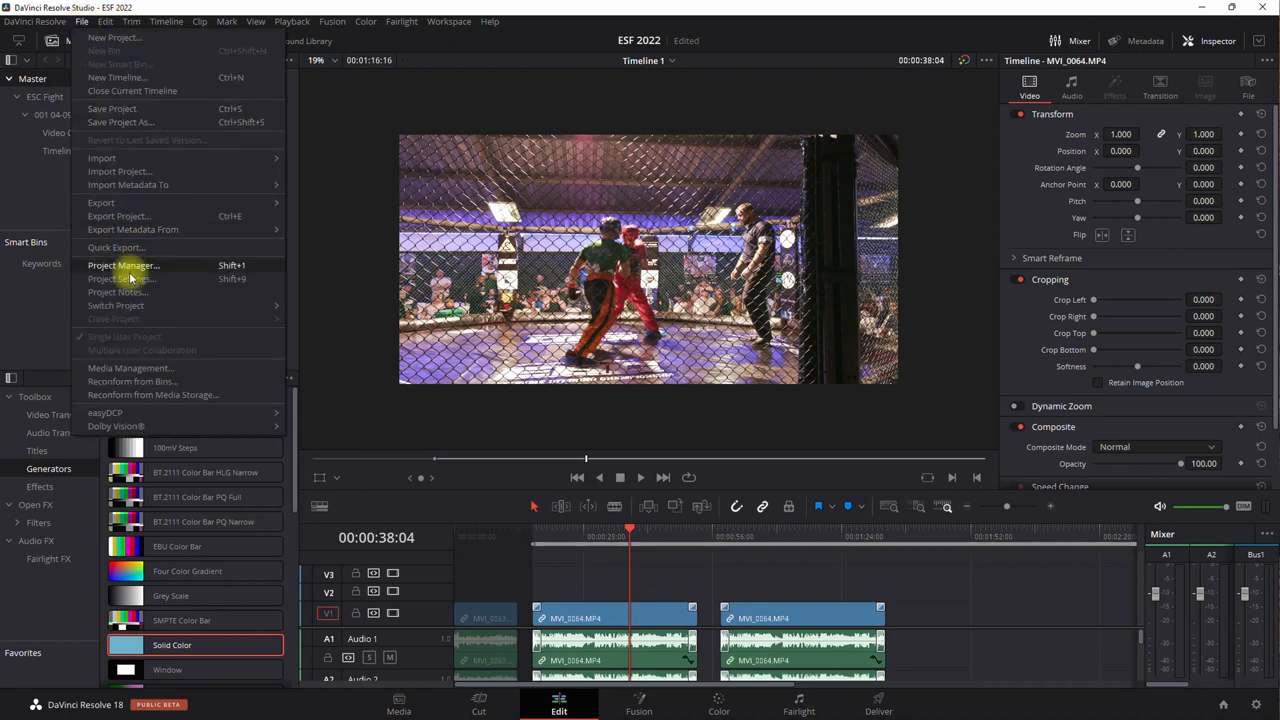
mouse_move(120, 278)
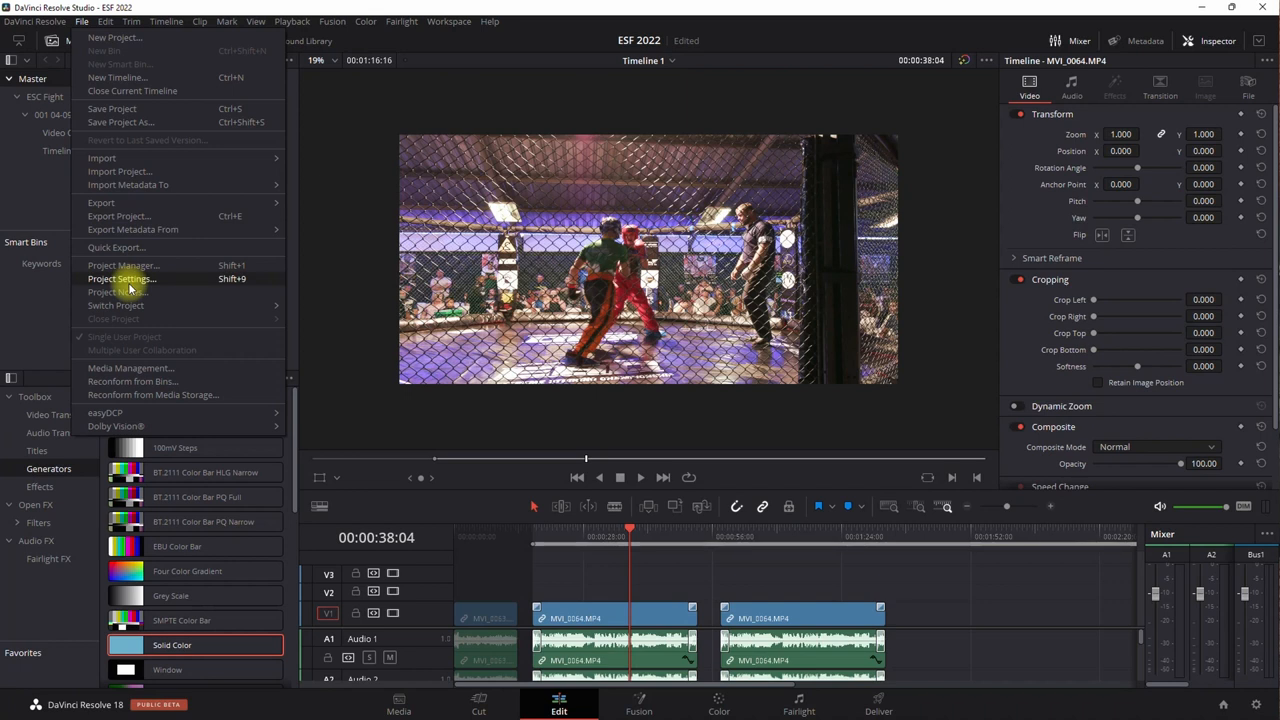
click(120, 278)
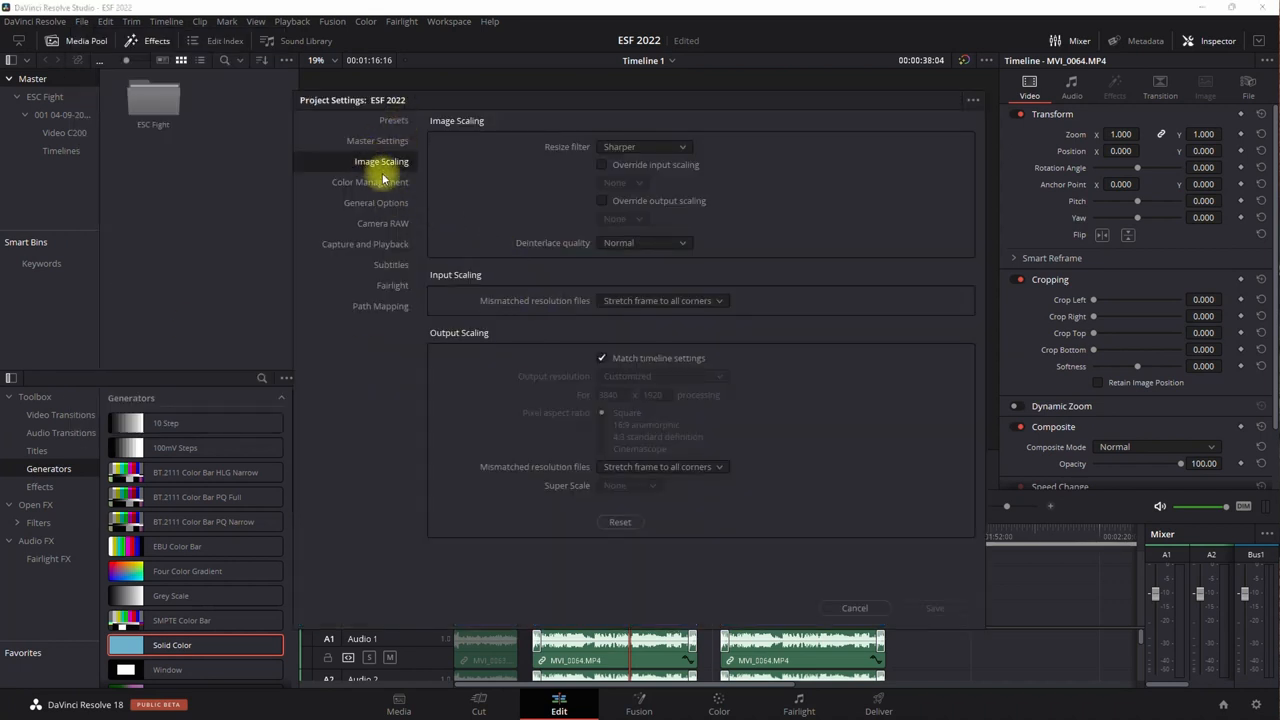
mouse_move(718, 300)
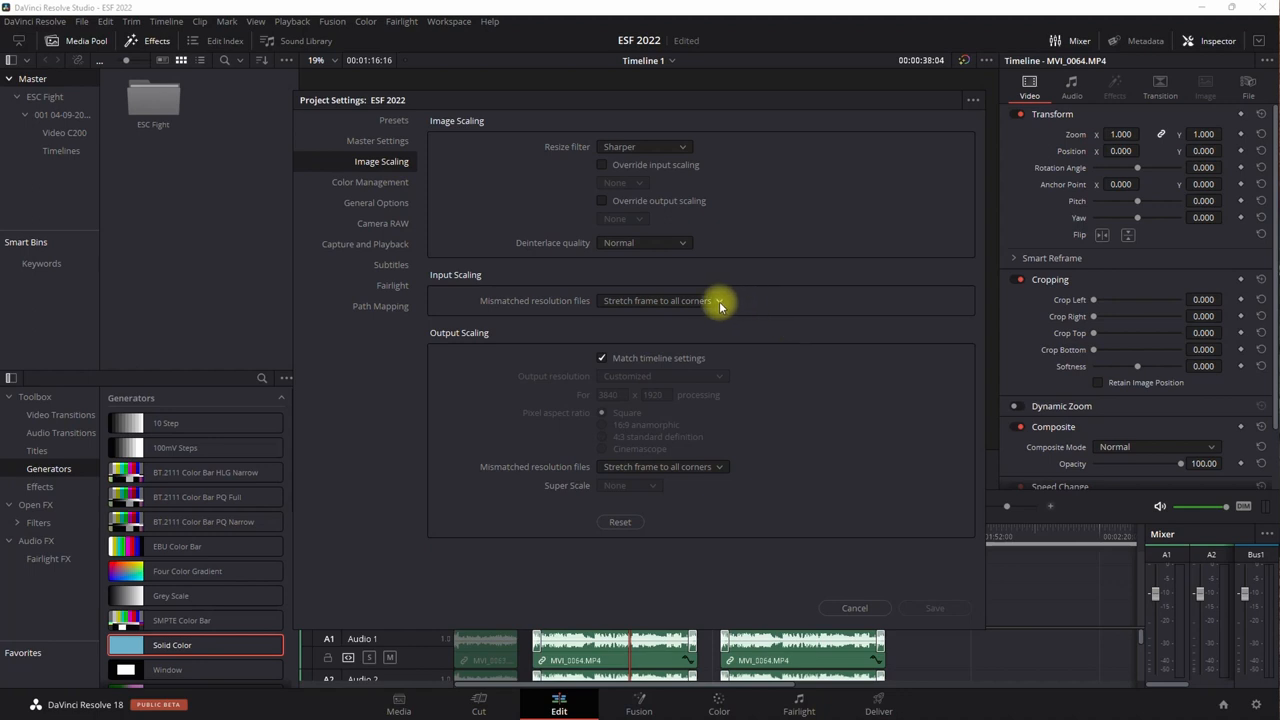
click(664, 300)
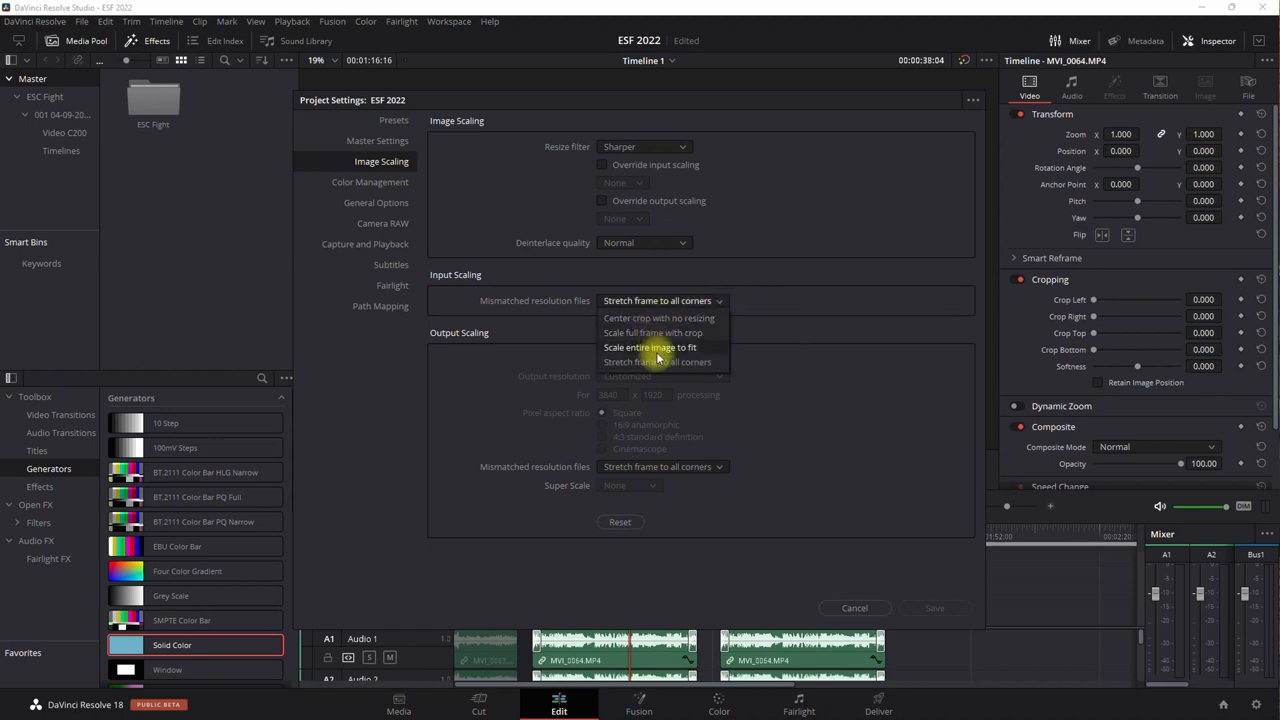
click(648, 348)
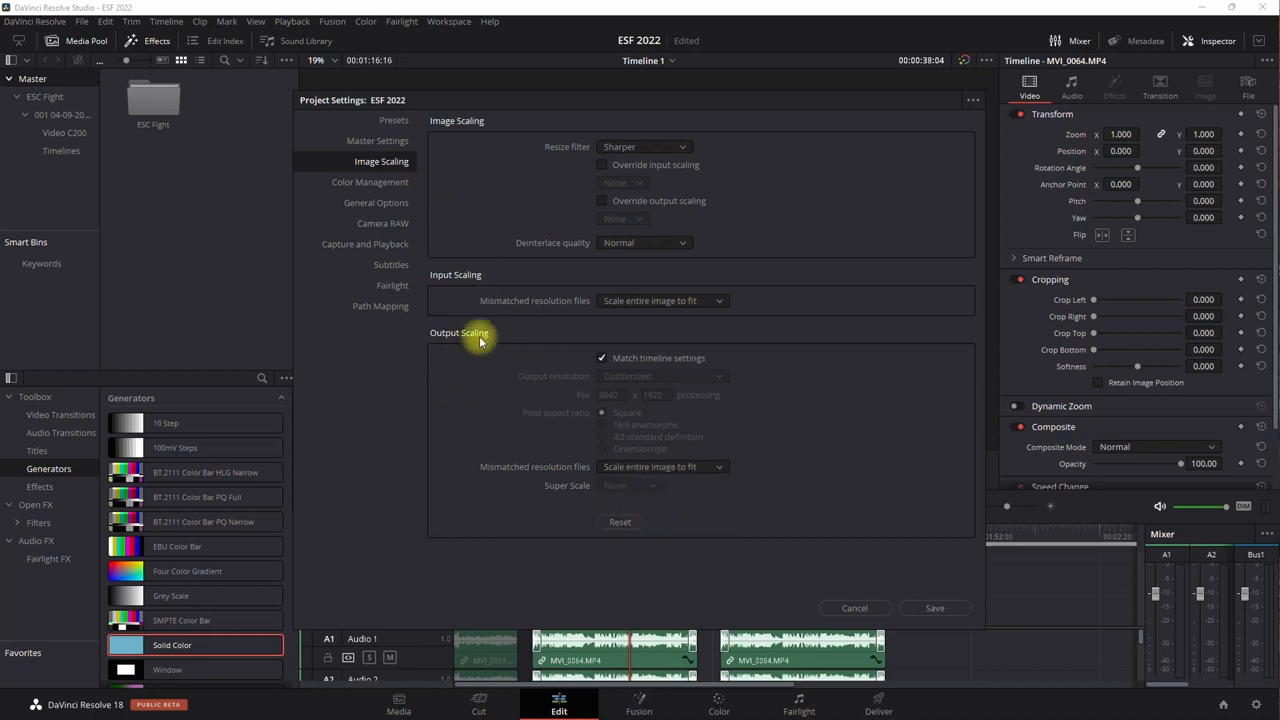
- Restore the timeline resolution to the 3840 x 2160 Ultra HD preset
click(376, 140)
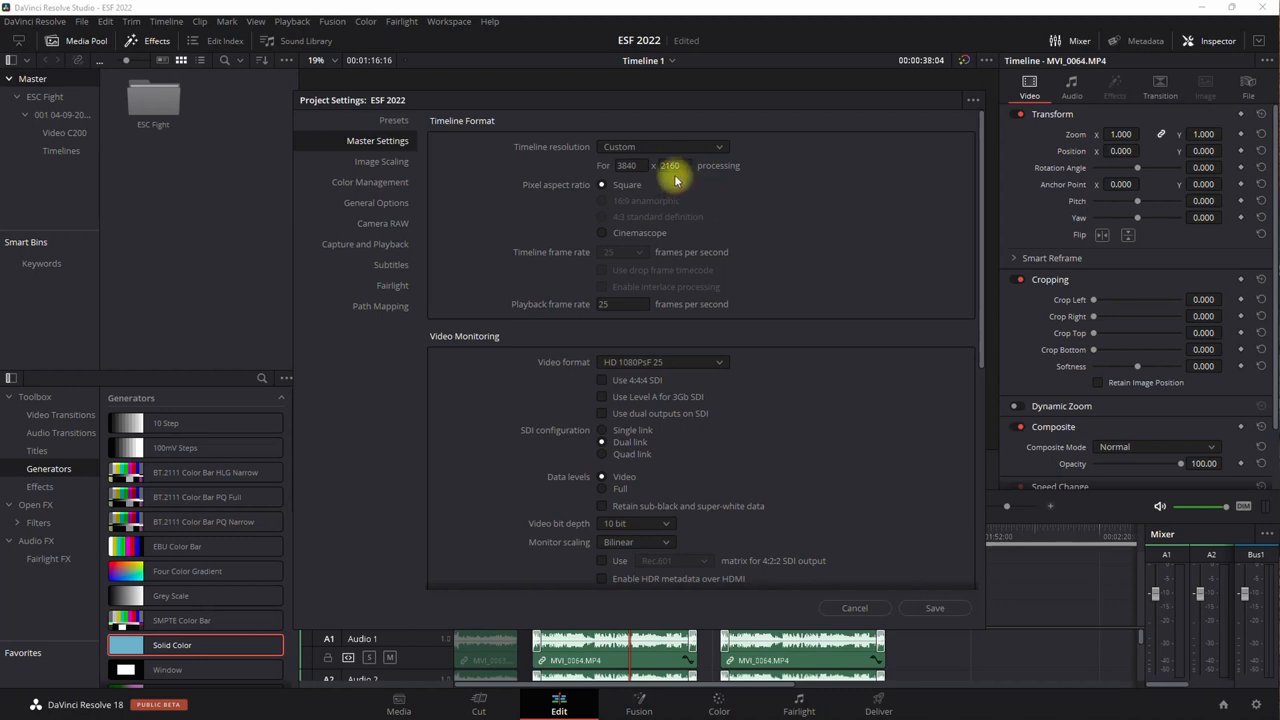
click(664, 146)
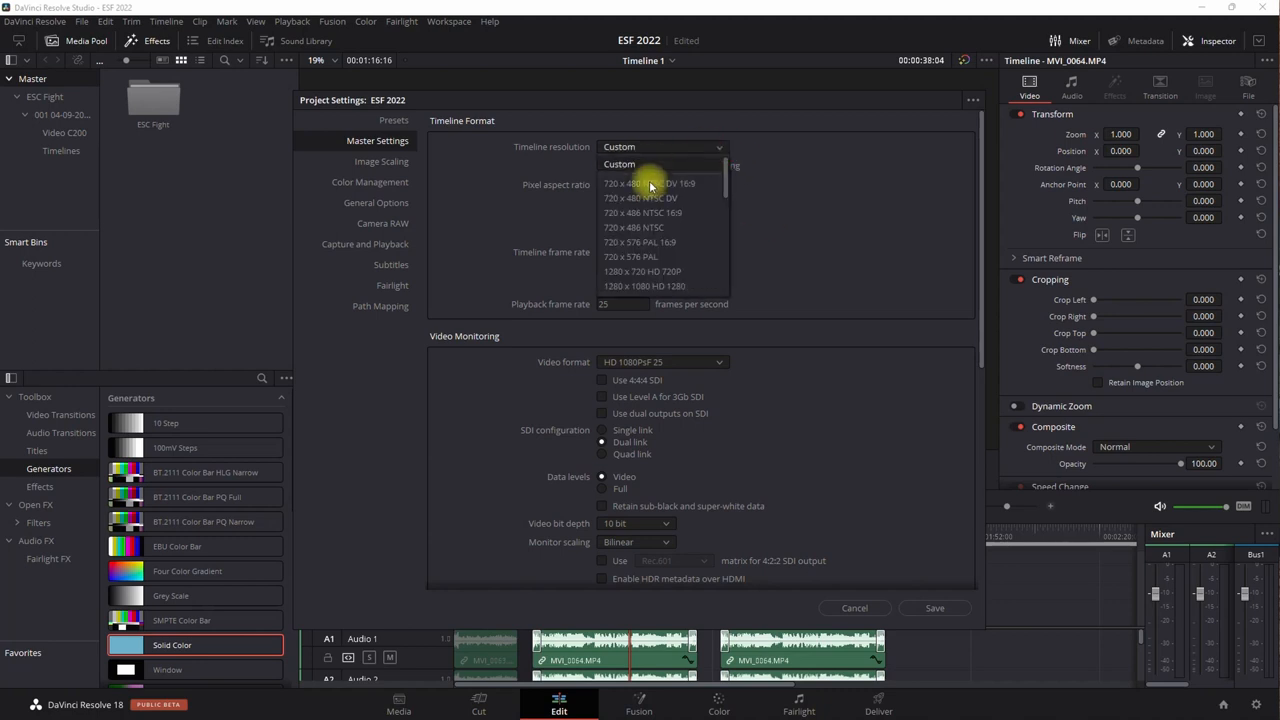
scroll(down, 3)
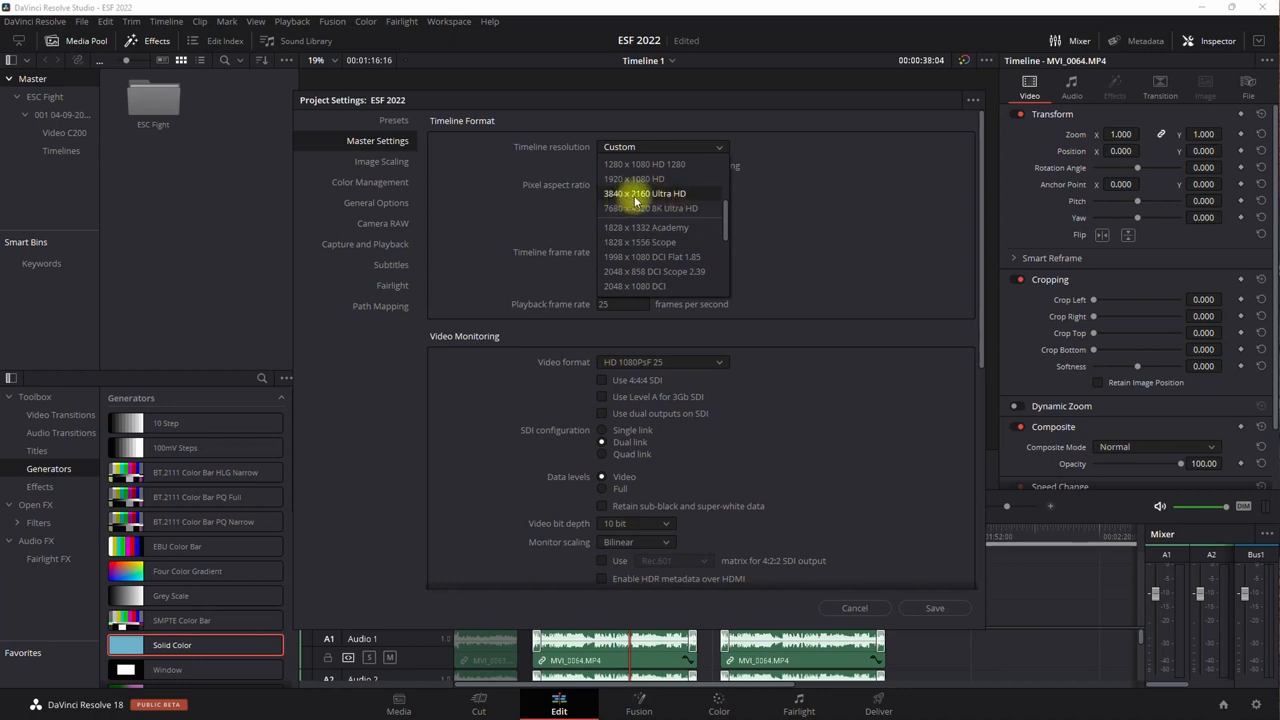
click(644, 192)
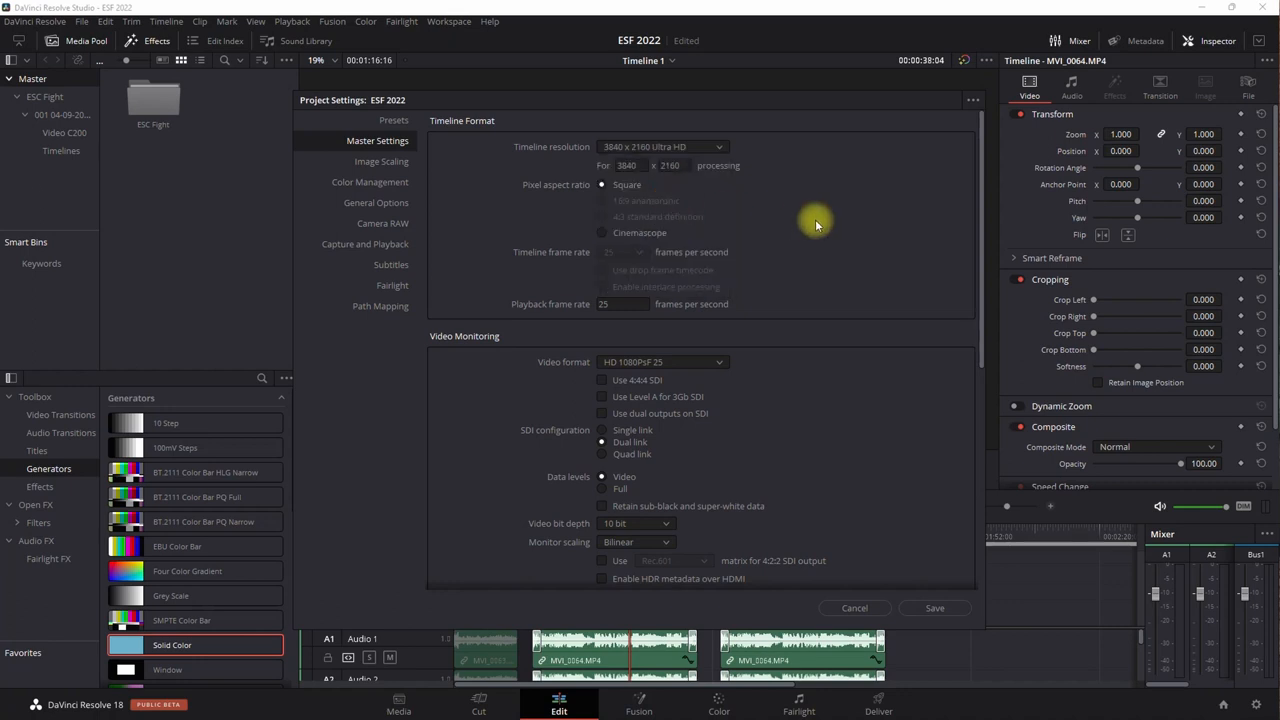
mouse_move(770, 230)
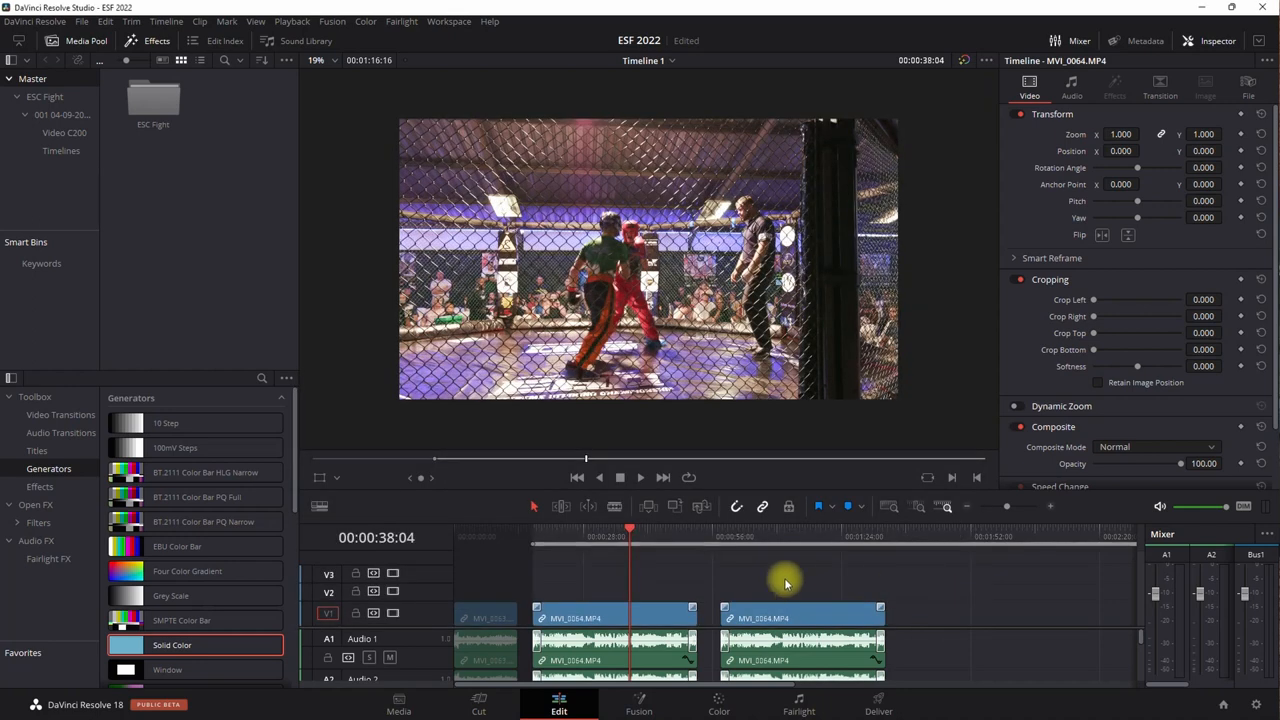
mouse_move(634, 564)
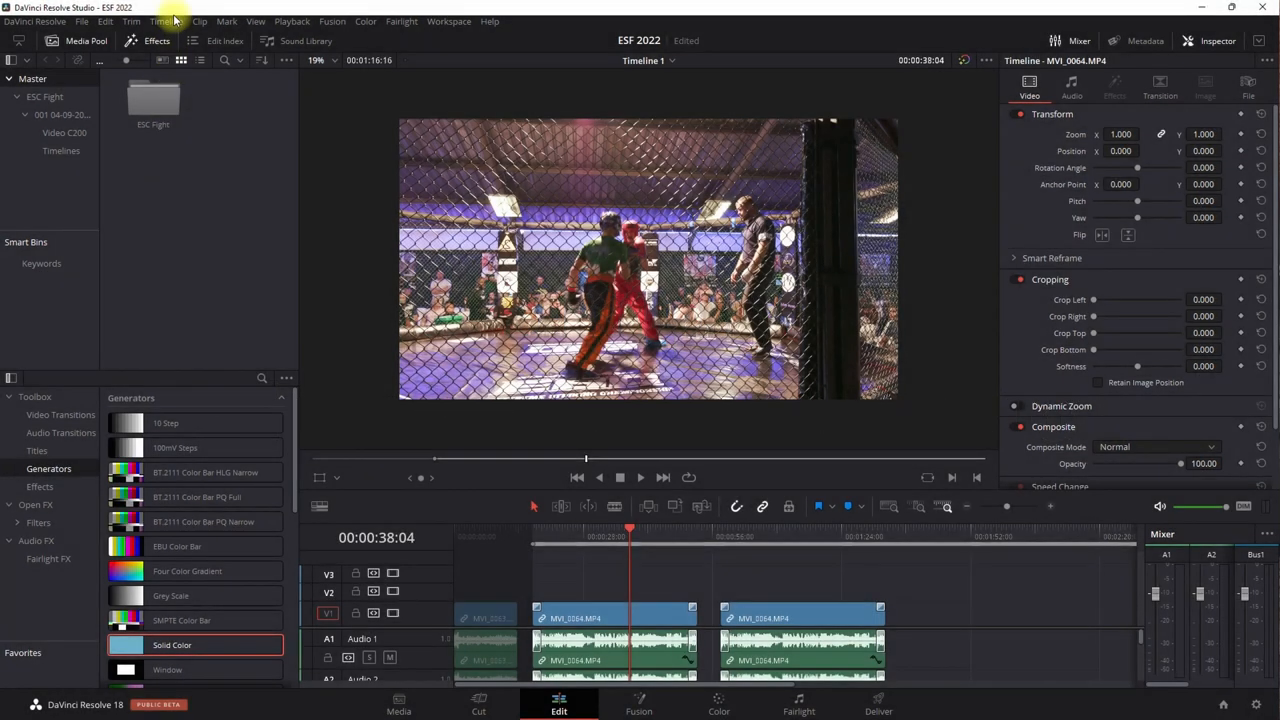
- Show the Timeline > Output Blanking aspect-ratio presets
click(160, 20)
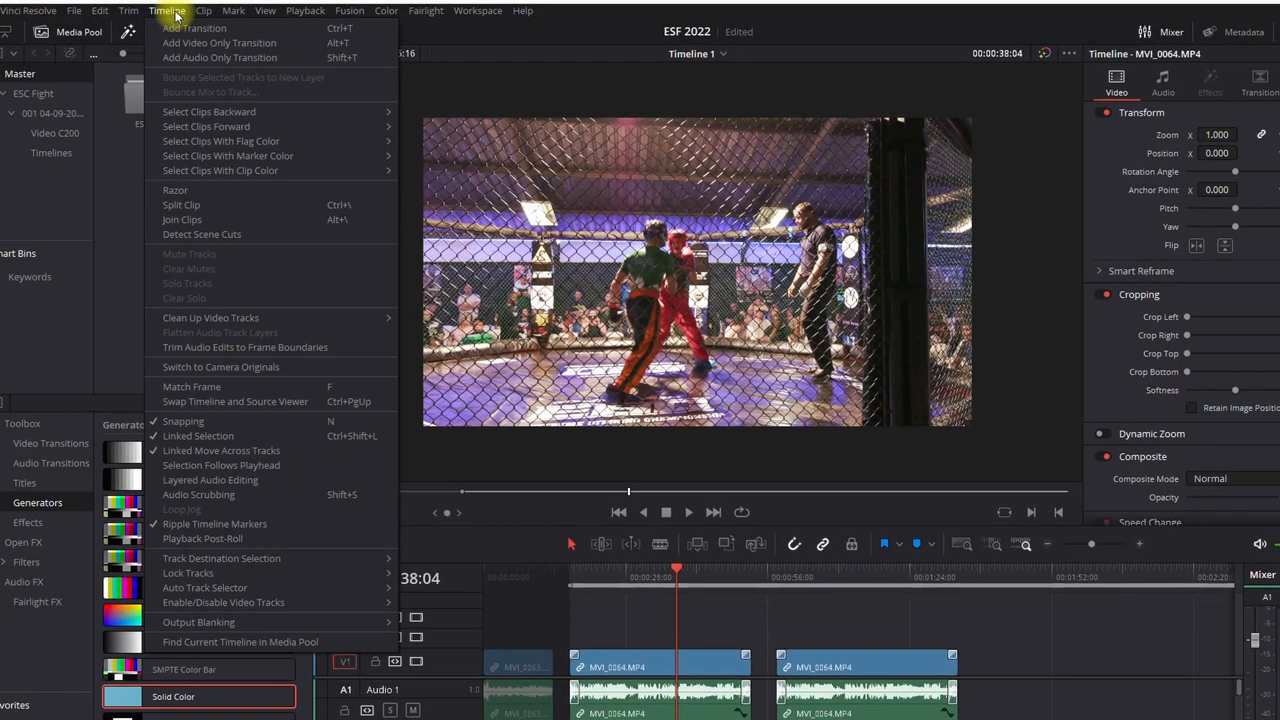
mouse_move(216, 636)
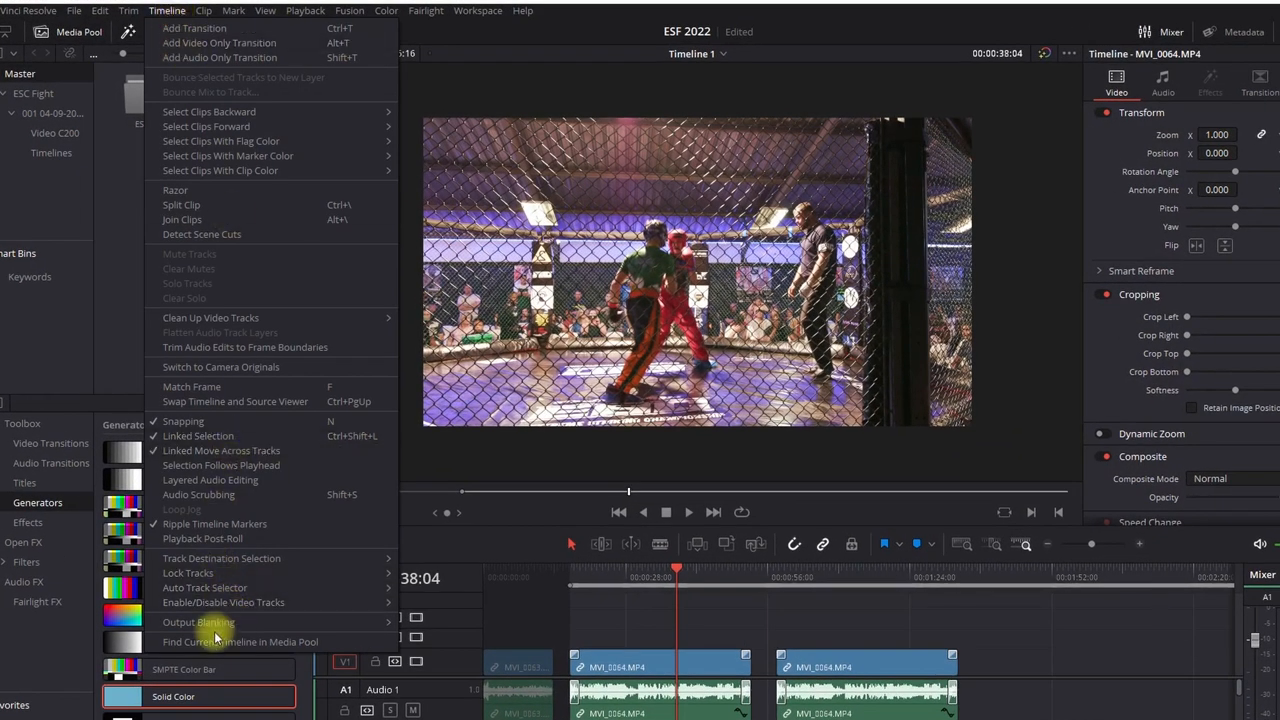
click(198, 622)
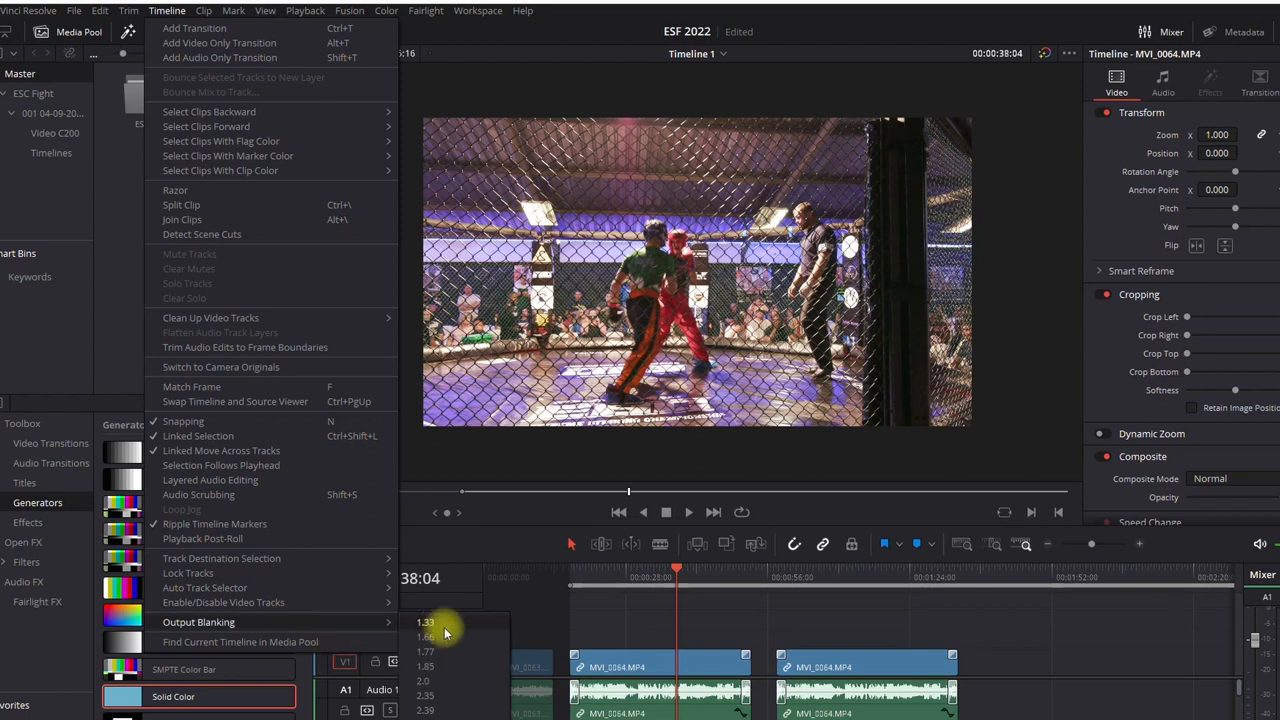
mouse_move(448, 670)
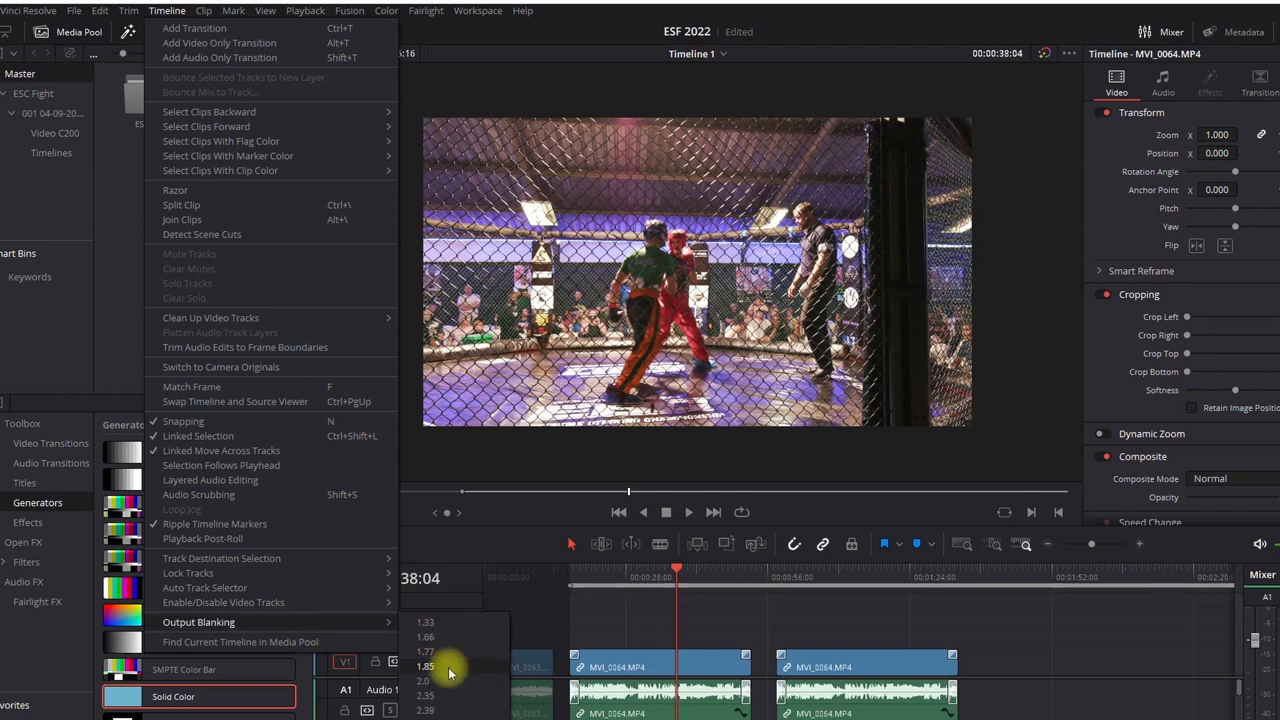
mouse_move(448, 684)
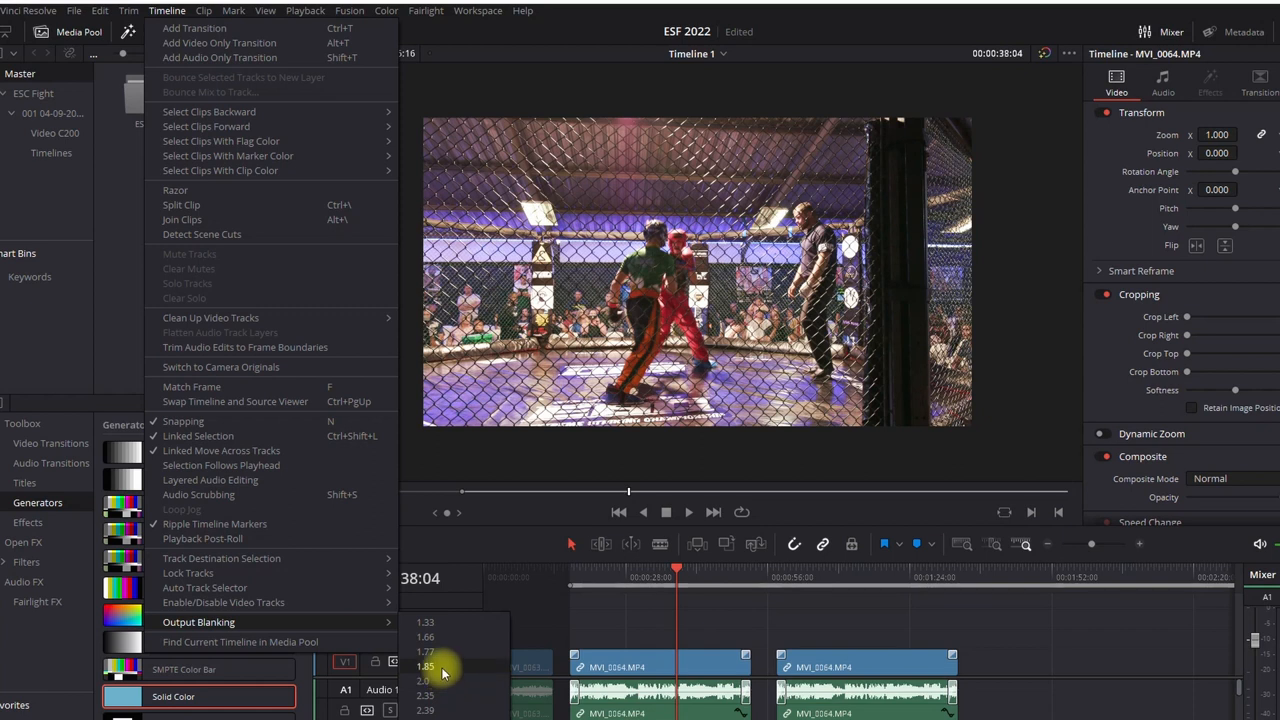
mouse_move(430, 696)
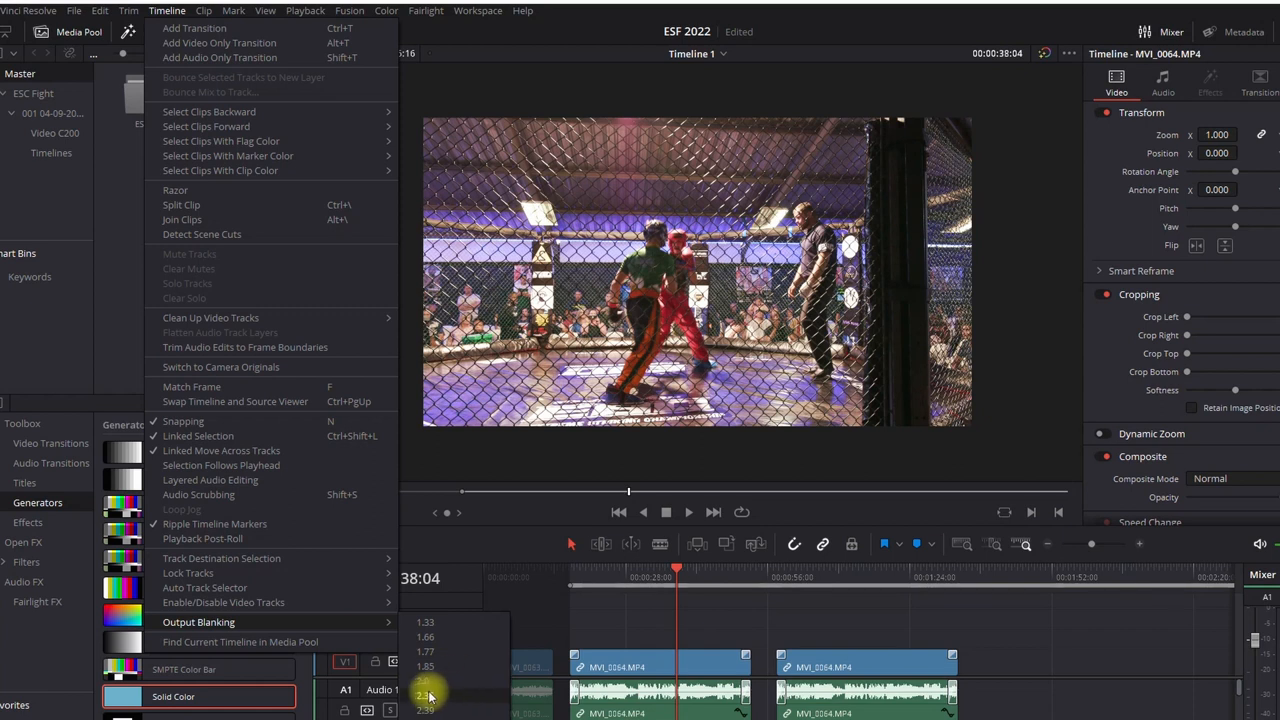